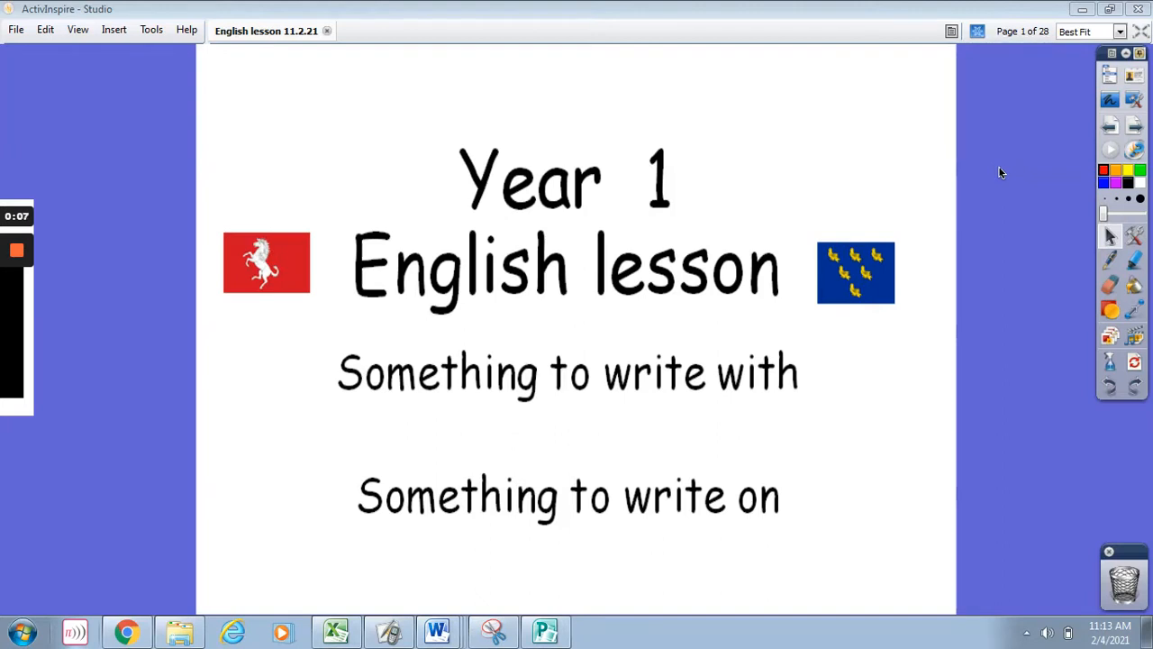
pyautogui.moveTo(1042, 166)
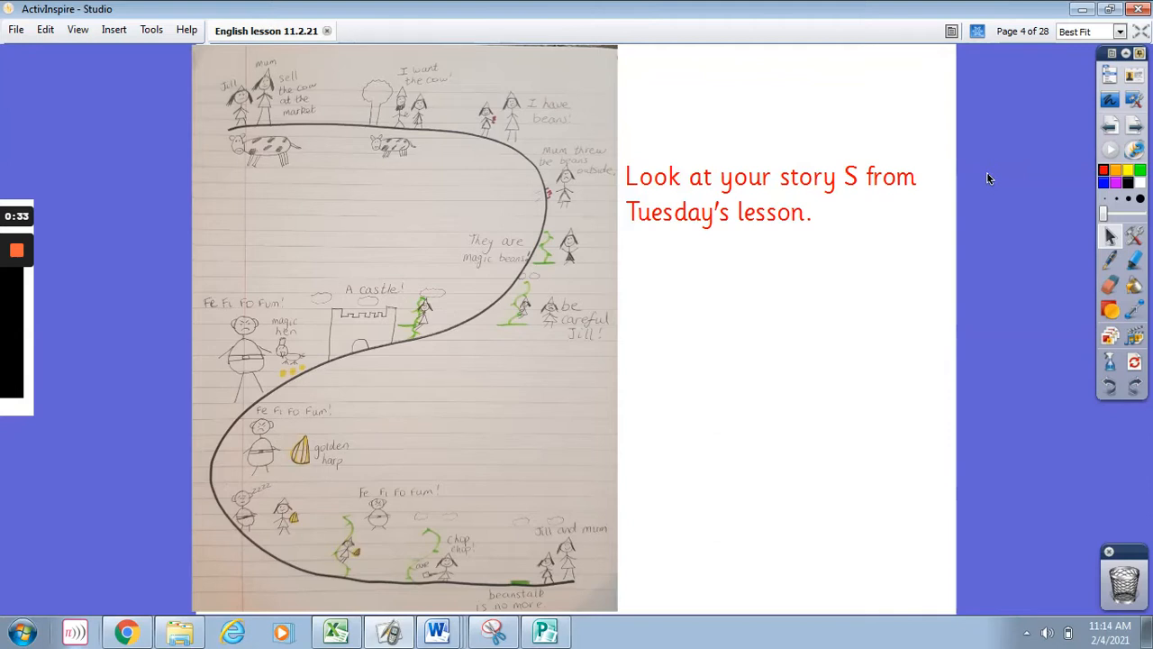
pyautogui.moveTo(573, 196)
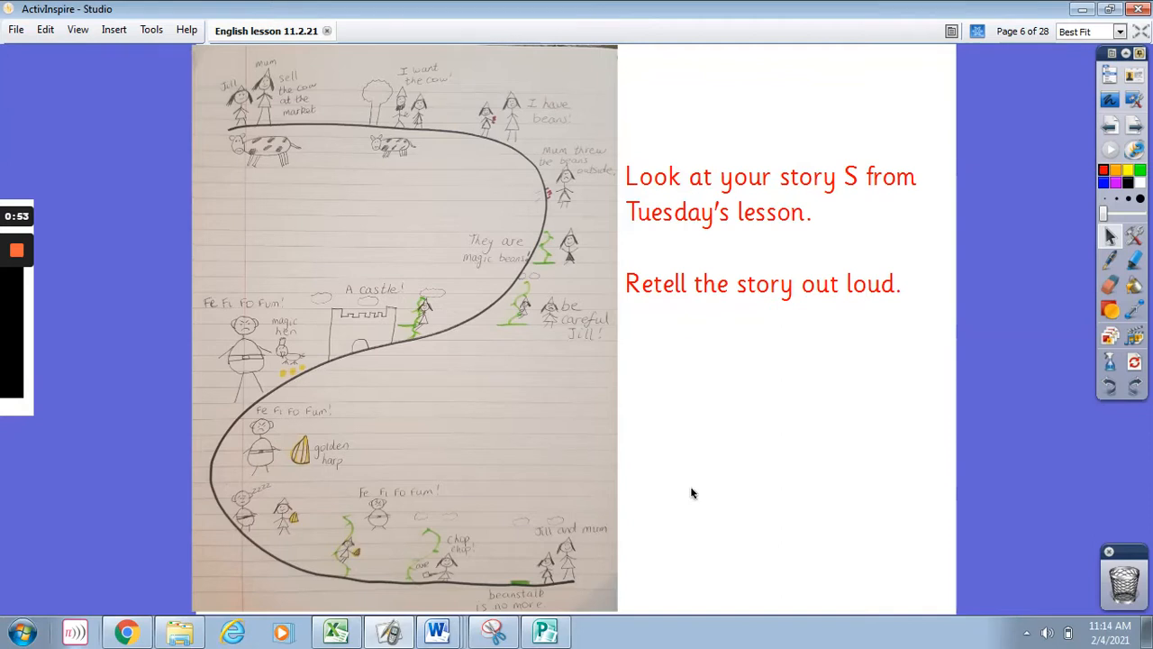
pyautogui.moveTo(261, 198)
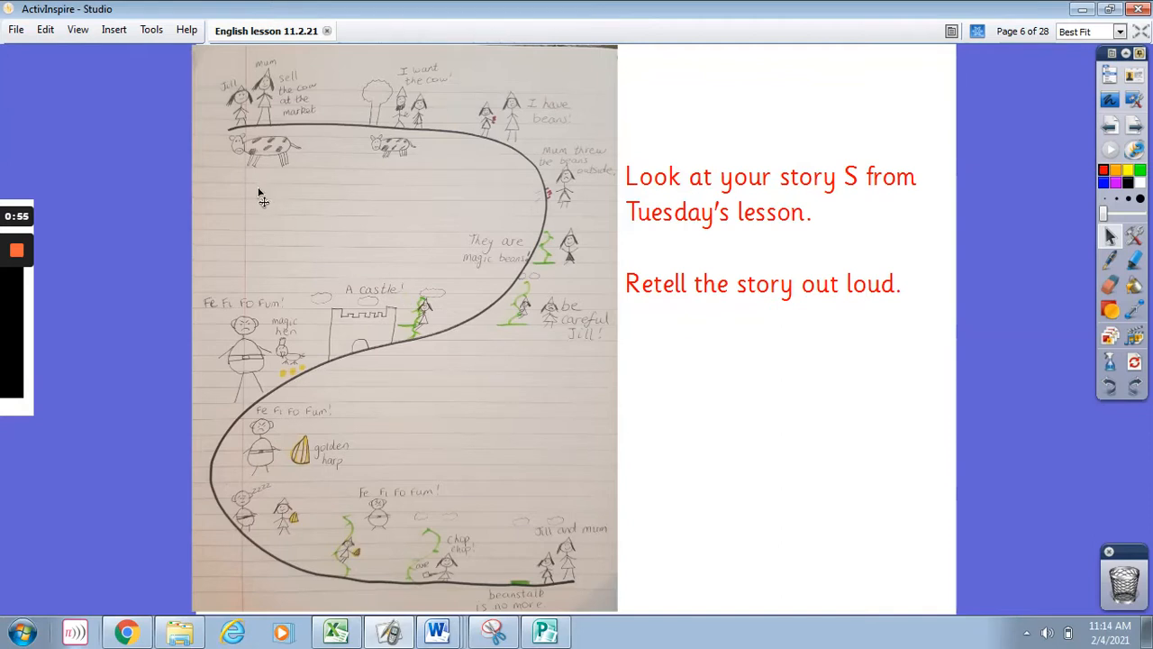
pyautogui.moveTo(263, 163)
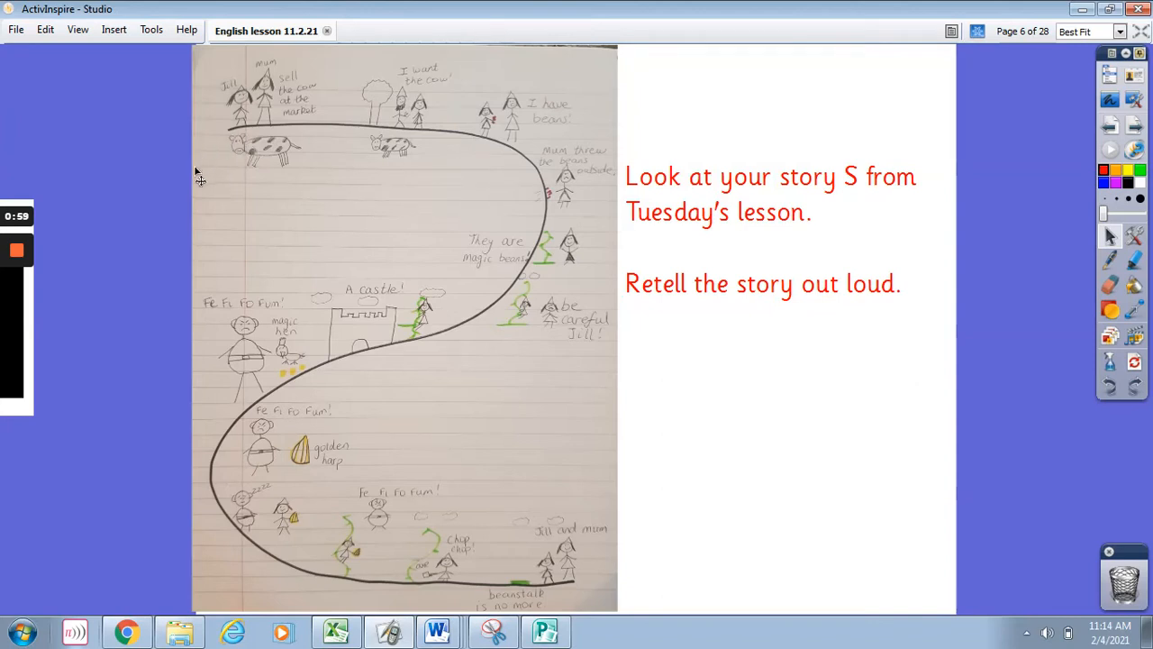
pyautogui.moveTo(248, 182)
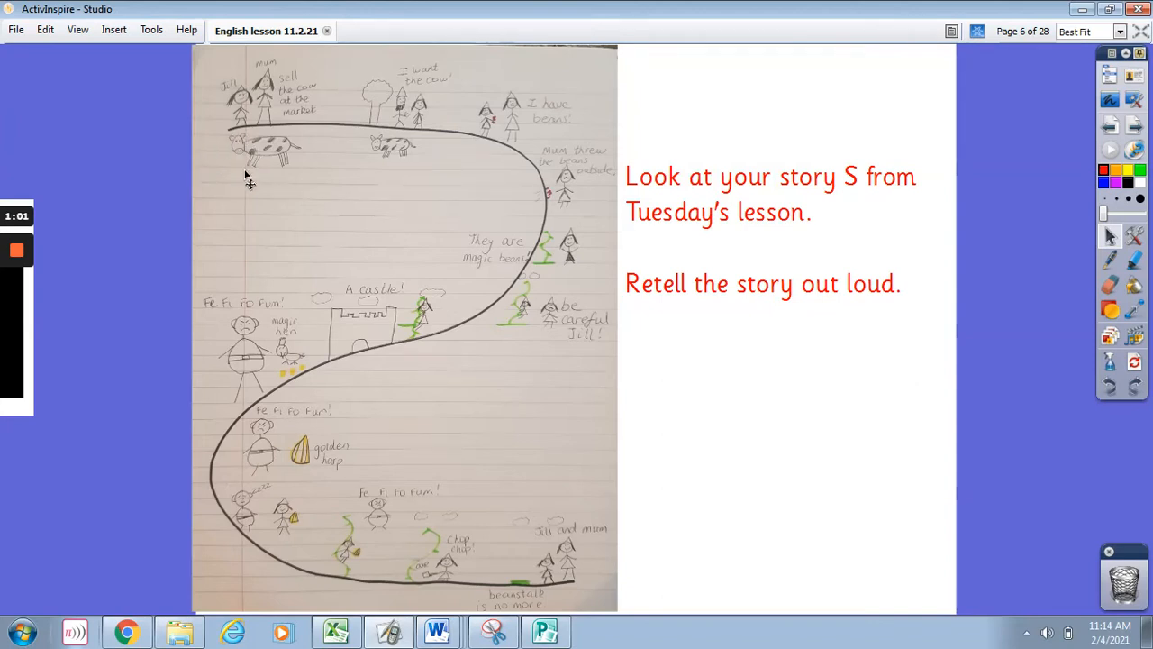
pyautogui.moveTo(364, 184)
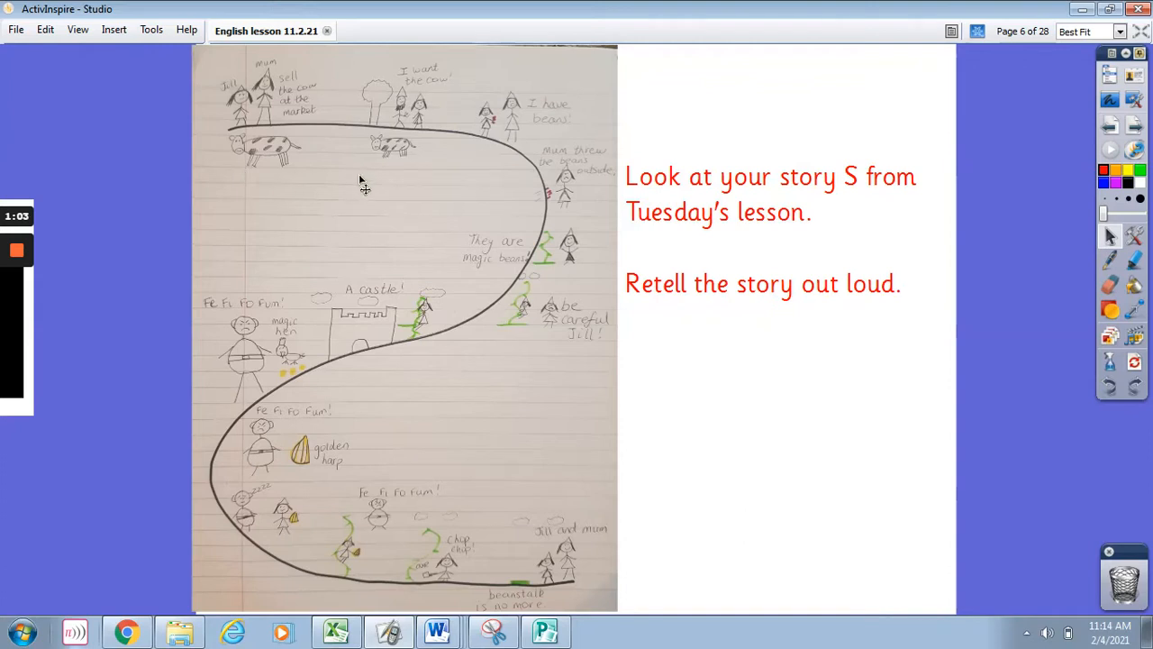
pyautogui.moveTo(368, 180)
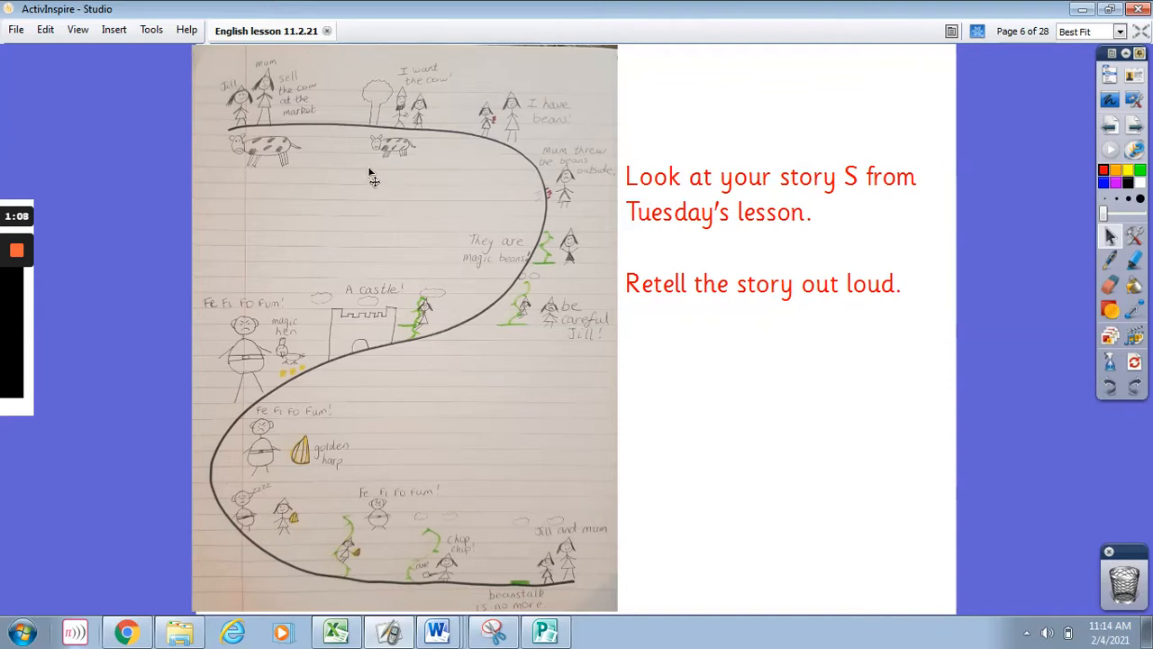
pyautogui.moveTo(450, 166)
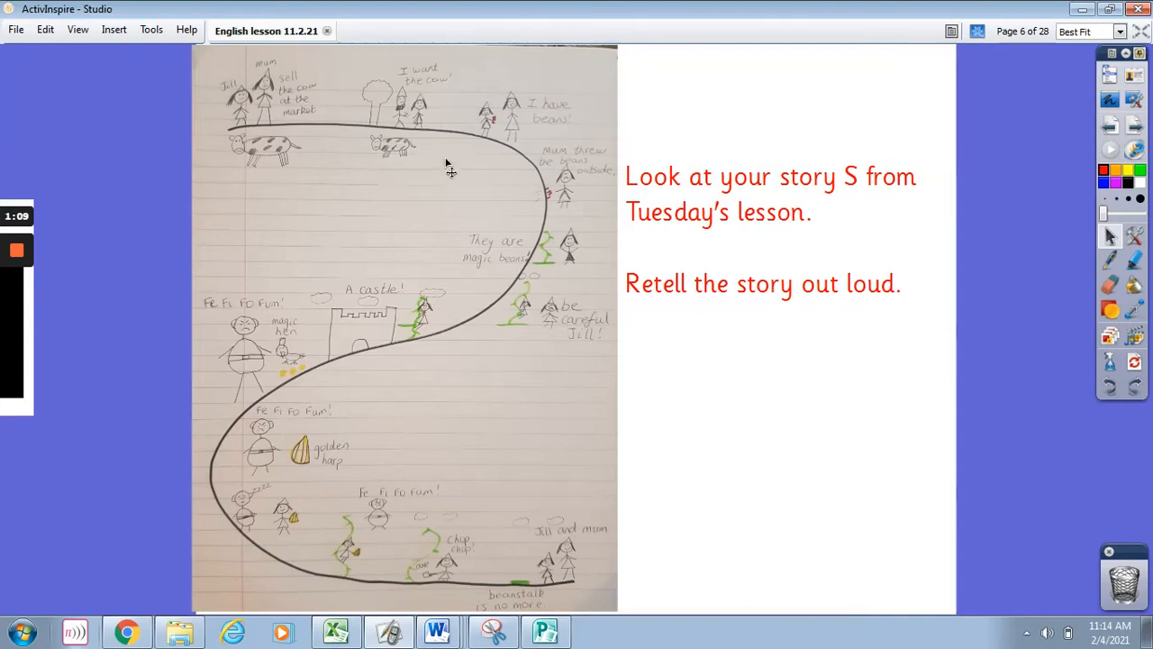
pyautogui.moveTo(490, 158)
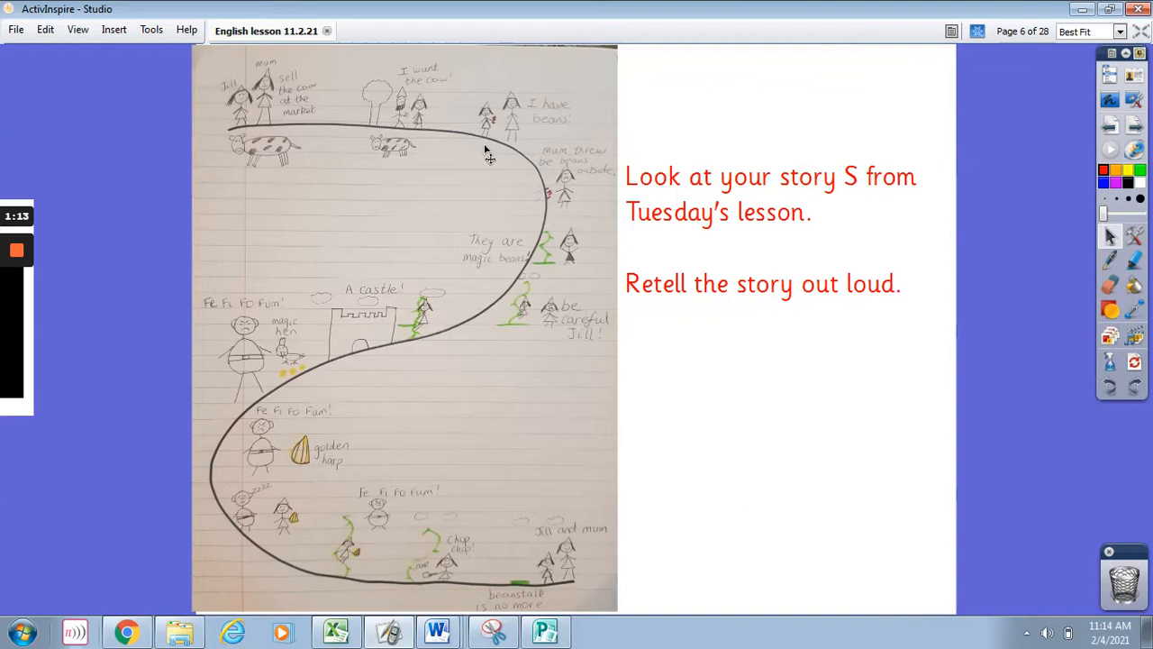
pyautogui.moveTo(530, 191)
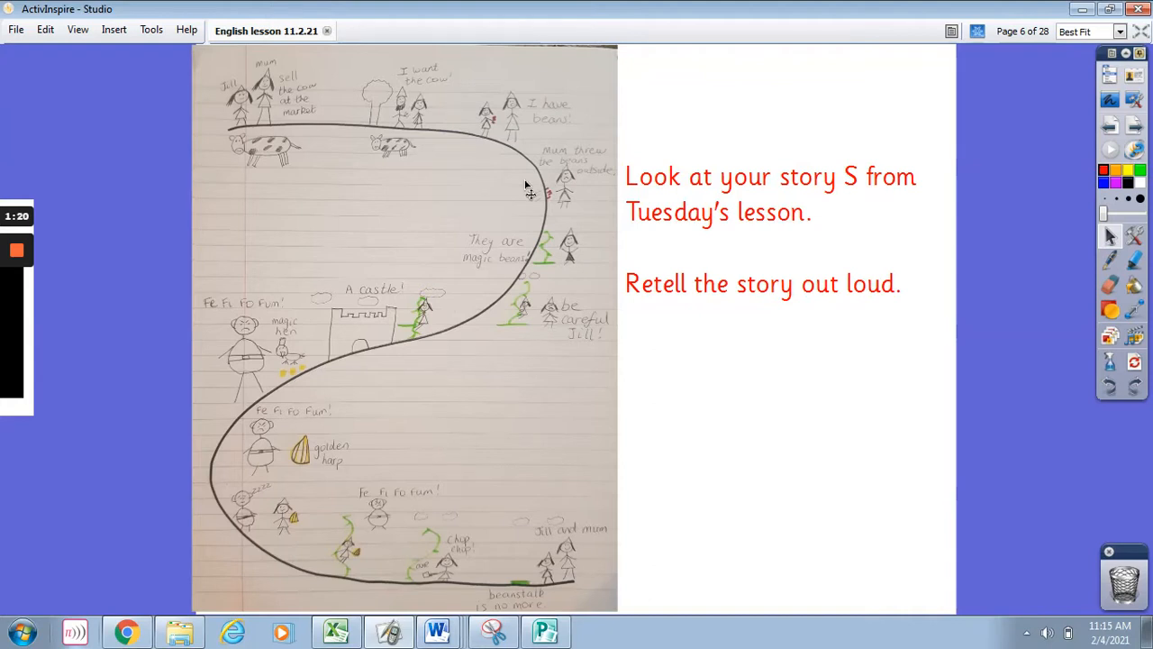
pyautogui.moveTo(604, 256)
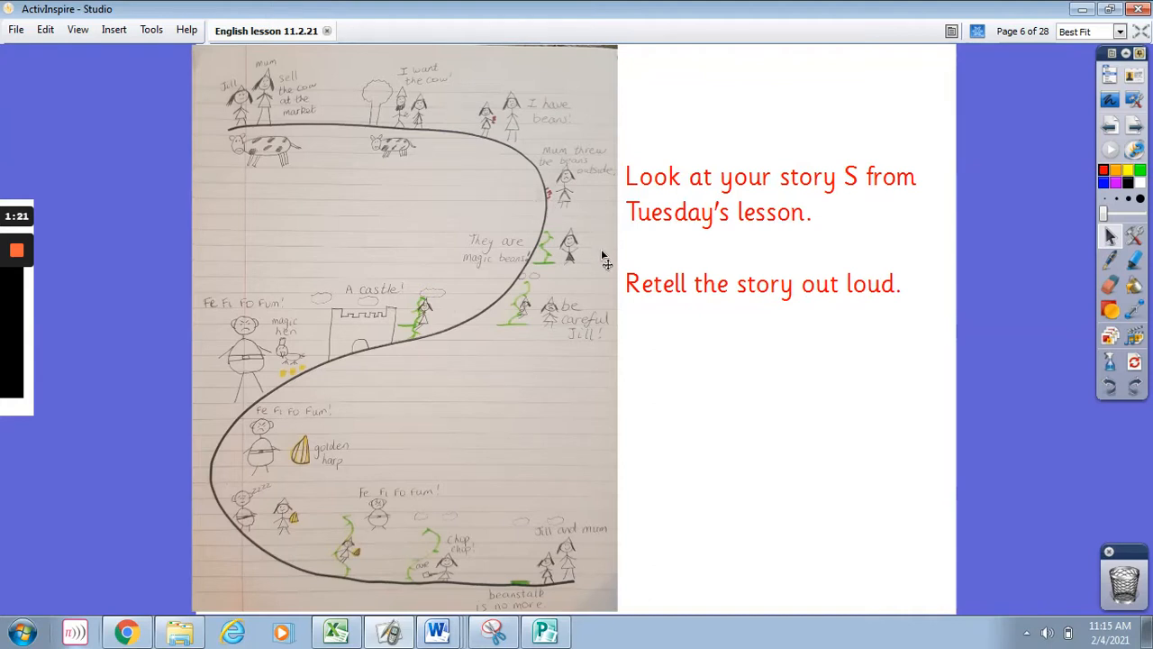
pyautogui.moveTo(563, 273)
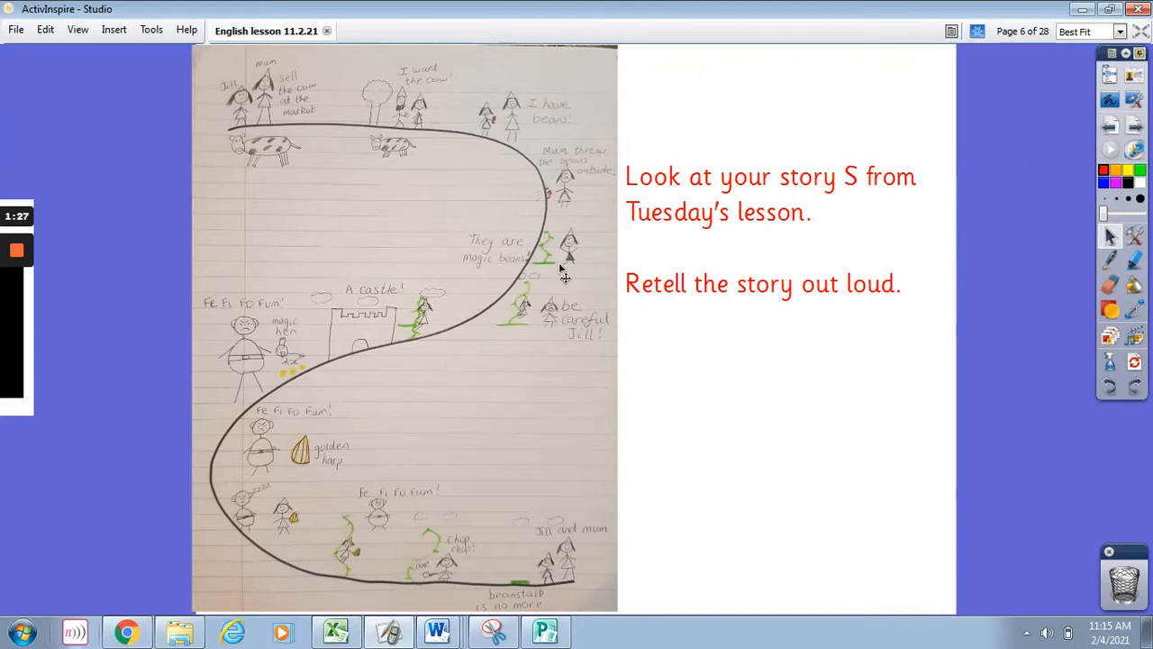
pyautogui.moveTo(593, 299)
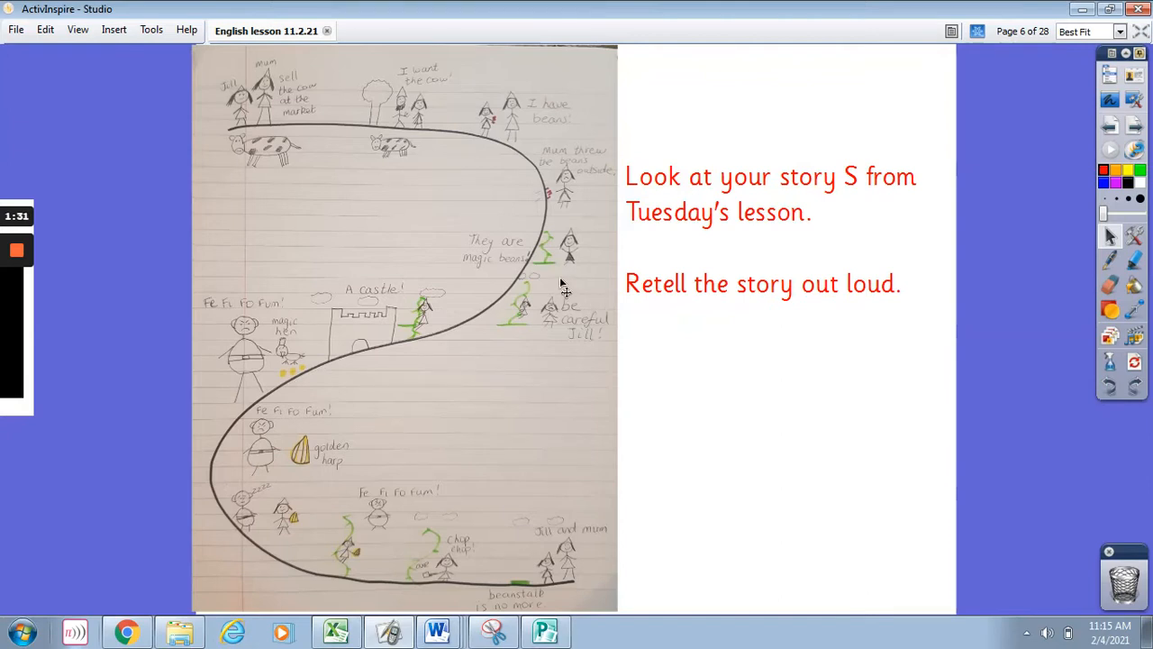
pyautogui.moveTo(526, 341)
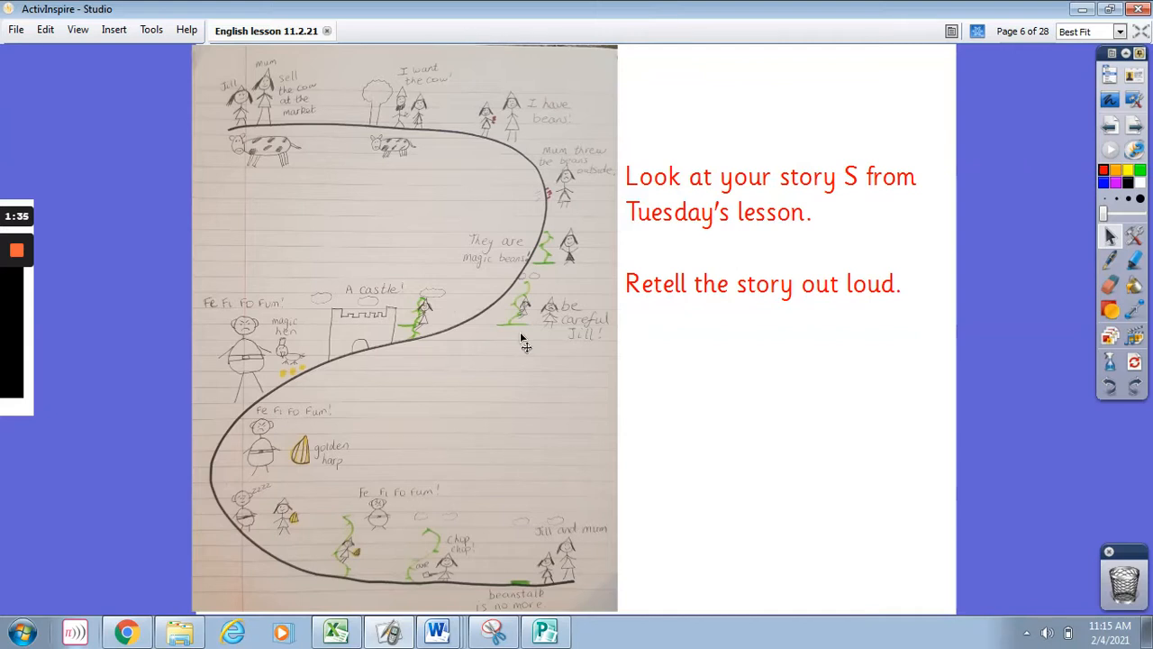
pyautogui.moveTo(537, 338)
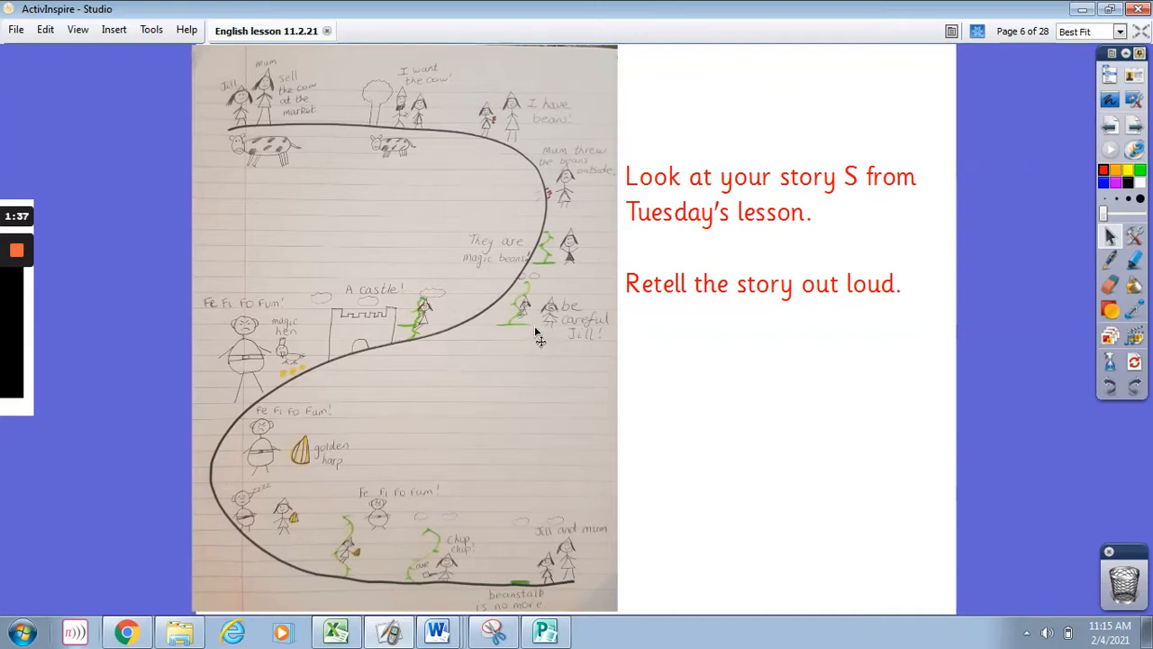
pyautogui.moveTo(464, 341)
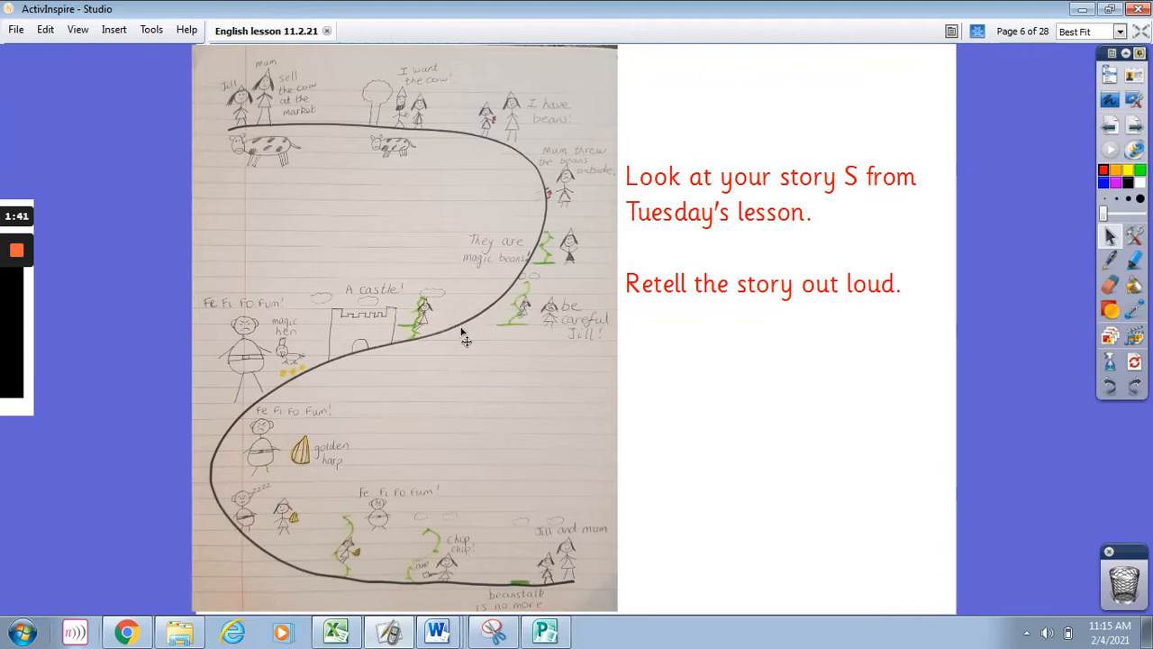
pyautogui.moveTo(436, 339)
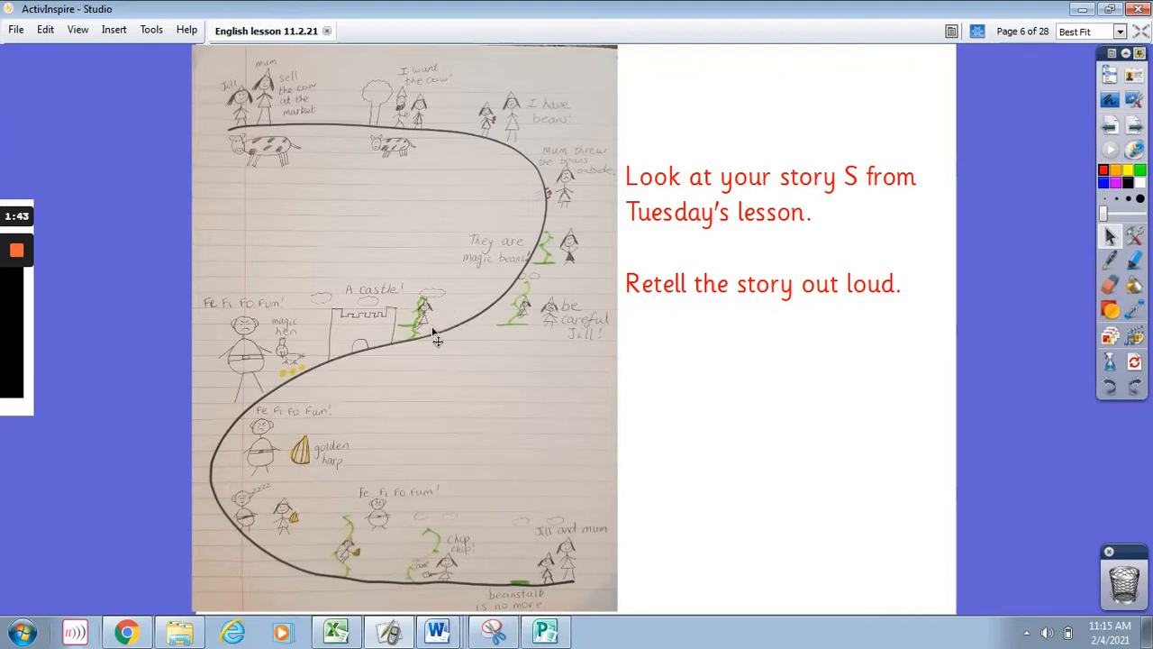
pyautogui.moveTo(432, 339)
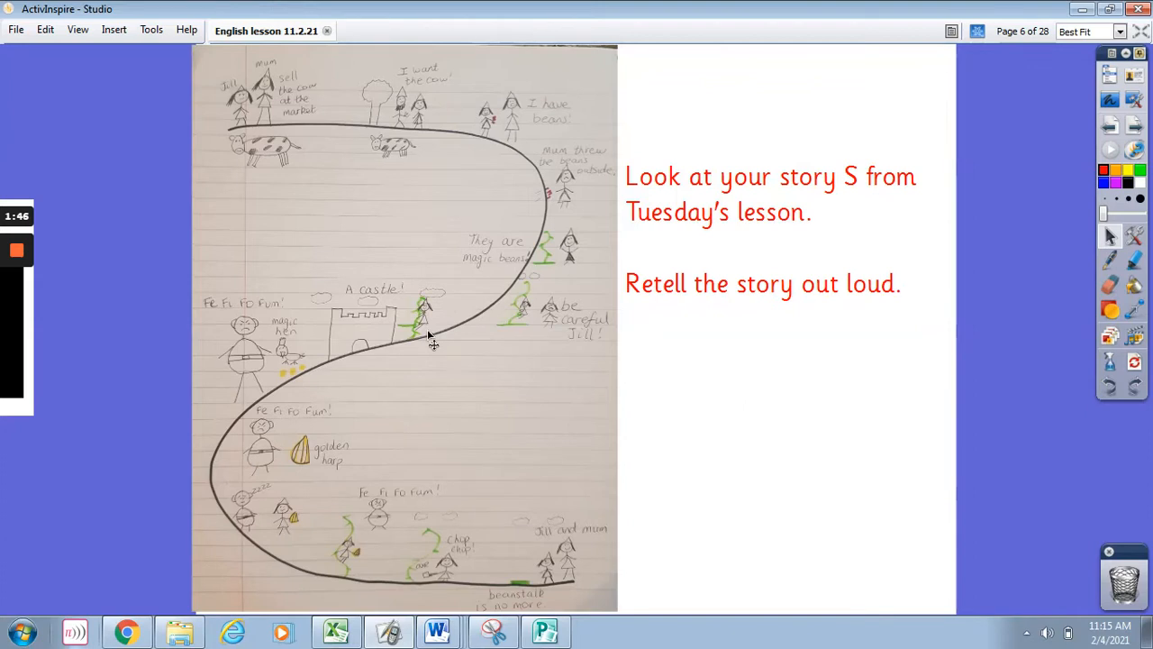
pyautogui.moveTo(395, 353)
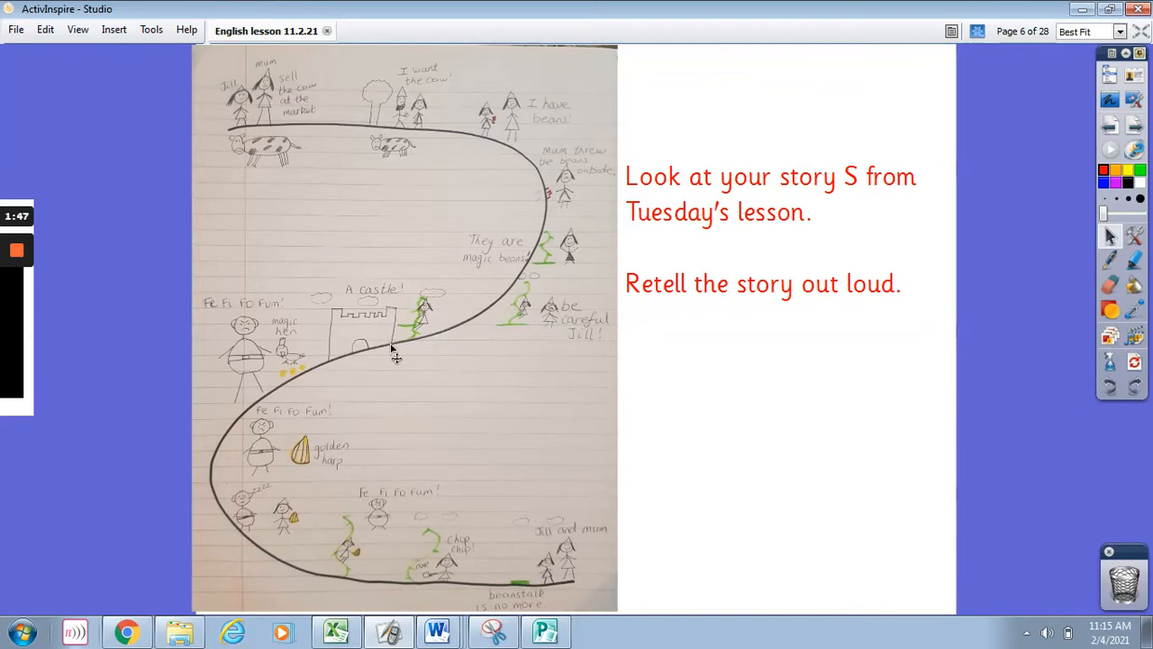
pyautogui.moveTo(341, 364)
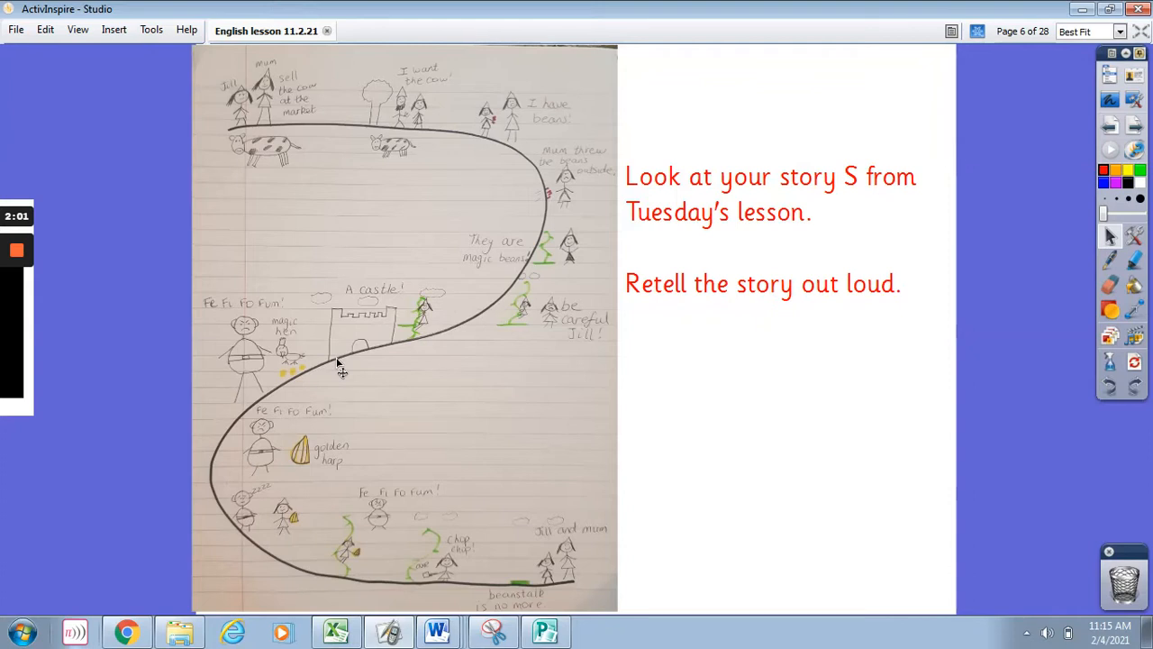
pyautogui.moveTo(317, 382)
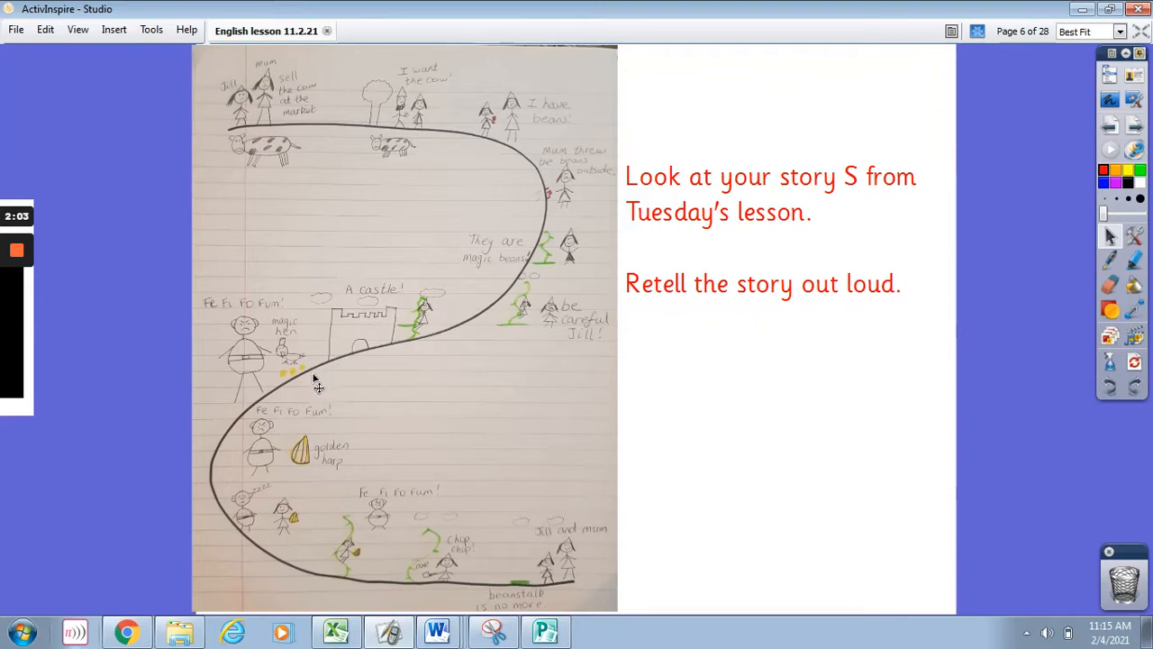
pyautogui.moveTo(350, 491)
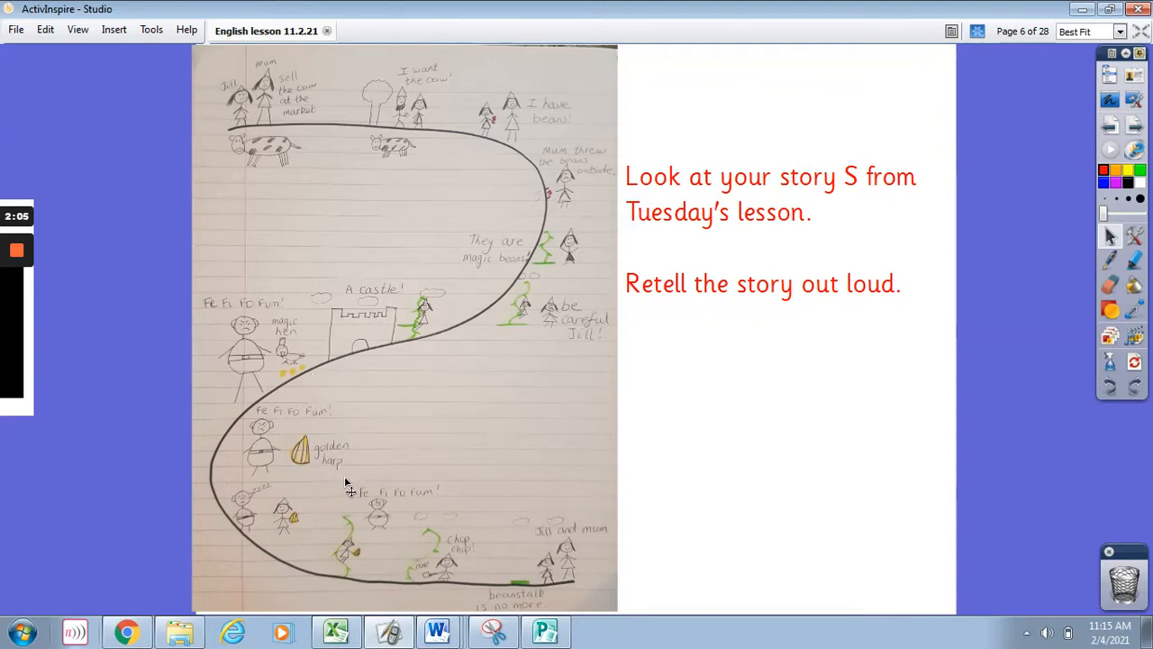
pyautogui.moveTo(328, 483)
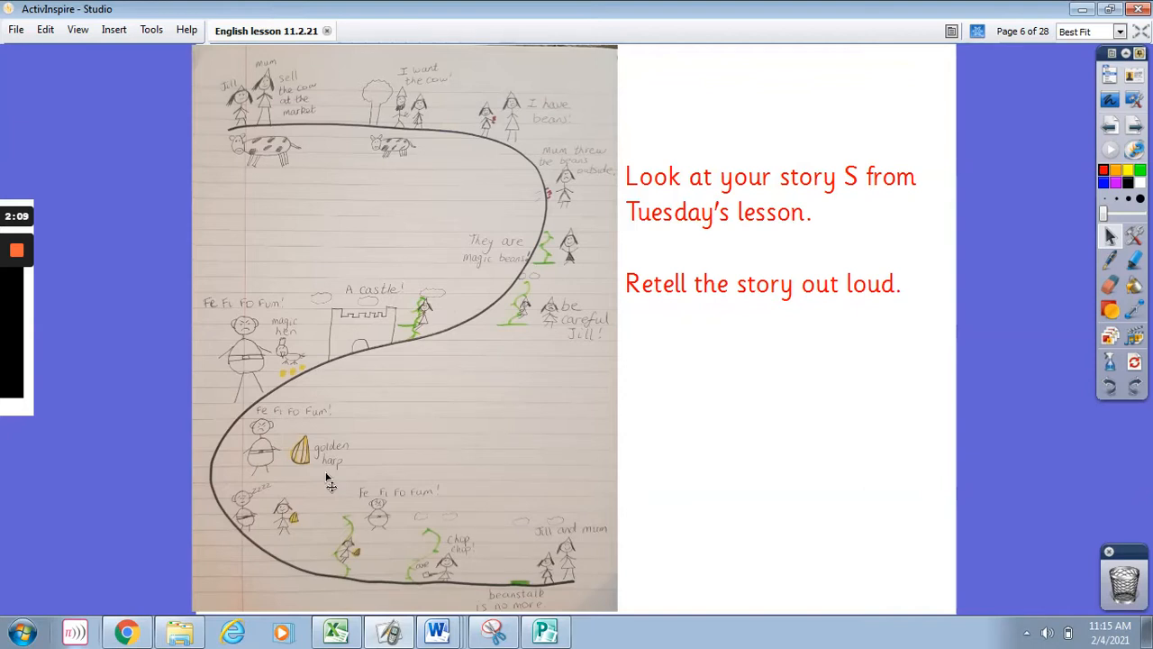
pyautogui.moveTo(310, 486)
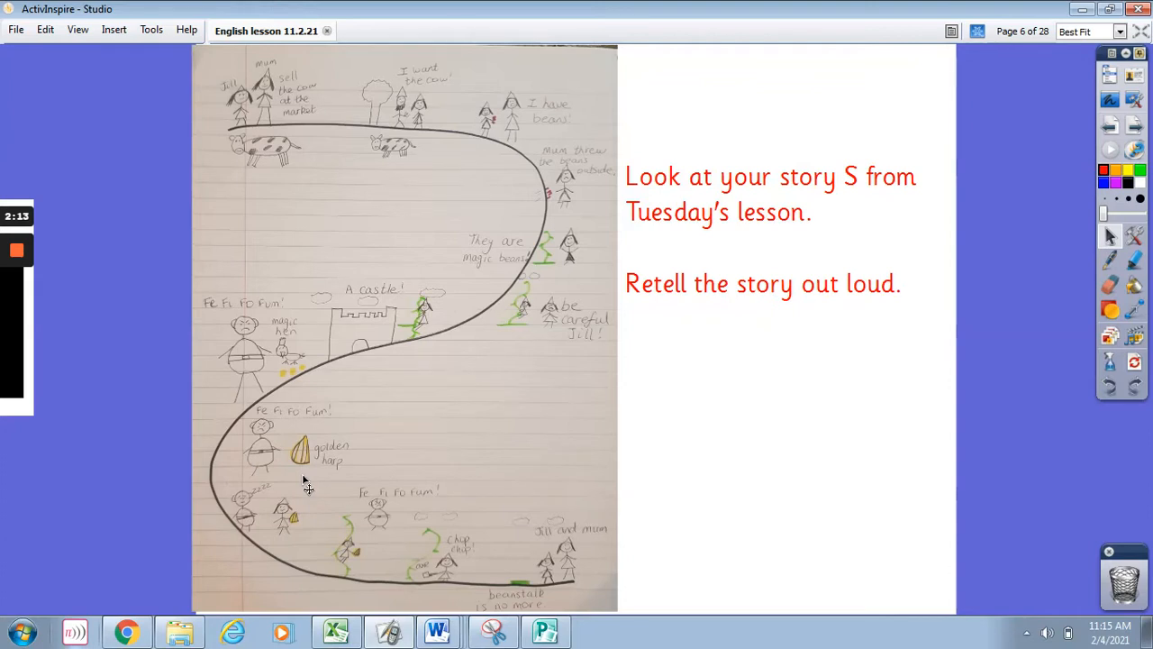
pyautogui.moveTo(320, 555)
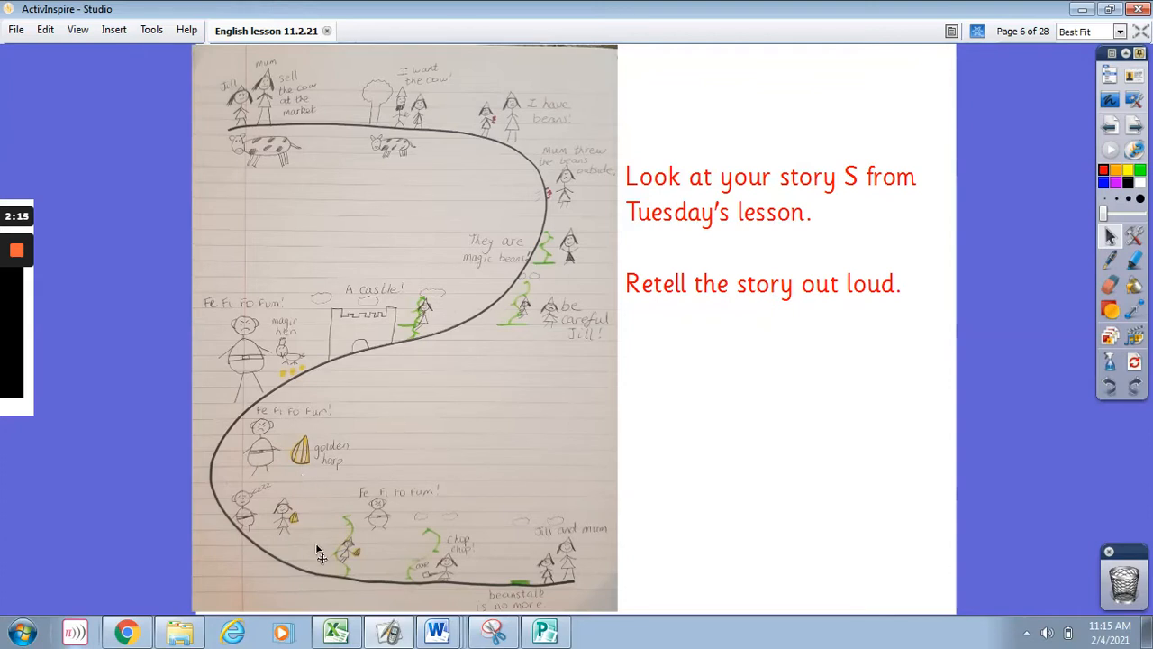
pyautogui.moveTo(285, 562)
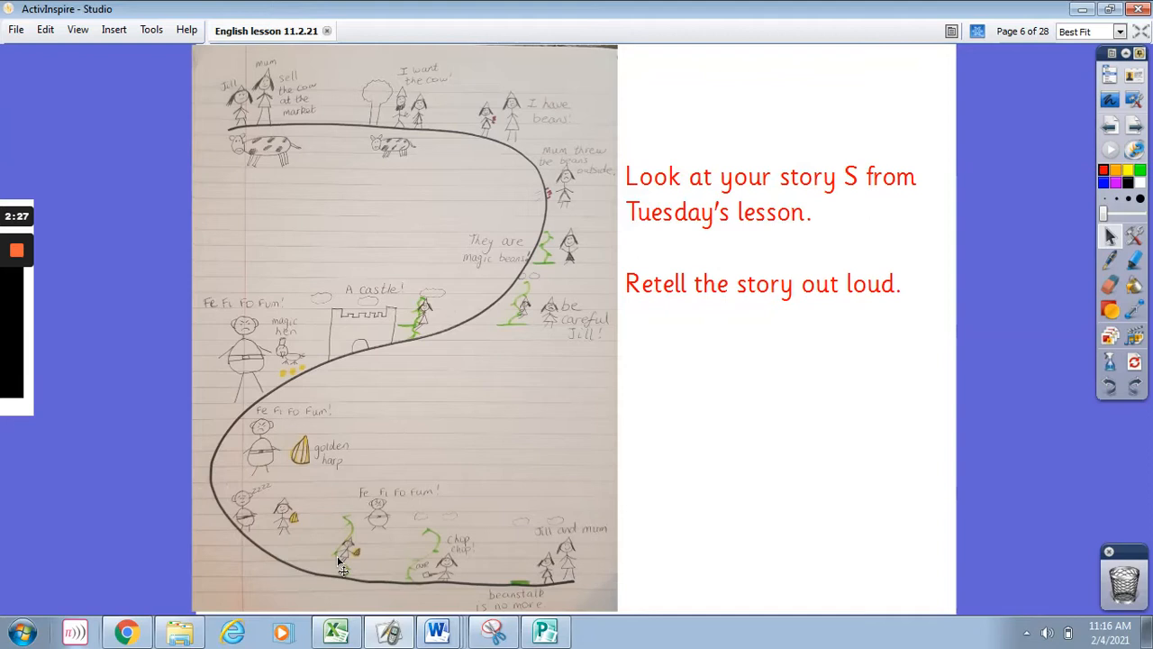
pyautogui.moveTo(371, 580)
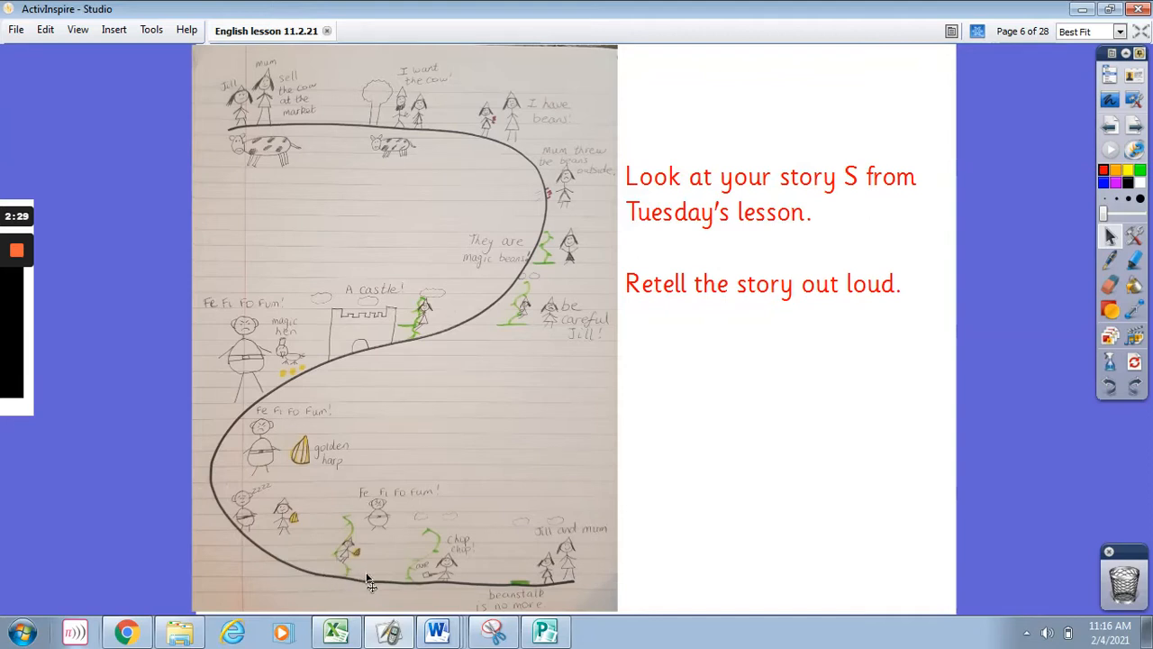
pyautogui.moveTo(418, 595)
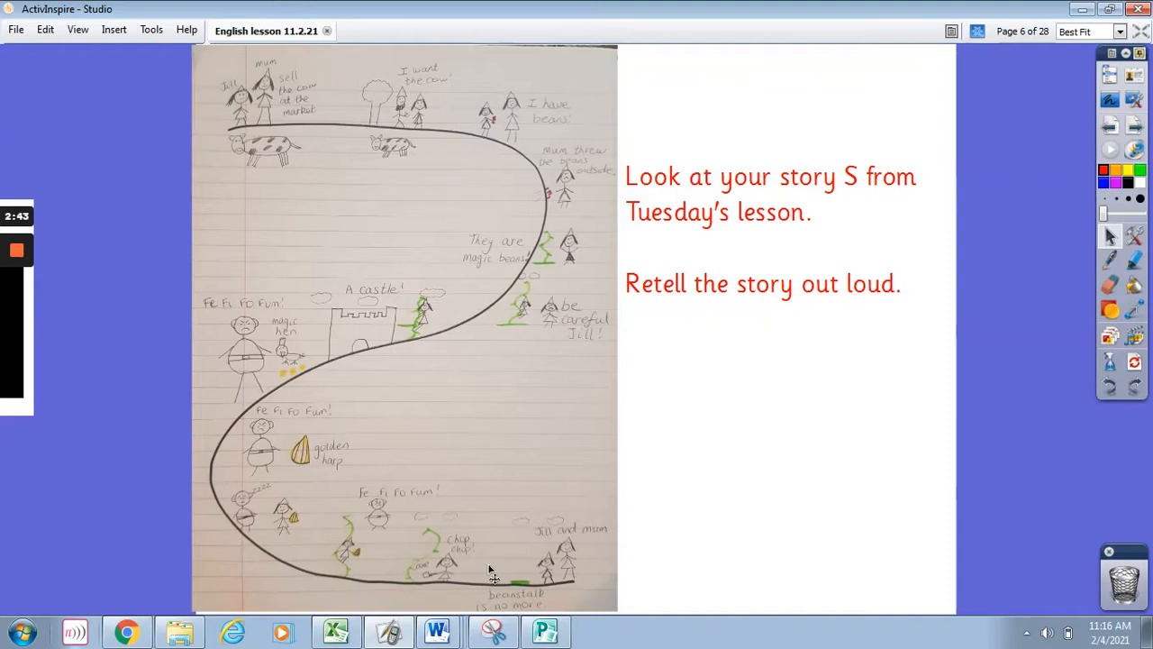
pyautogui.moveTo(494, 594)
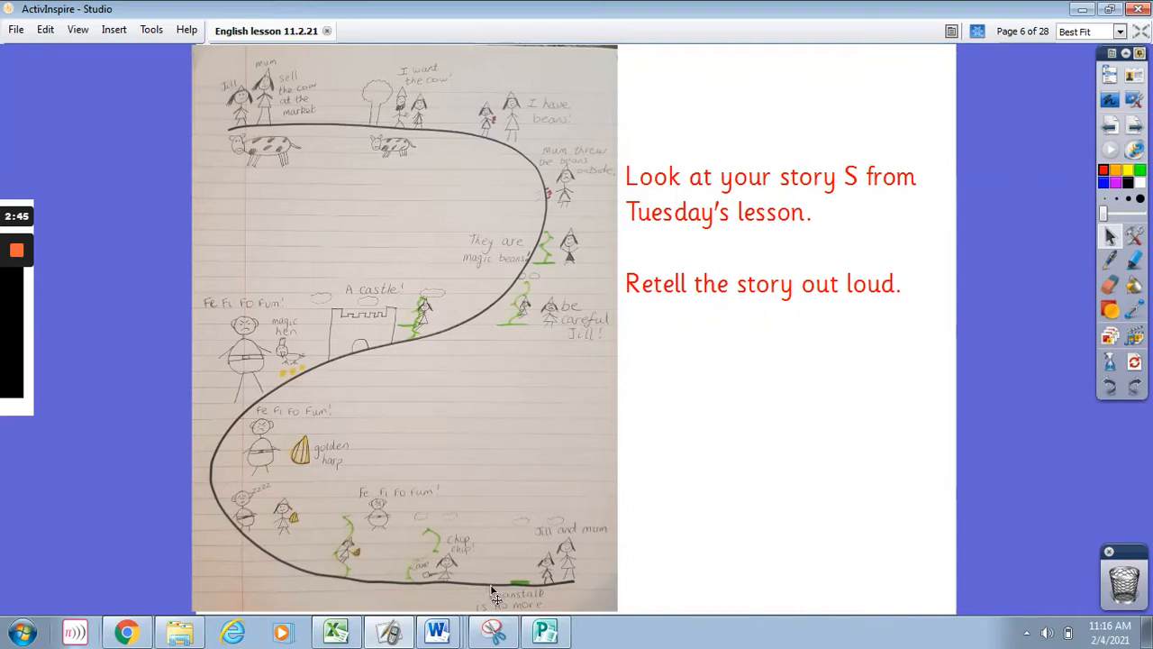
pyautogui.moveTo(1110, 133)
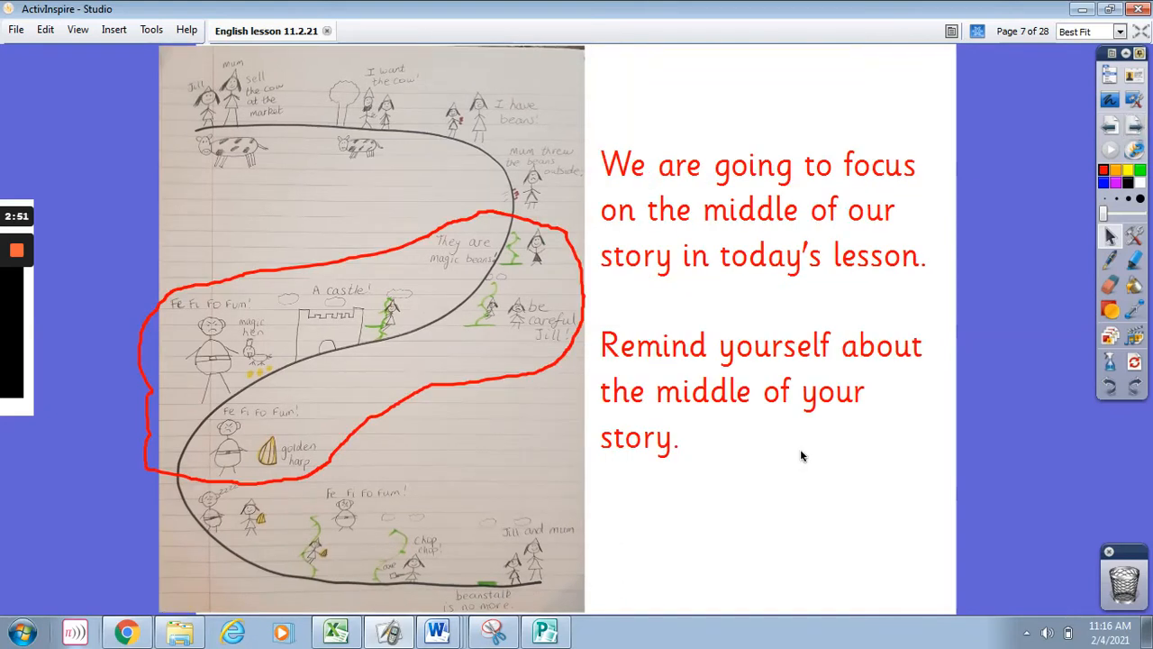
pyautogui.moveTo(645, 252)
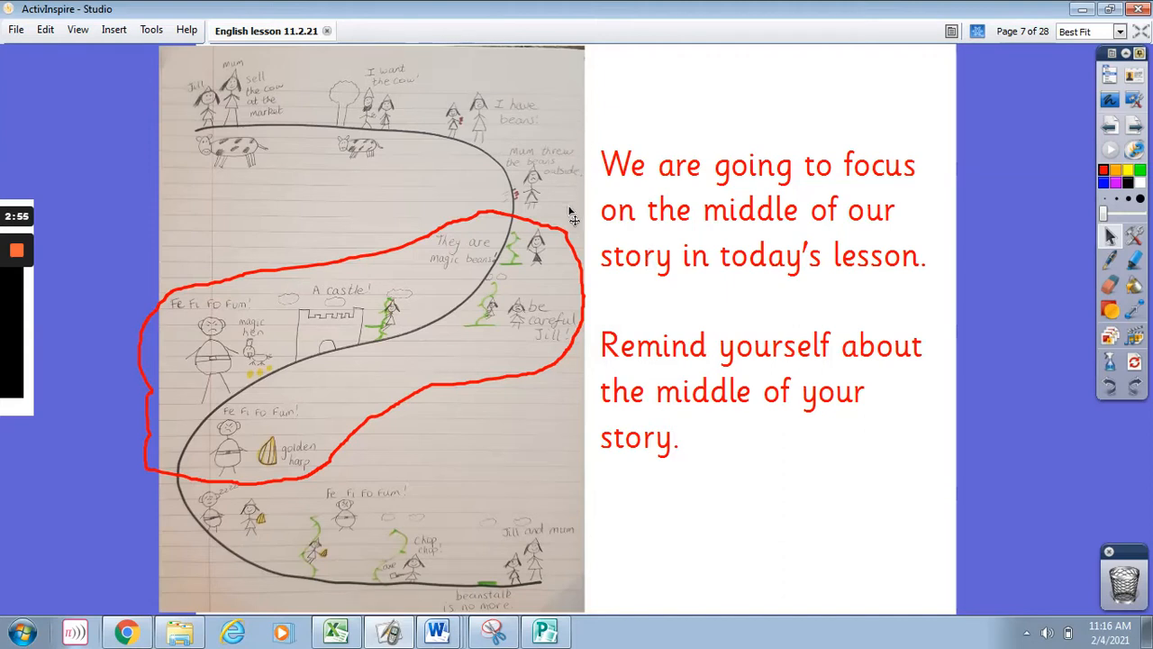
pyautogui.moveTo(591, 334)
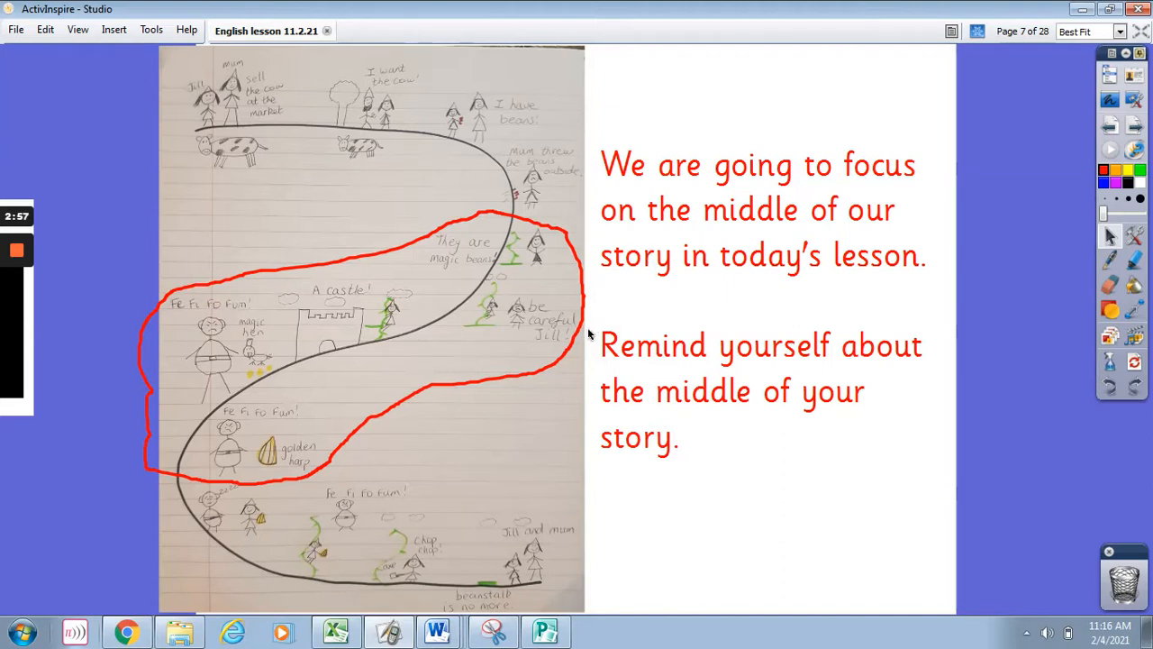
pyautogui.moveTo(533, 389)
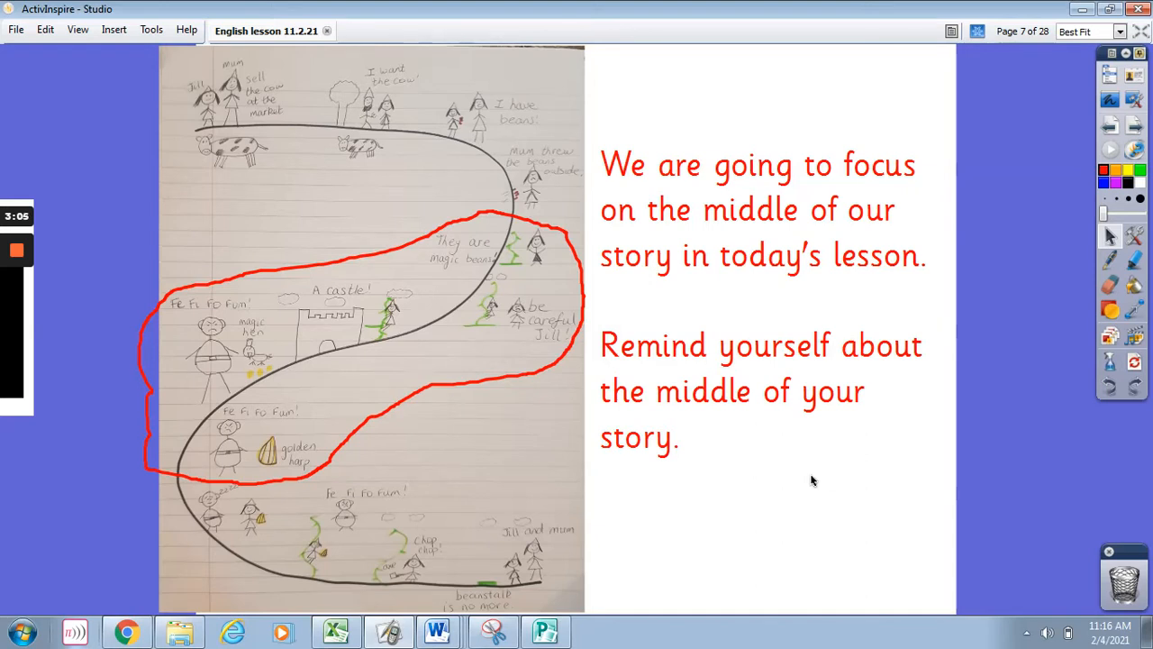
pyautogui.moveTo(339, 466)
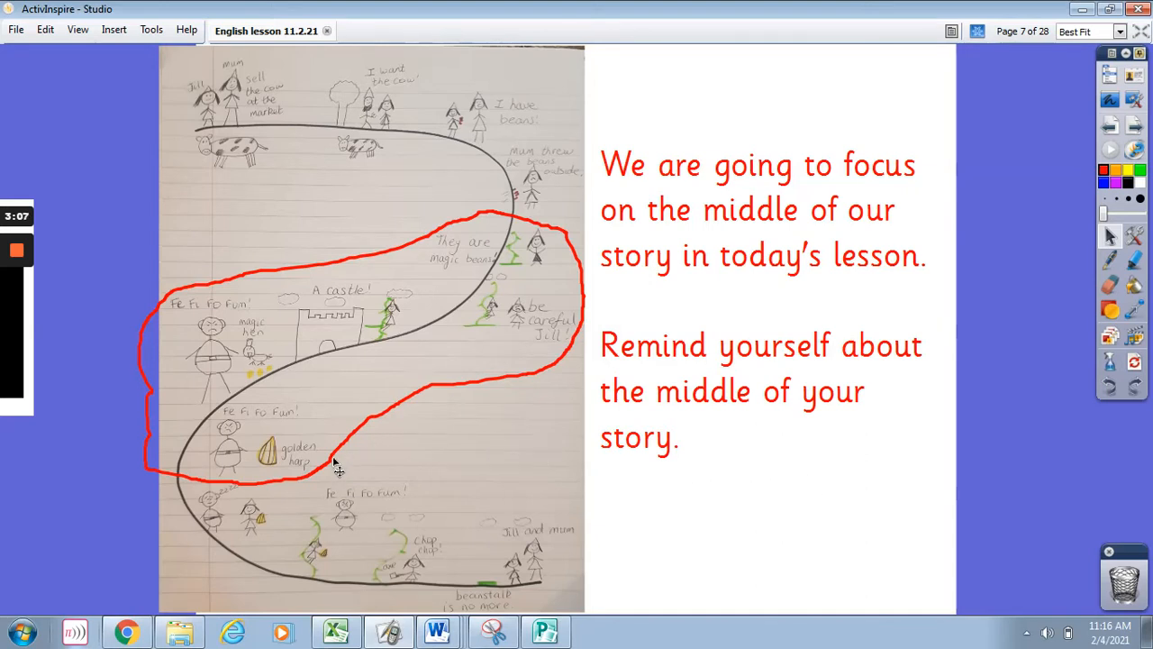
pyautogui.moveTo(688, 494)
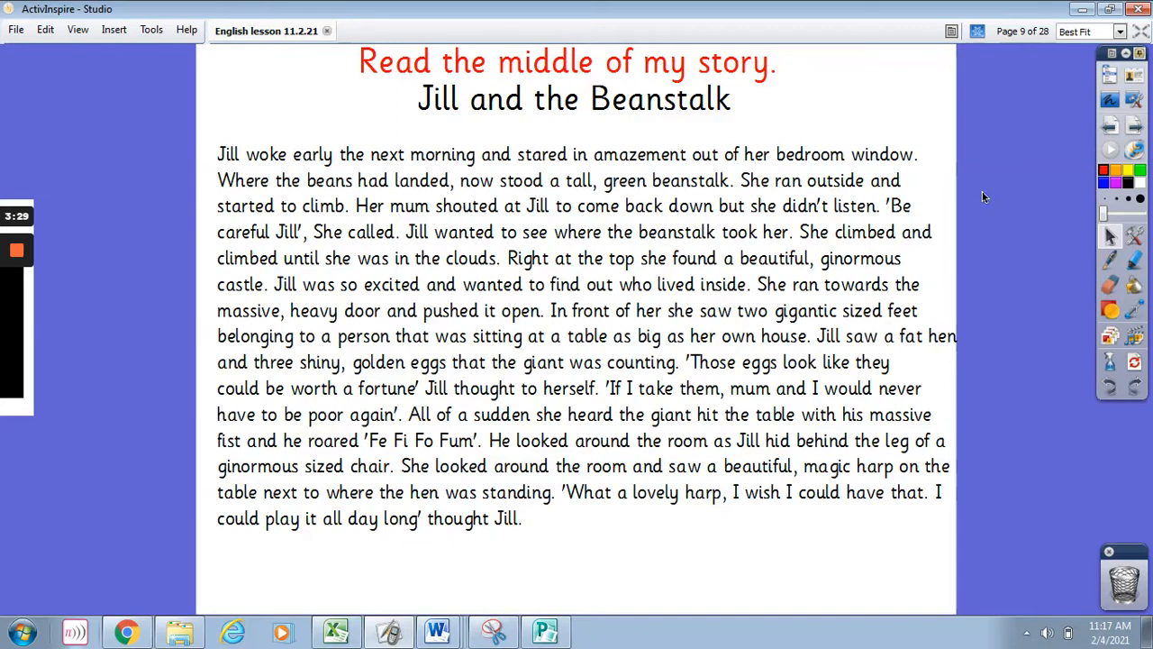
pyautogui.moveTo(1009, 167)
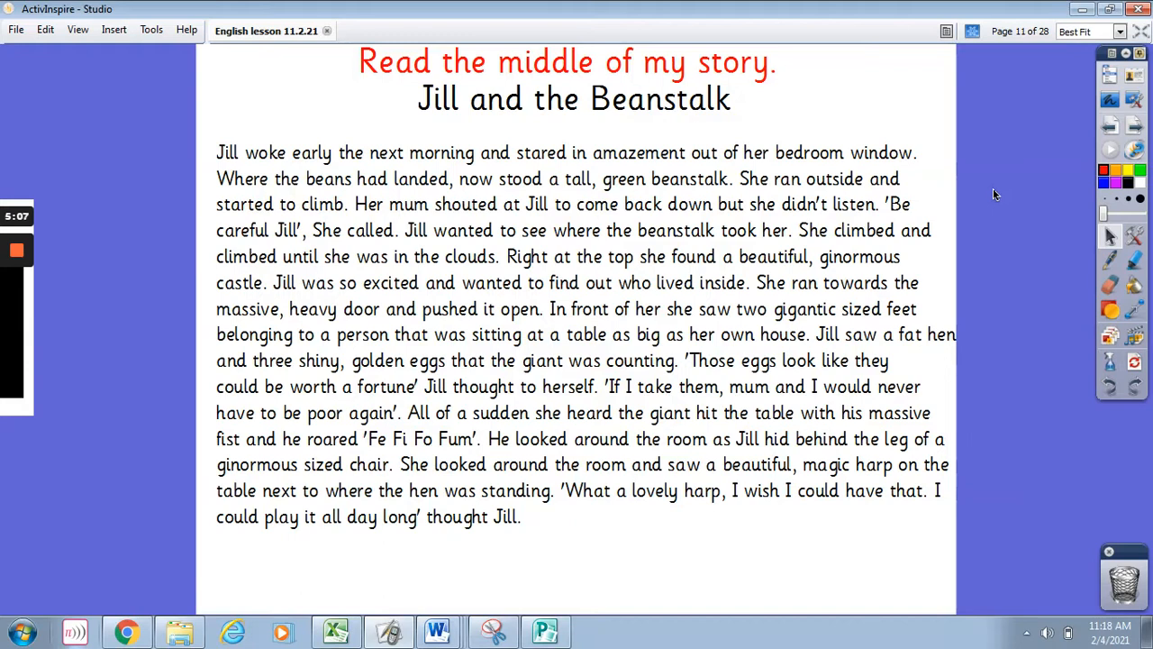
pyautogui.moveTo(987, 213)
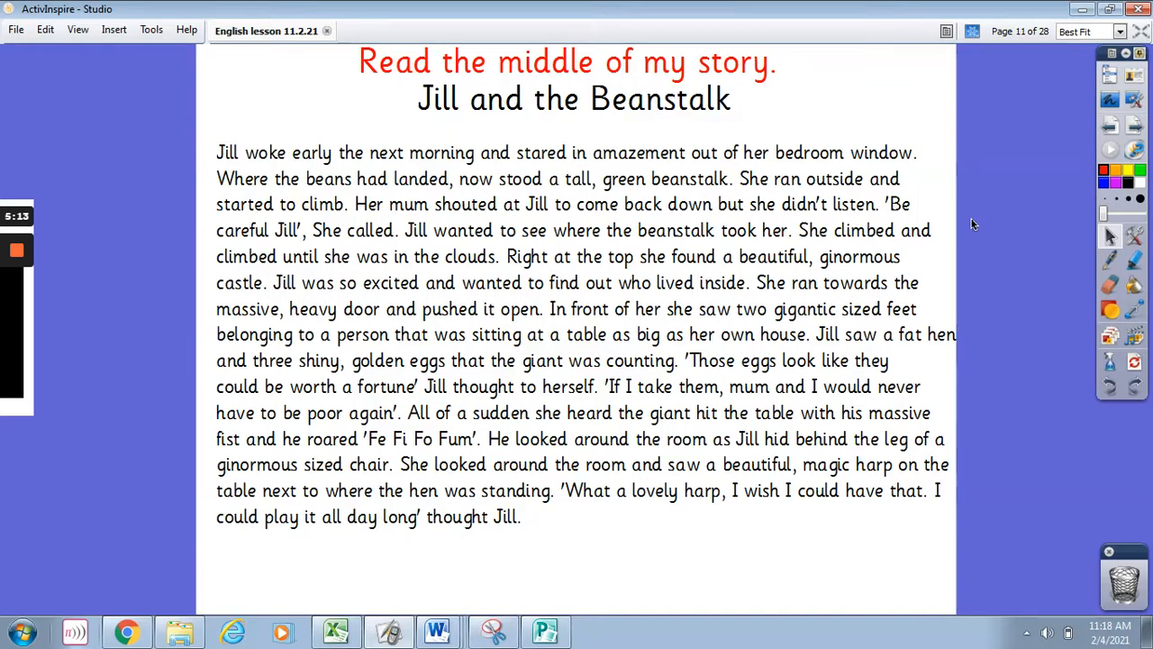
pyautogui.moveTo(951, 195)
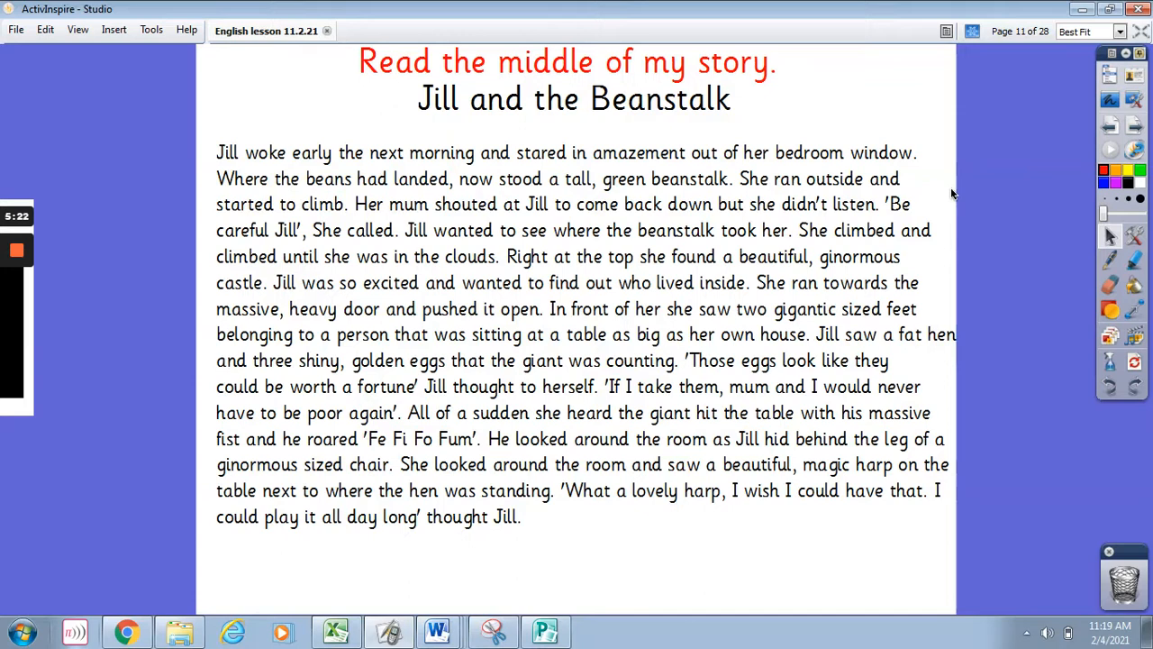
pyautogui.moveTo(939, 133)
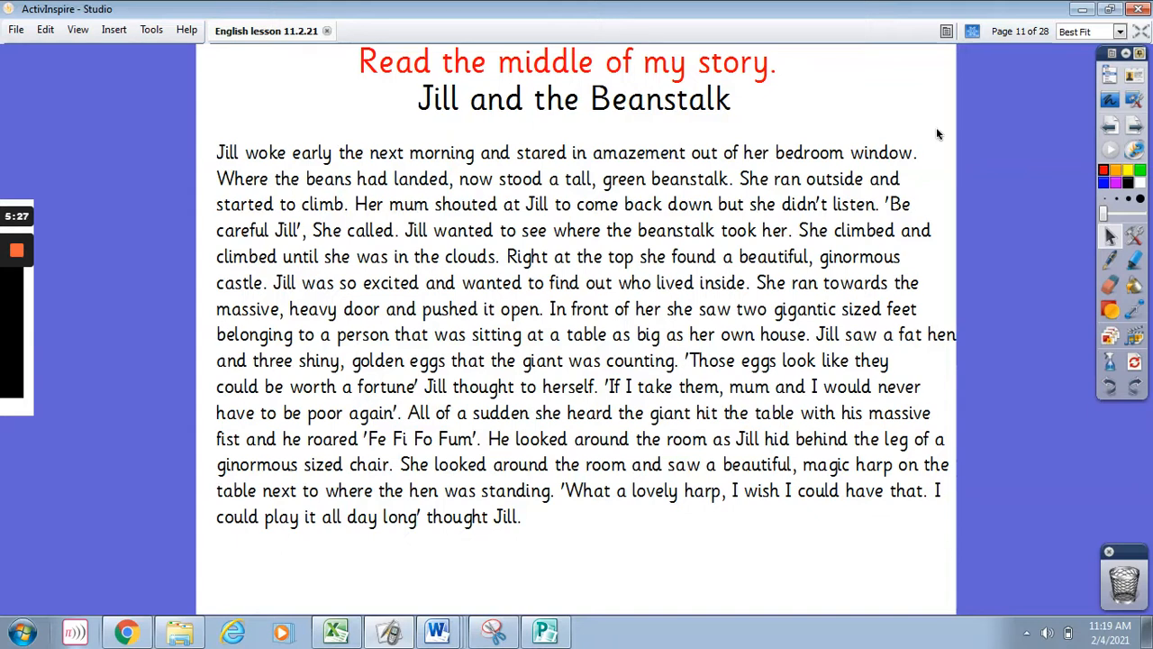
pyautogui.moveTo(998, 143)
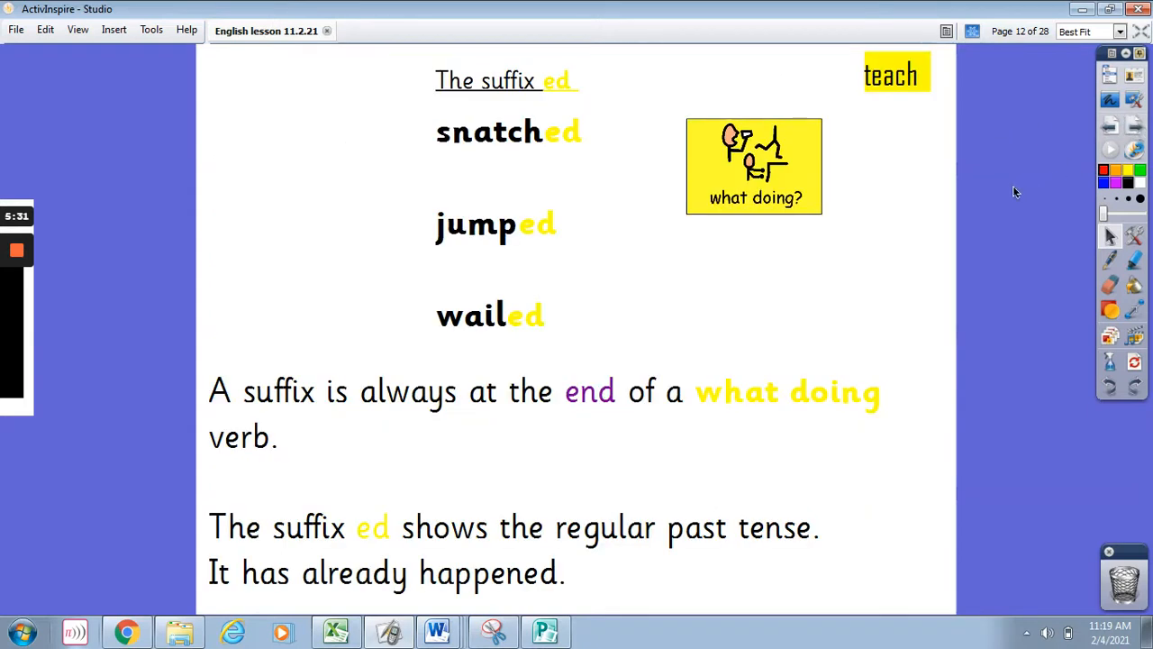
pyautogui.moveTo(953, 214)
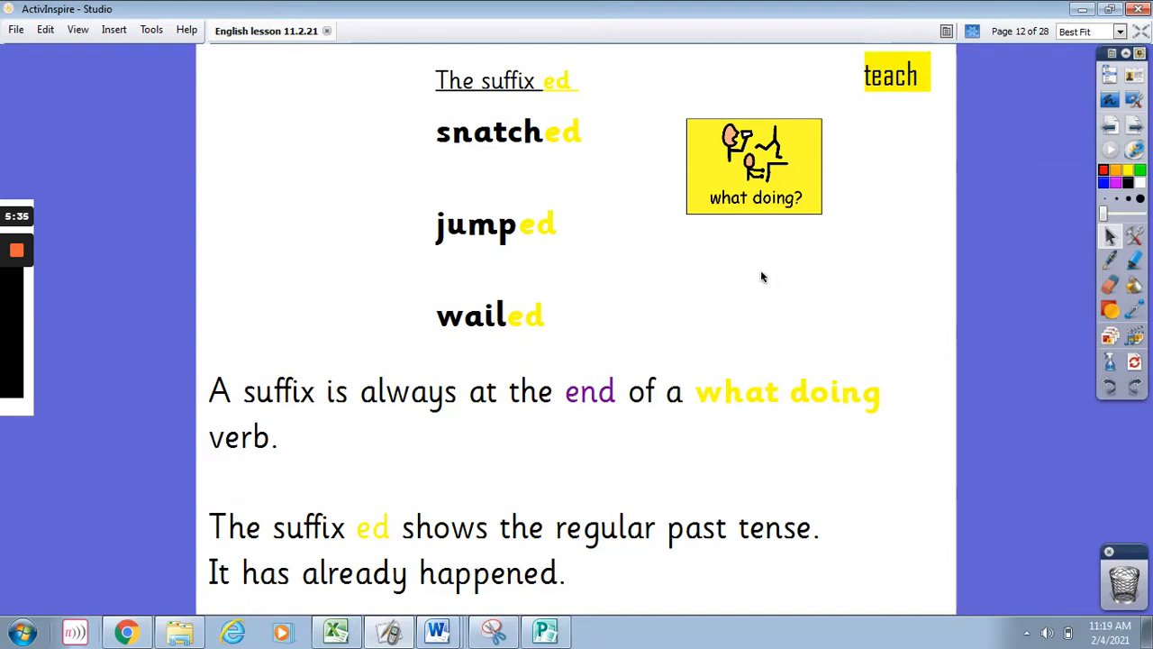
pyautogui.moveTo(598, 98)
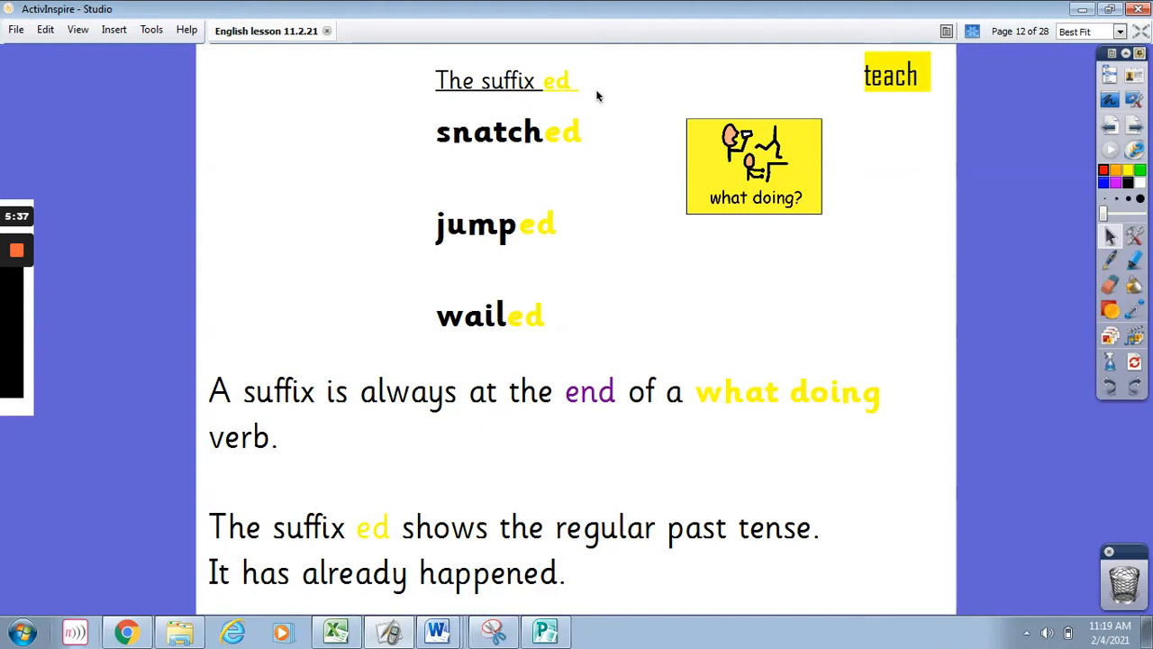
pyautogui.moveTo(566, 158)
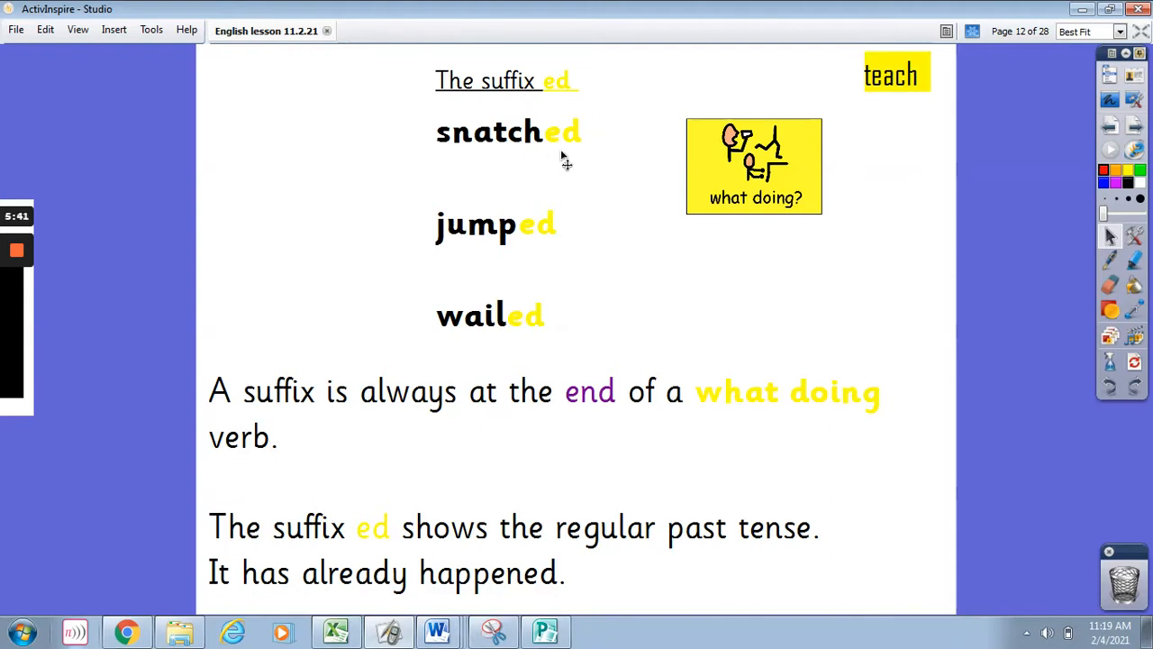
pyautogui.moveTo(472, 252)
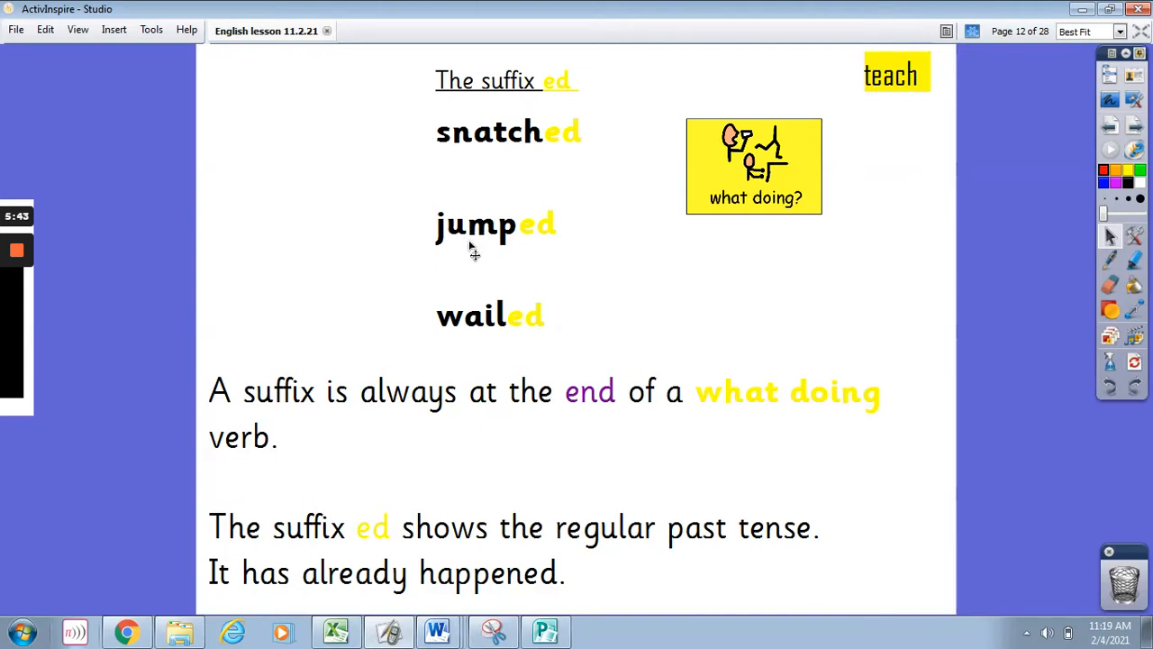
pyautogui.moveTo(510, 346)
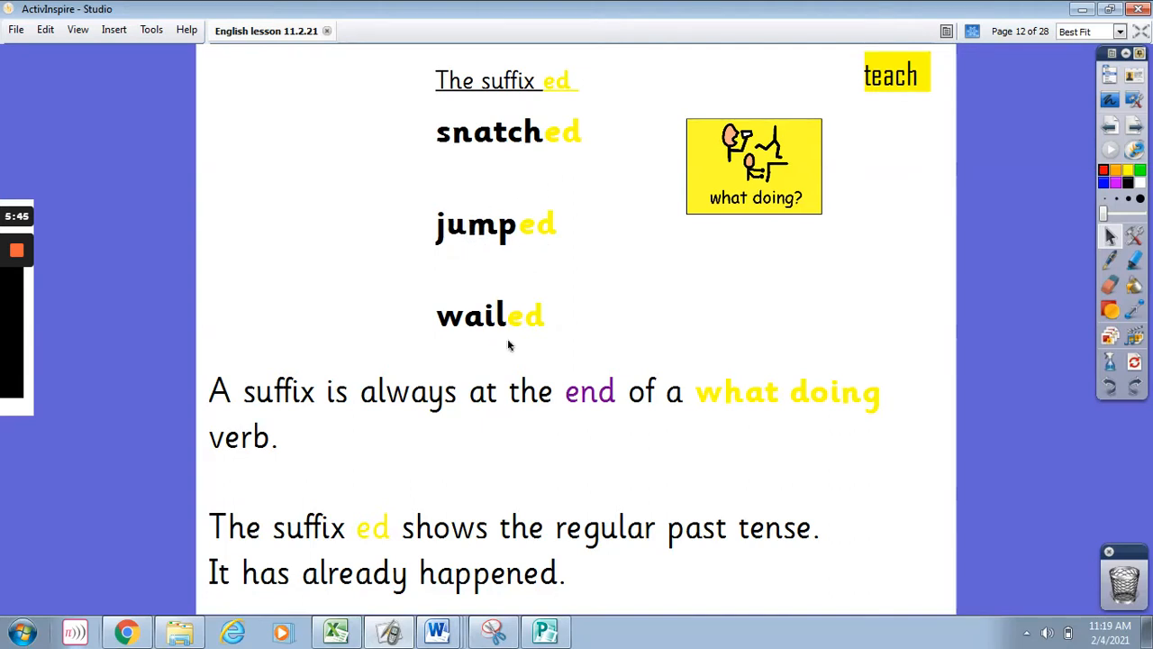
pyautogui.moveTo(285, 406)
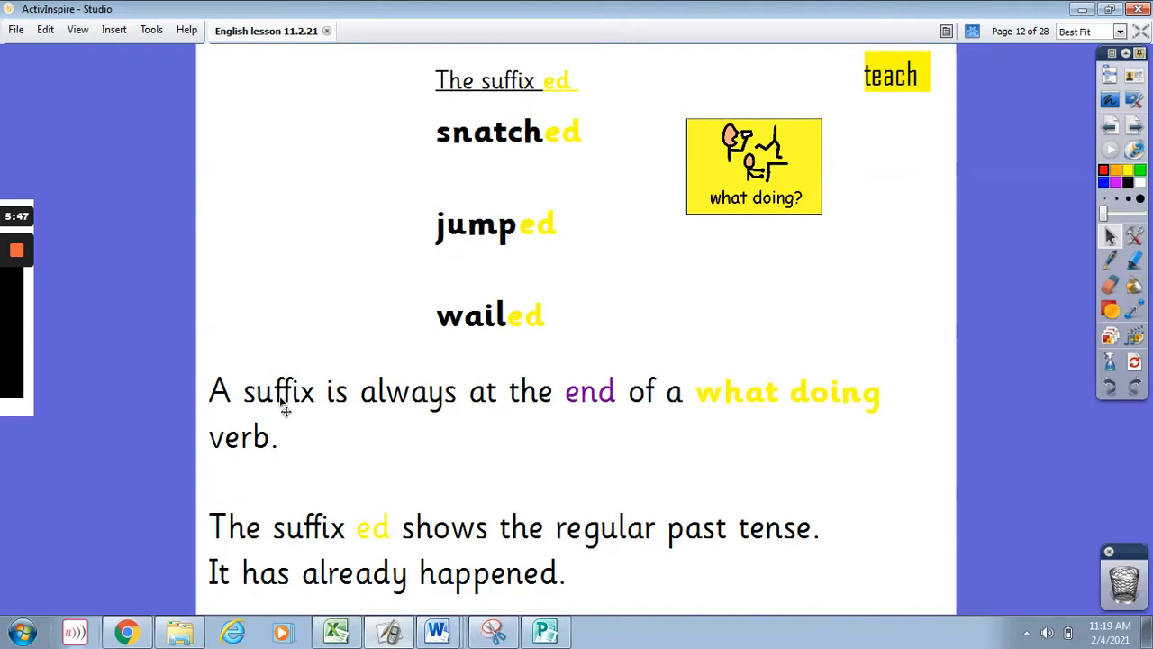
pyautogui.moveTo(550, 423)
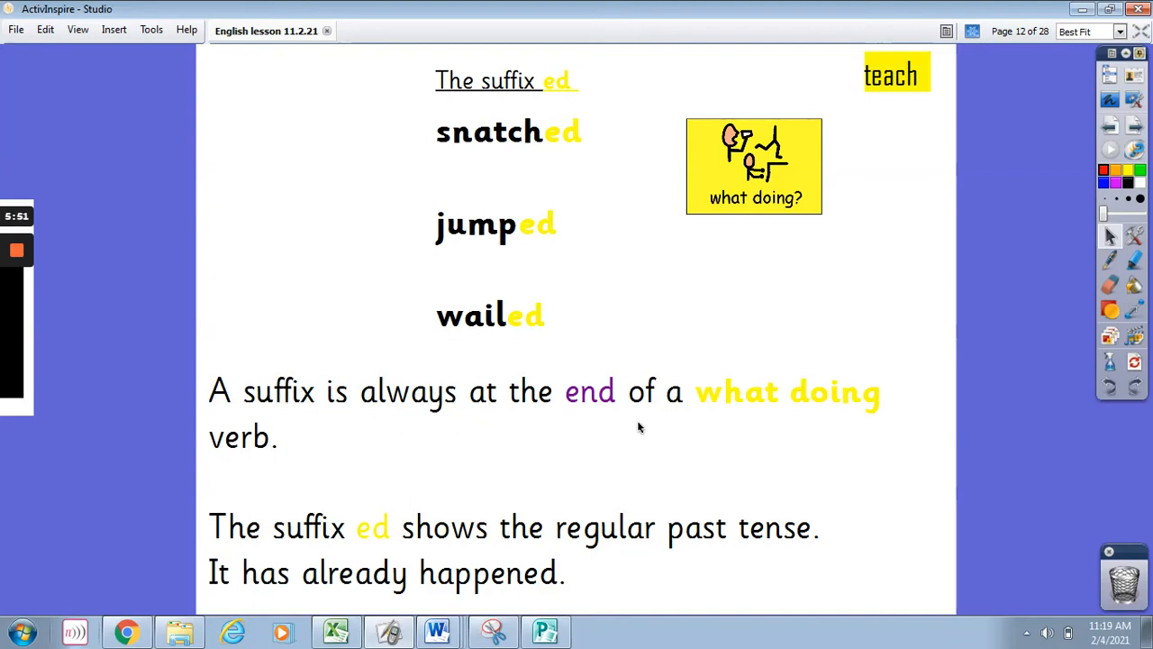
pyautogui.moveTo(626, 443)
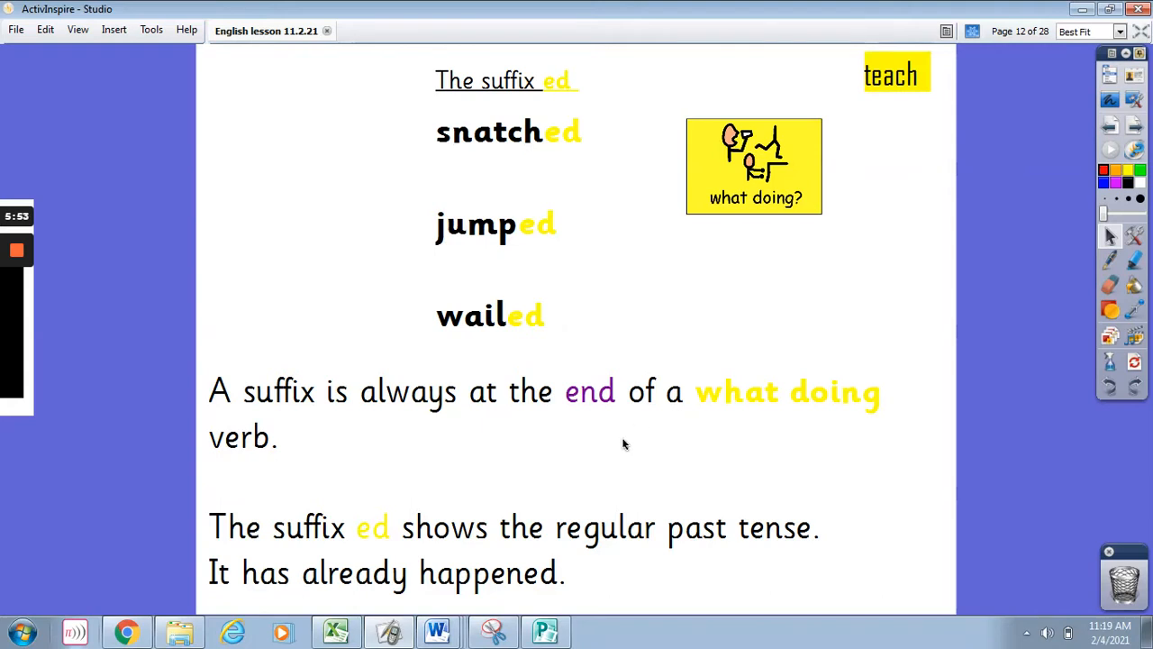
pyautogui.moveTo(744, 555)
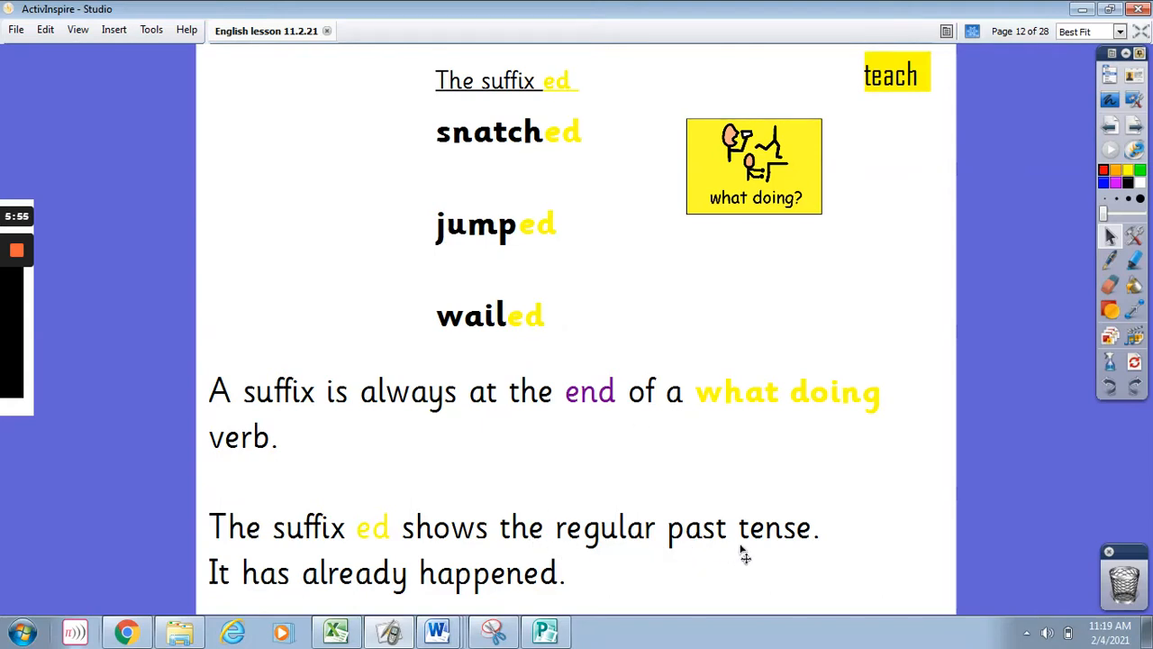
pyautogui.moveTo(955, 352)
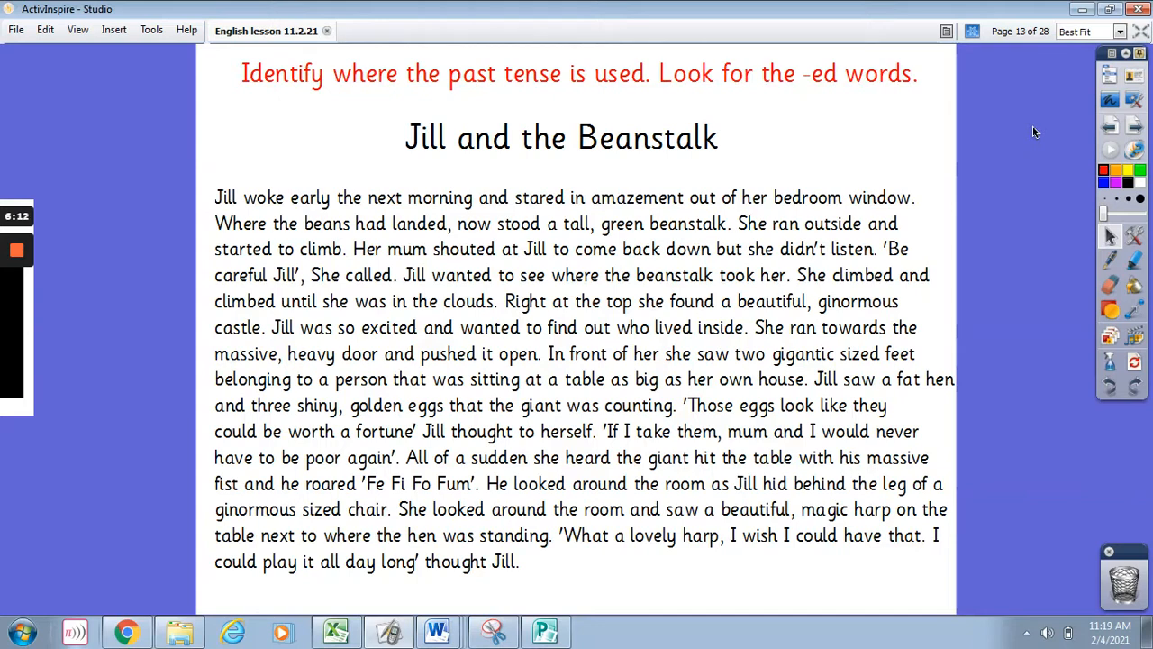
pyautogui.moveTo(826, 100)
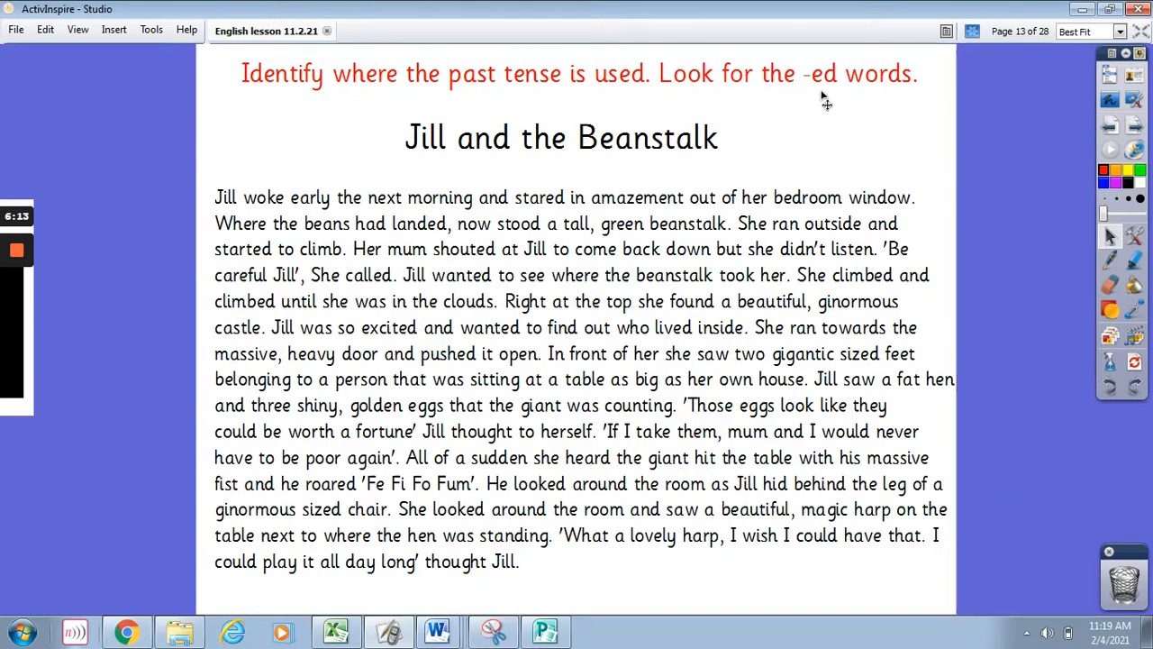
pyautogui.moveTo(959, 126)
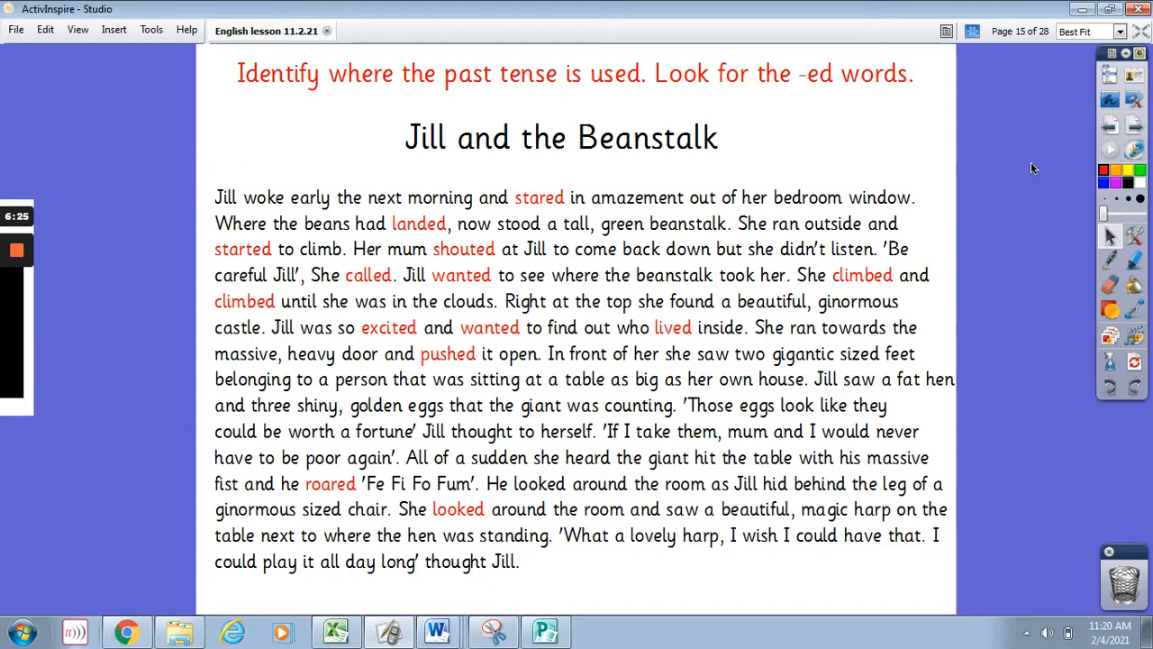
pyautogui.moveTo(581, 206)
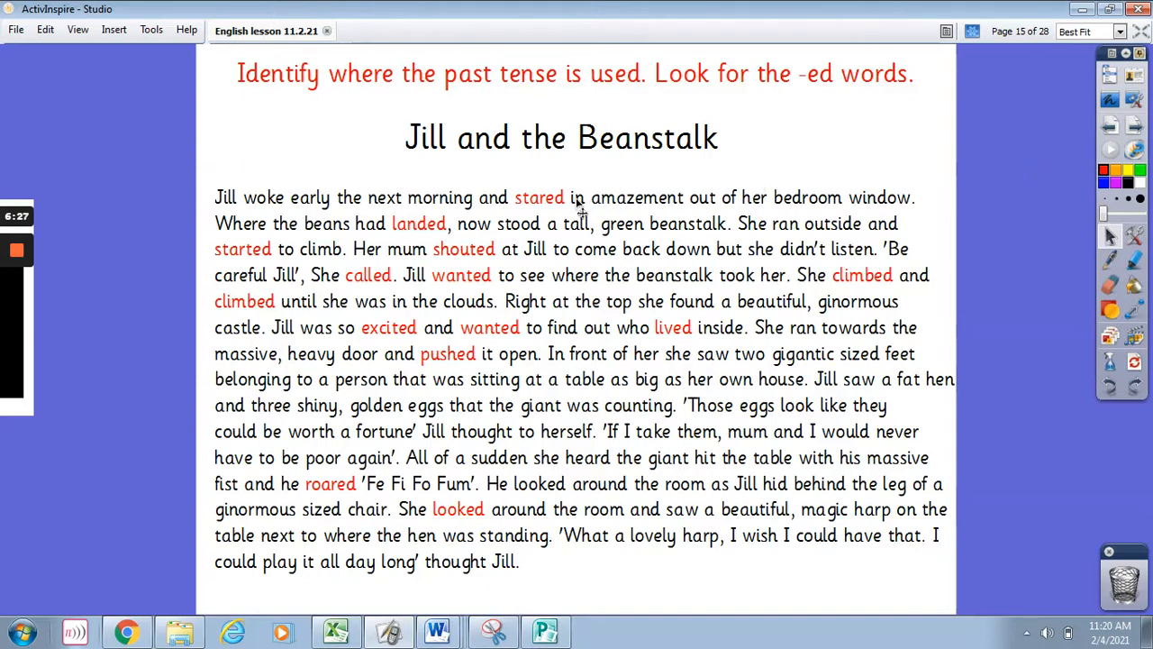
pyautogui.moveTo(557, 212)
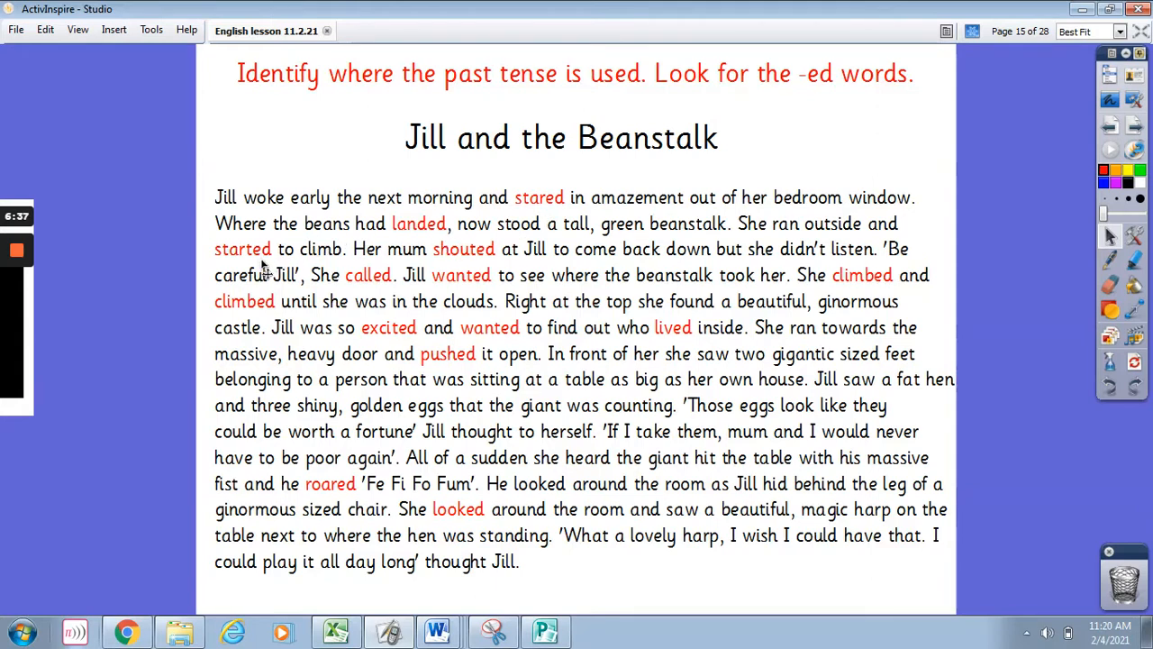
pyautogui.moveTo(449, 270)
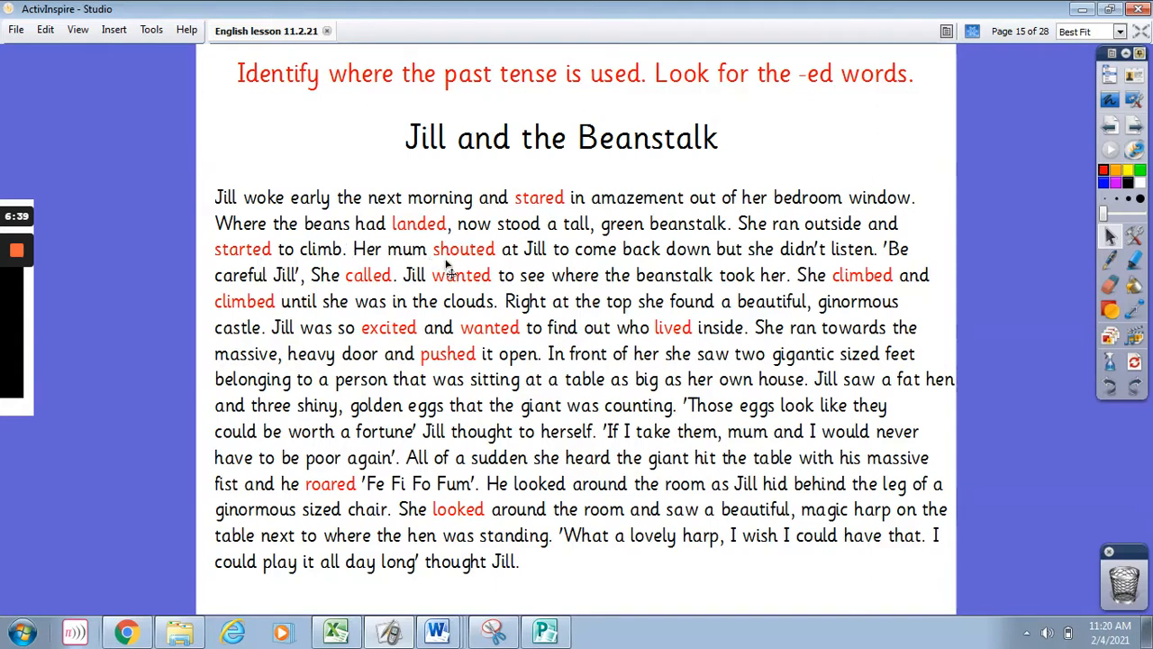
pyautogui.moveTo(423, 271)
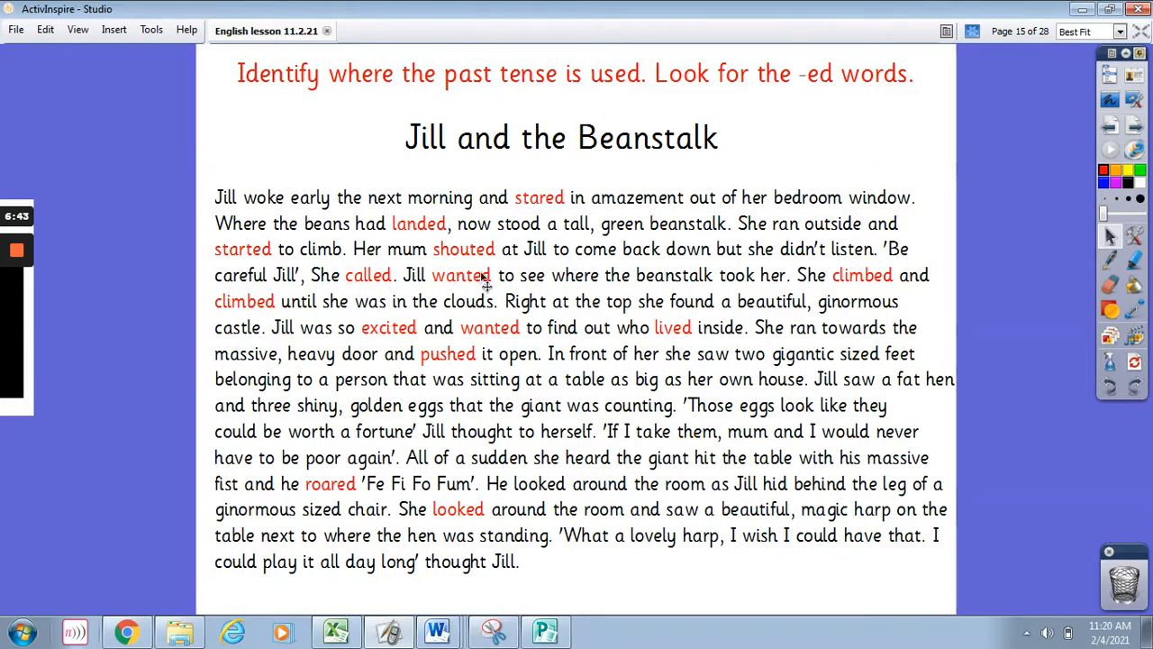
pyautogui.moveTo(368, 331)
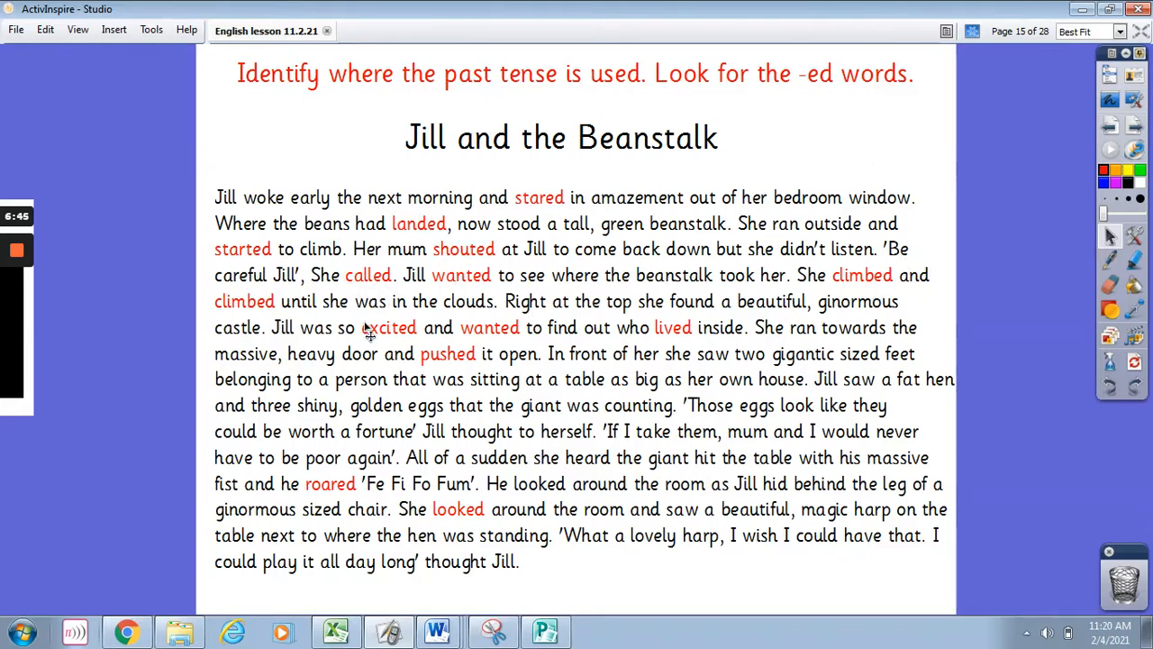
pyautogui.moveTo(469, 346)
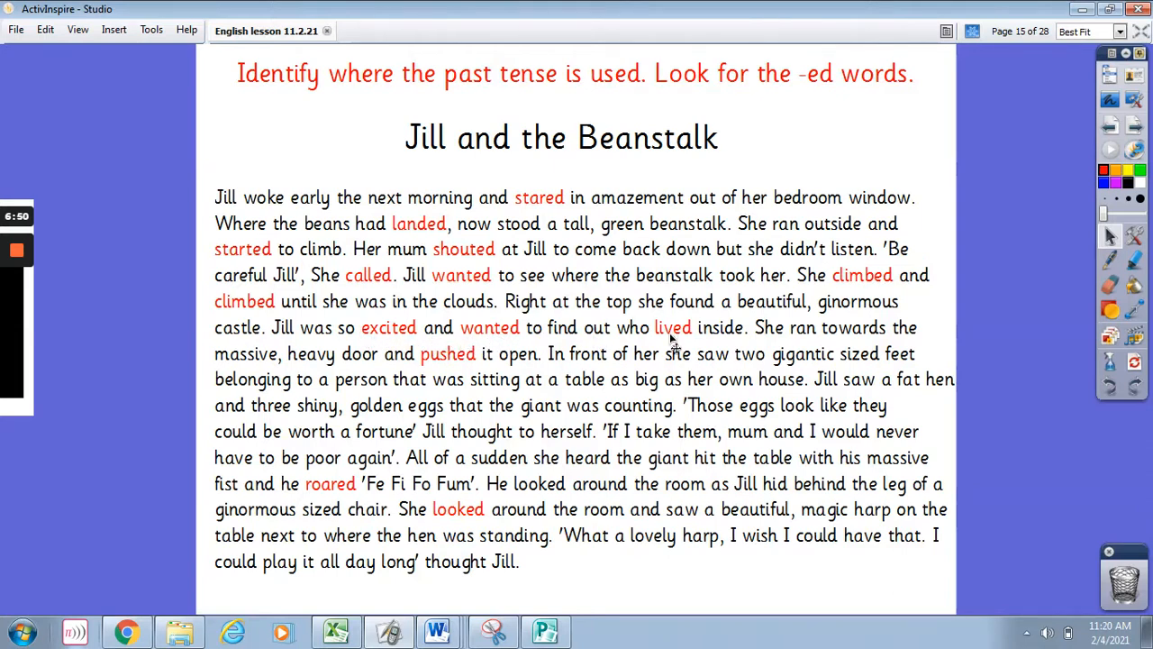
pyautogui.moveTo(341, 523)
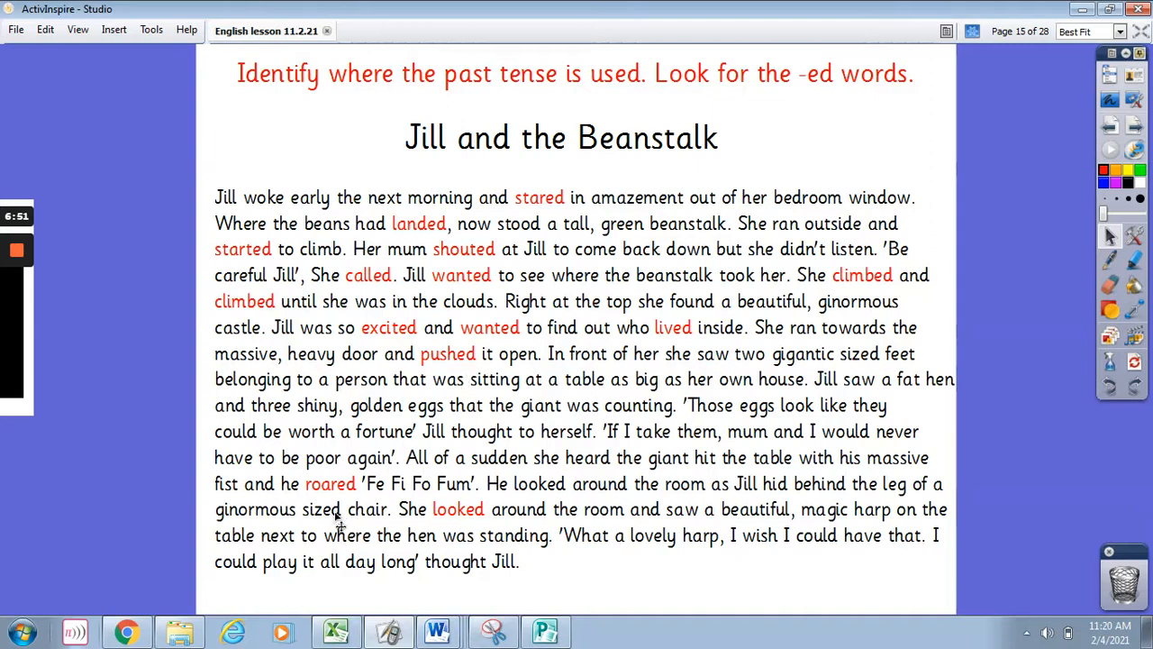
pyautogui.moveTo(1067, 267)
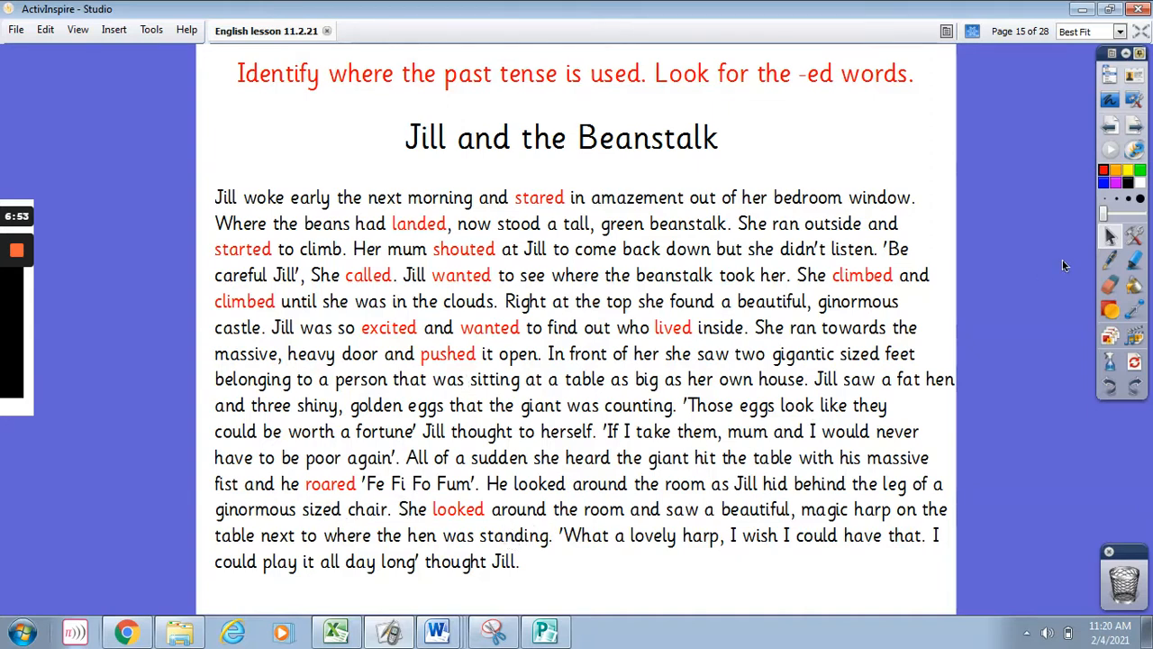
pyautogui.moveTo(555, 501)
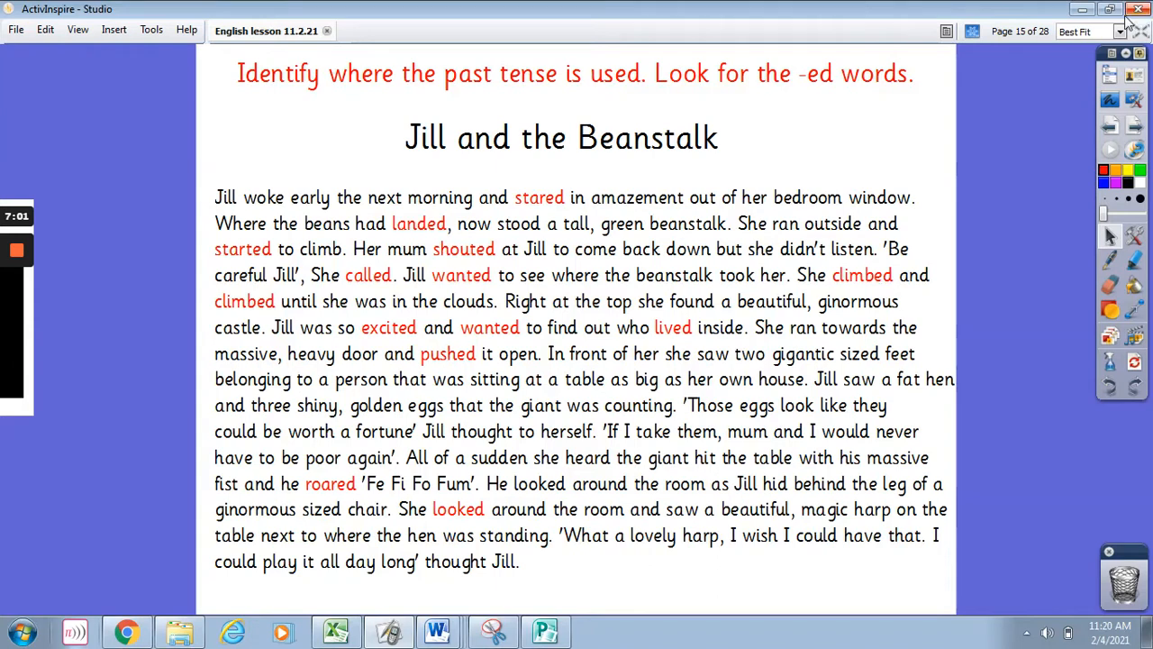
pyautogui.moveTo(1036, 137)
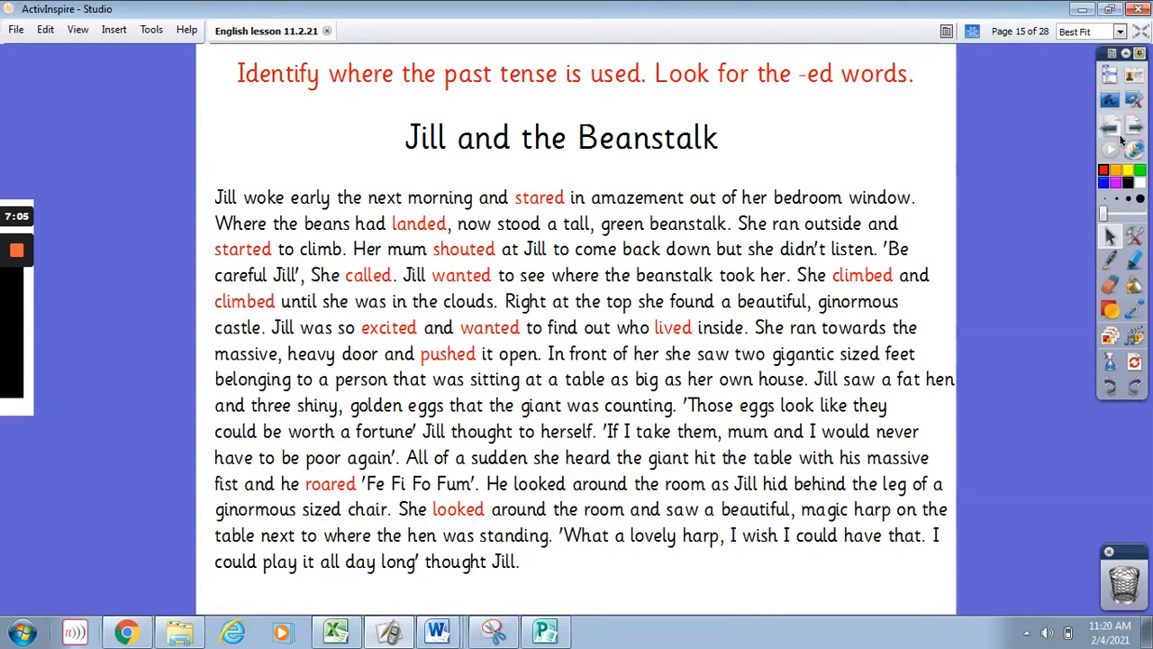
# Step: Advance to page 16 teaching the suffix ed with snatched, jumped and wailed
pyautogui.click(1135, 31)
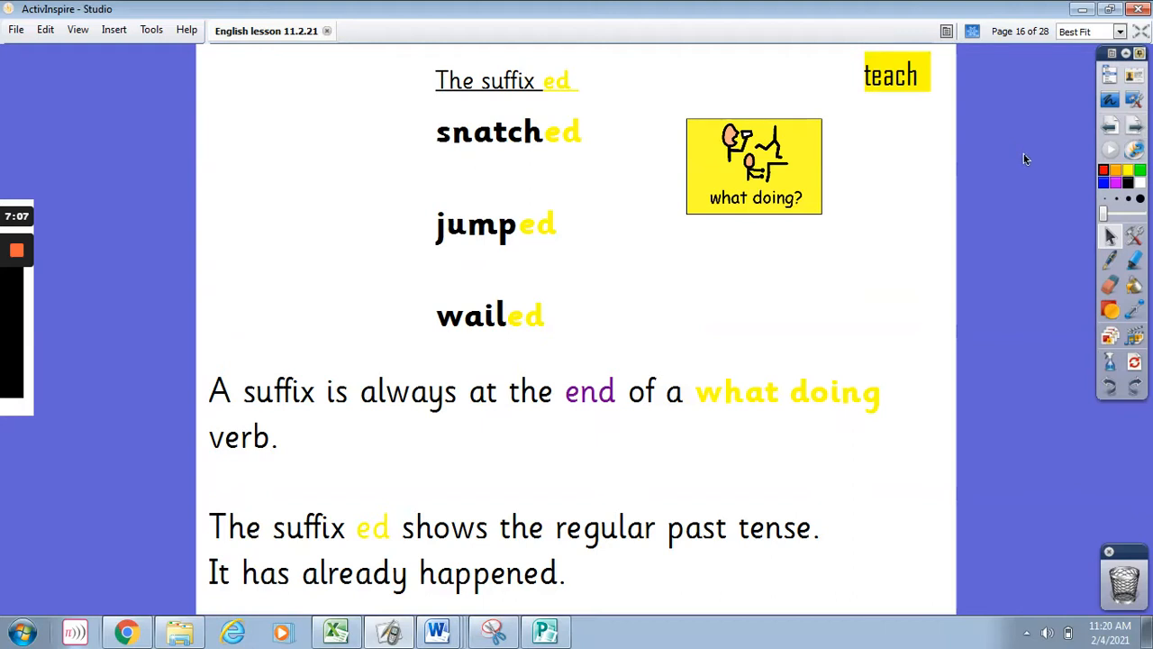
pyautogui.moveTo(455, 357)
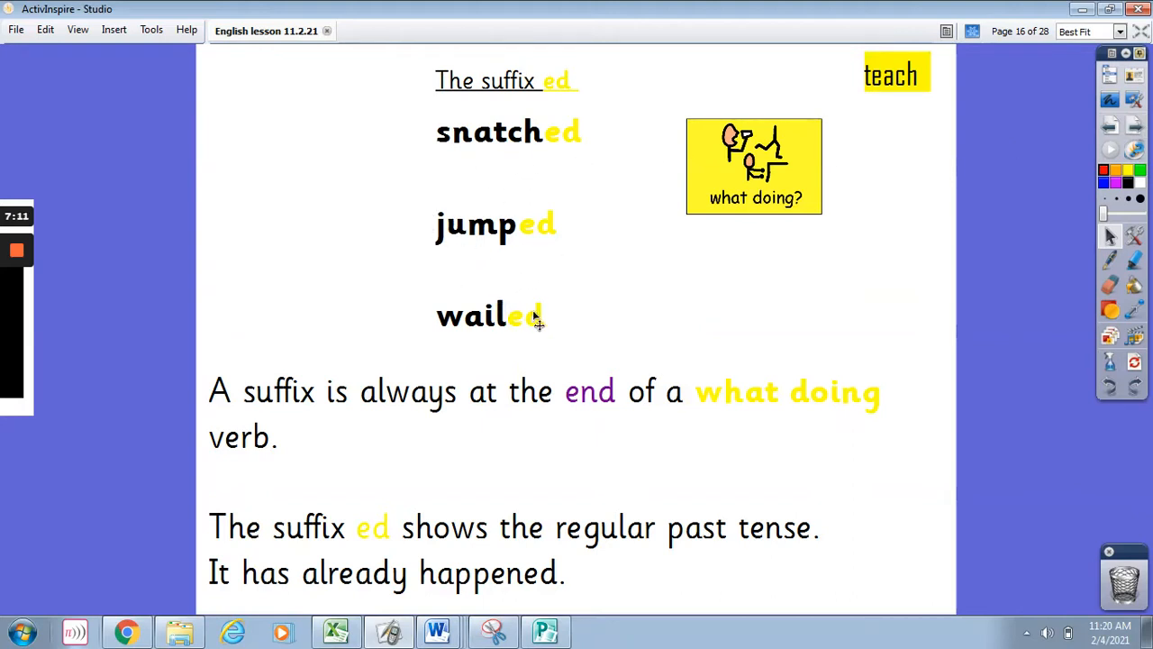
pyautogui.moveTo(321, 418)
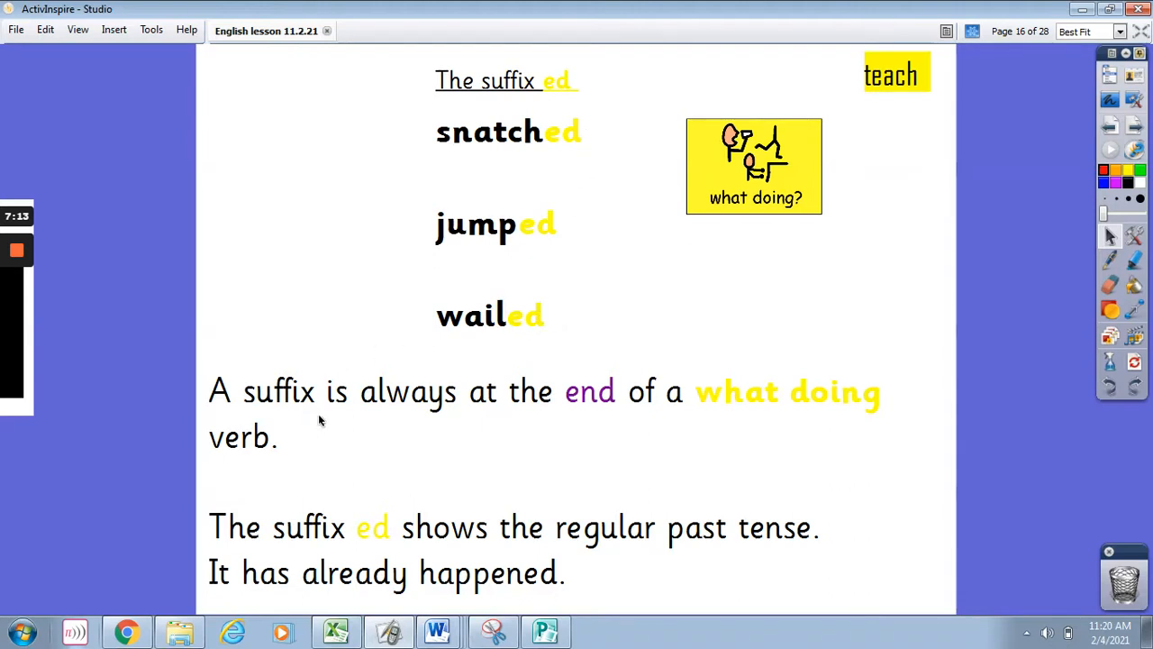
pyautogui.moveTo(989, 422)
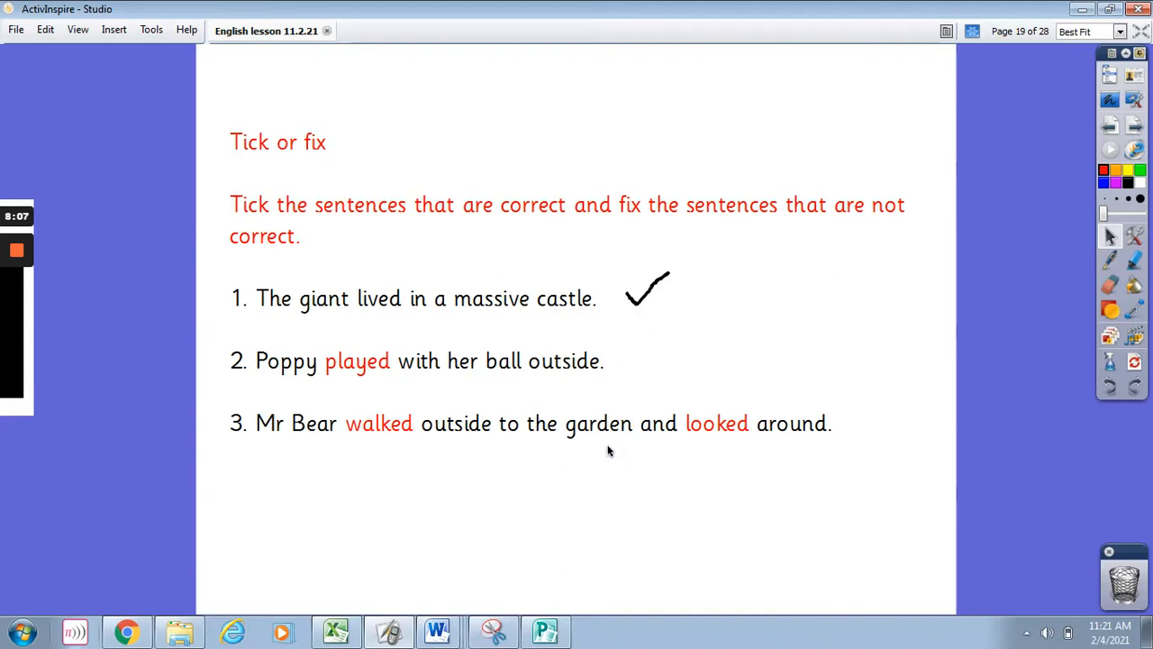
pyautogui.moveTo(371, 387)
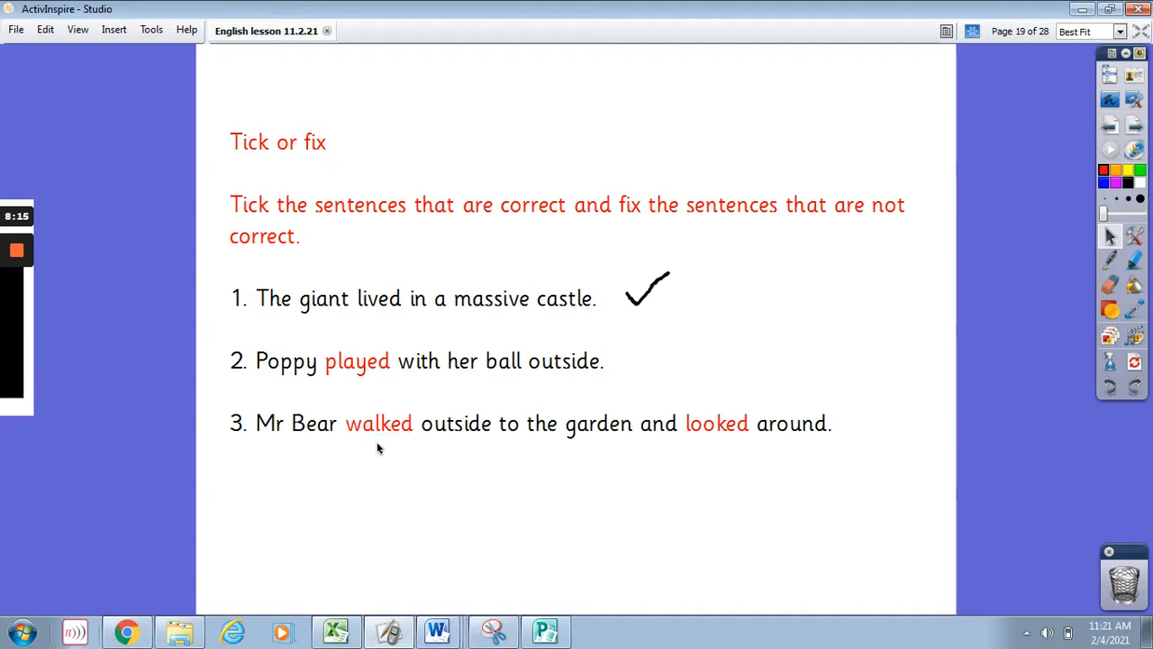
pyautogui.moveTo(731, 447)
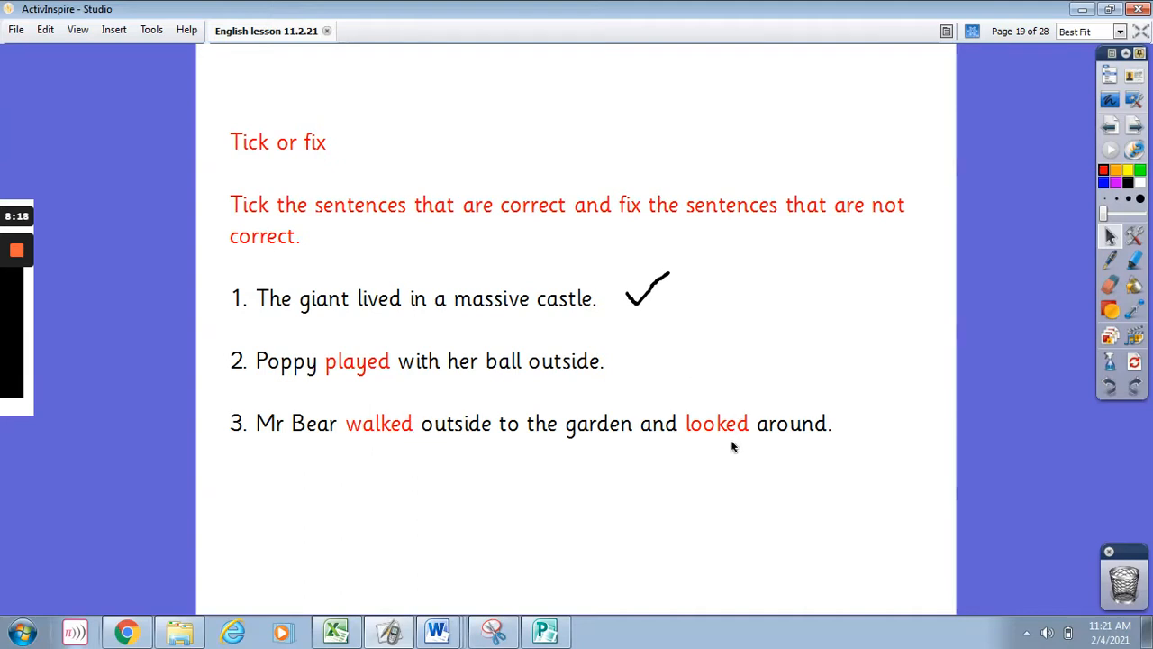
pyautogui.moveTo(737, 443)
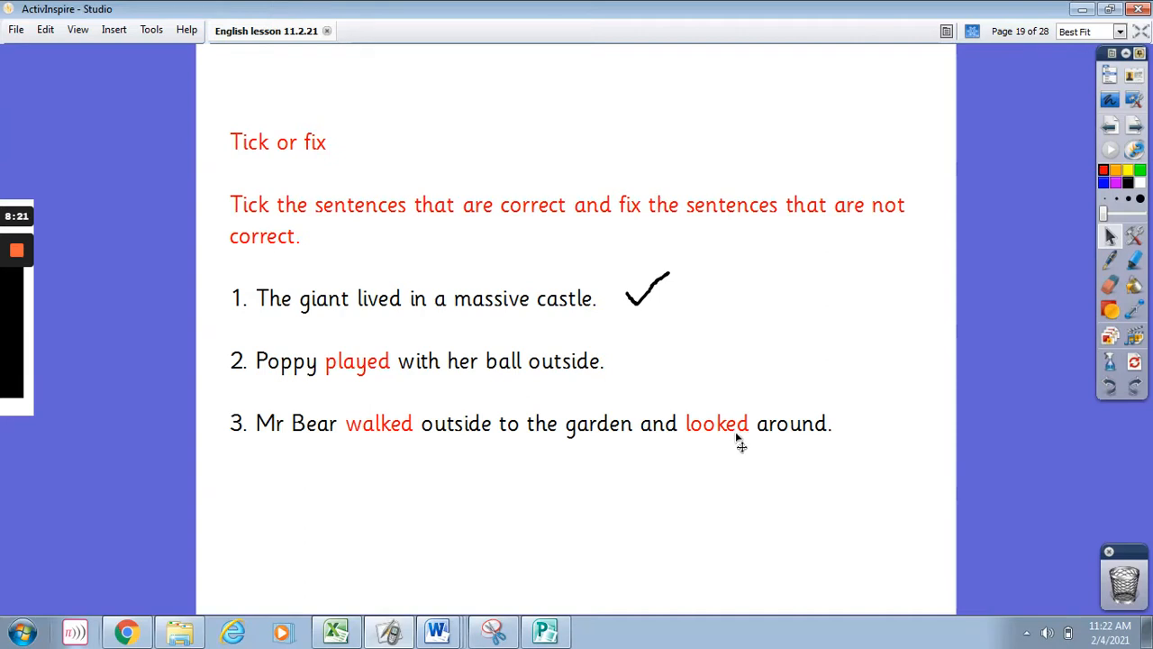
pyautogui.moveTo(958, 299)
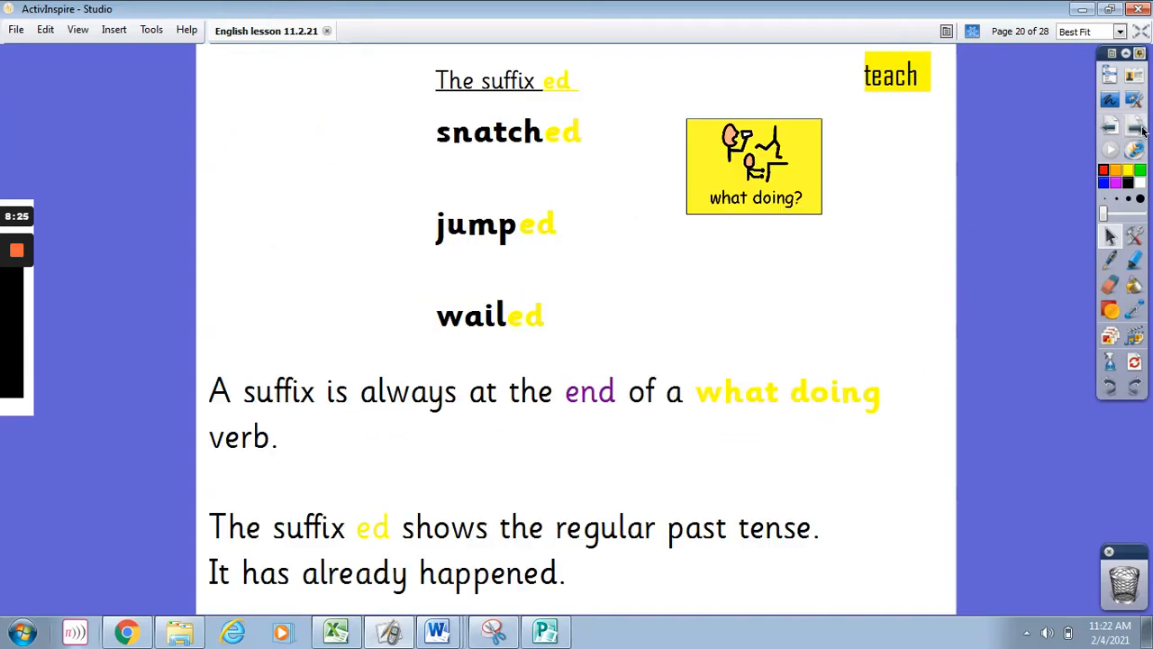
pyautogui.moveTo(931, 220)
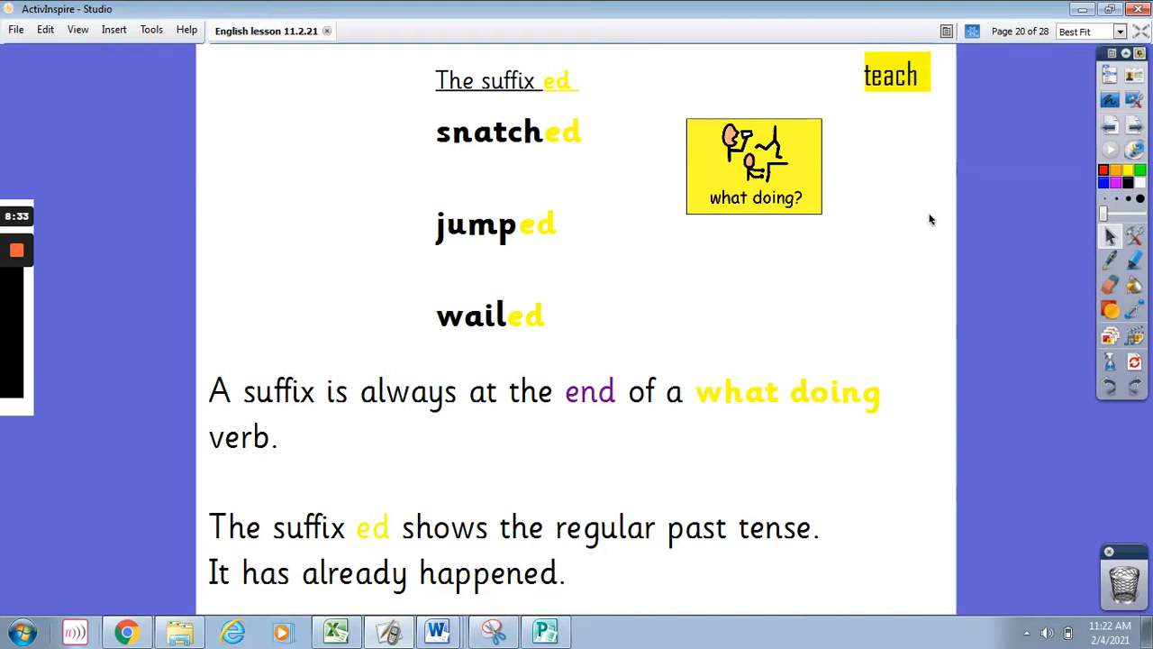
pyautogui.moveTo(1009, 175)
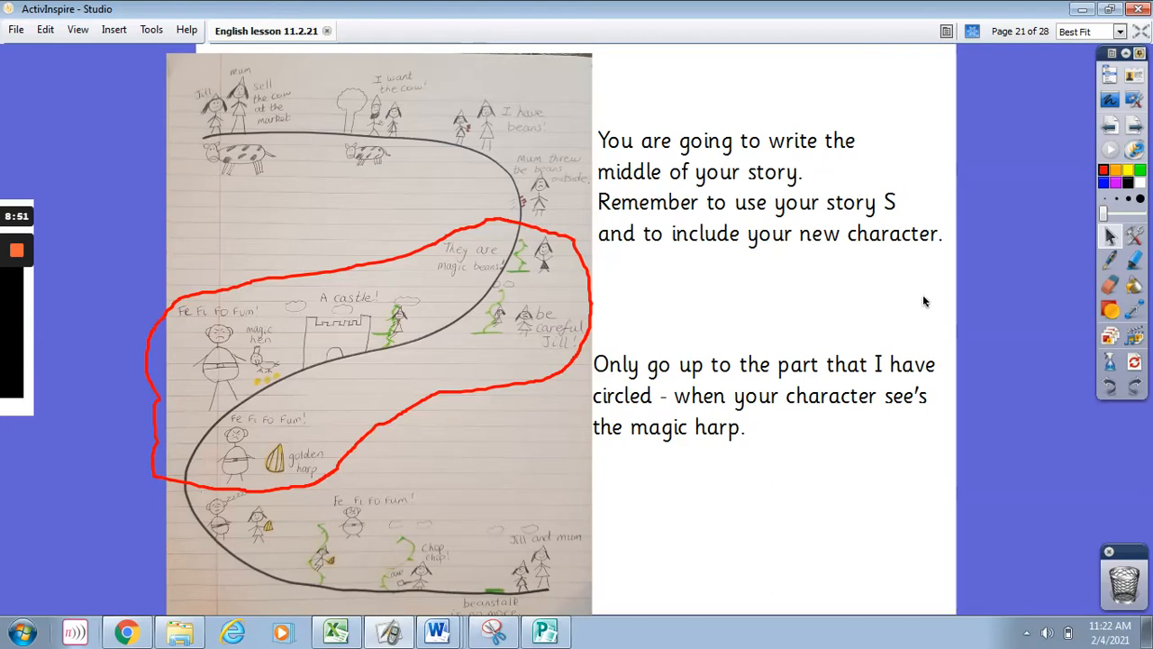
pyautogui.moveTo(577, 287)
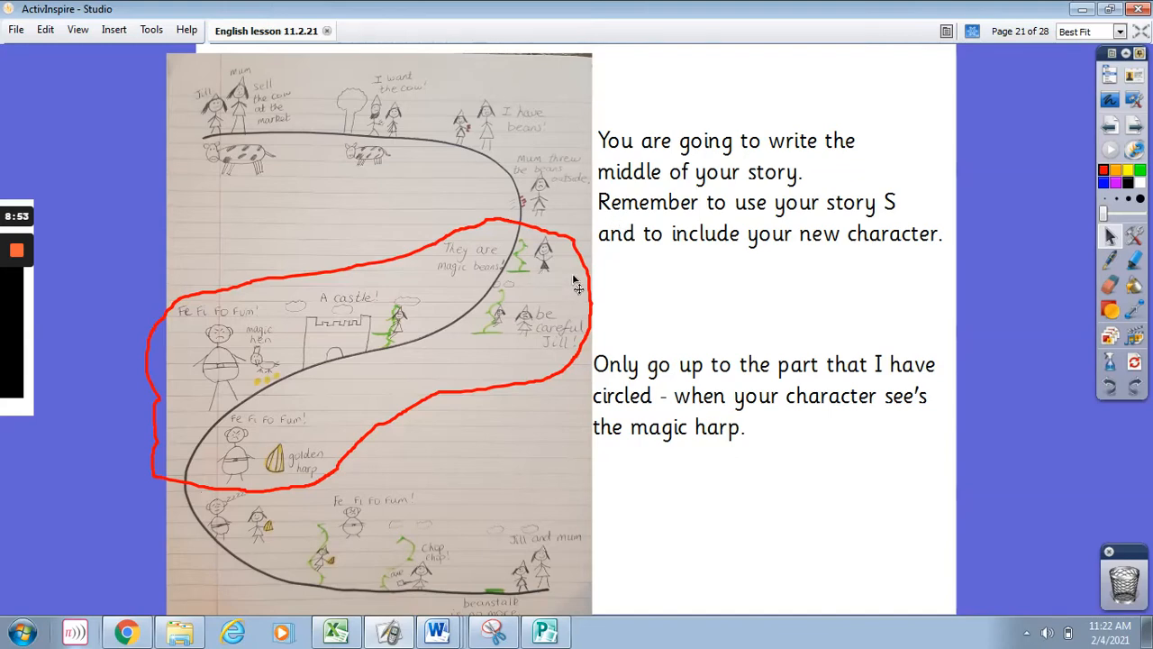
pyautogui.moveTo(634, 285)
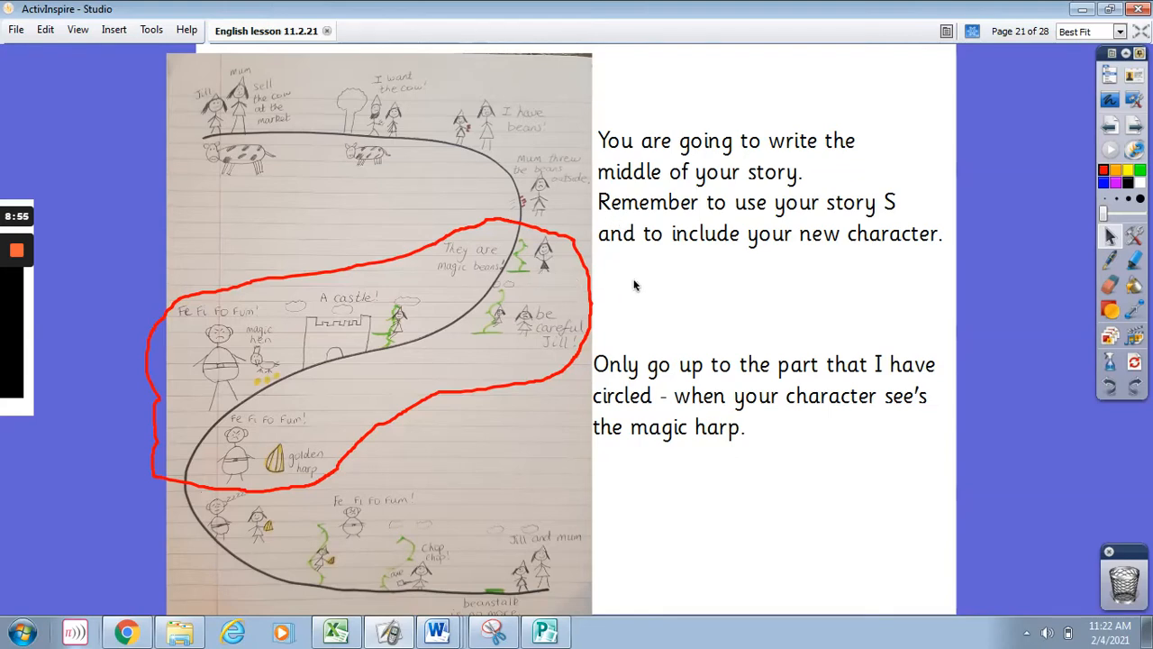
pyautogui.moveTo(286, 490)
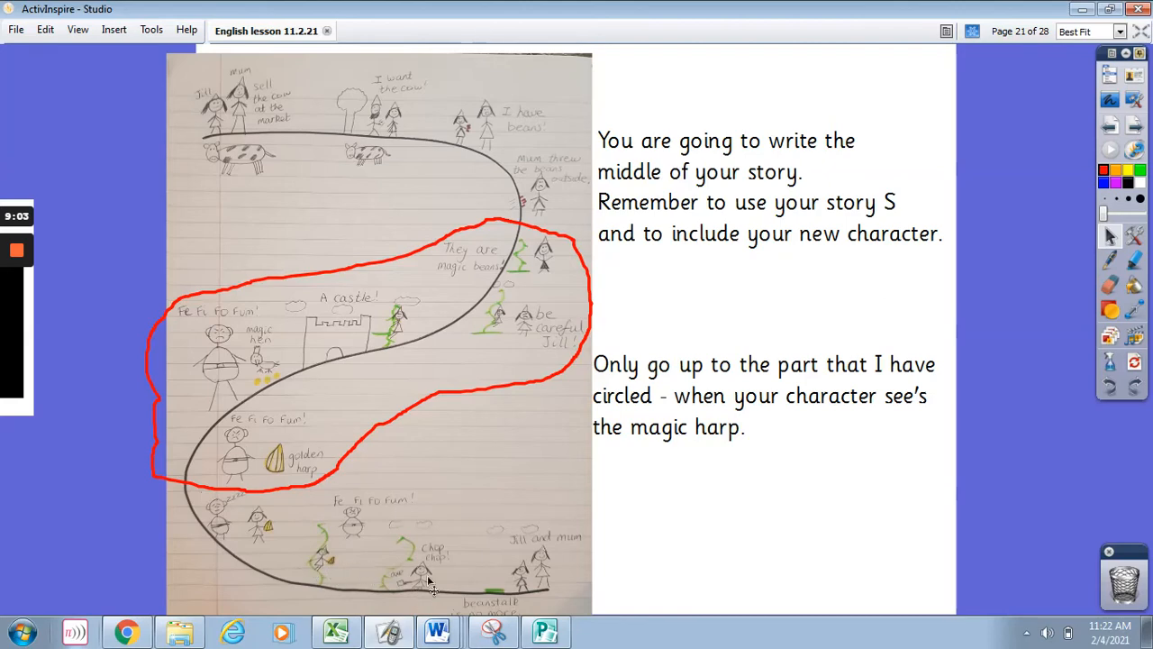
pyautogui.moveTo(683, 528)
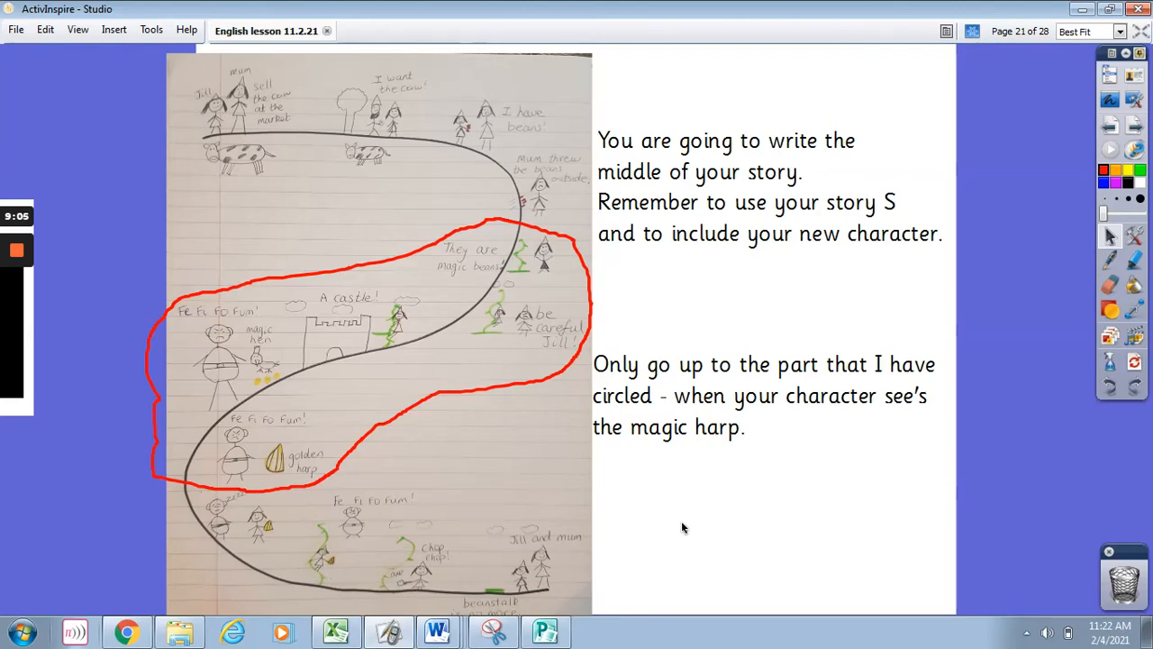
pyautogui.moveTo(977, 288)
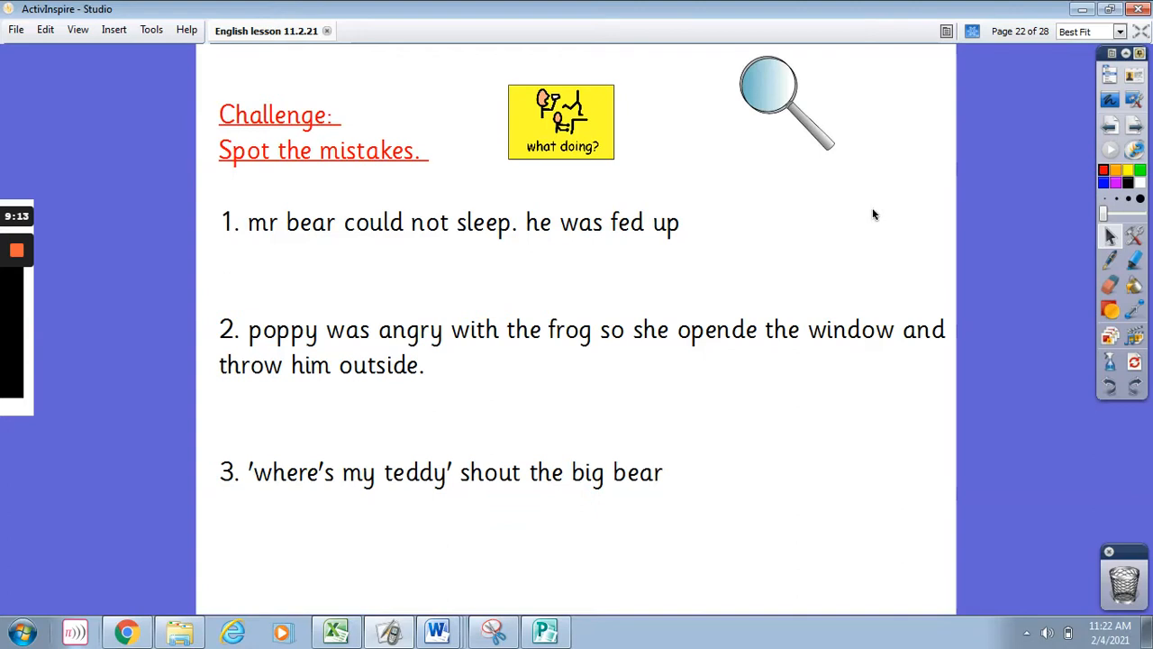
pyautogui.moveTo(789, 225)
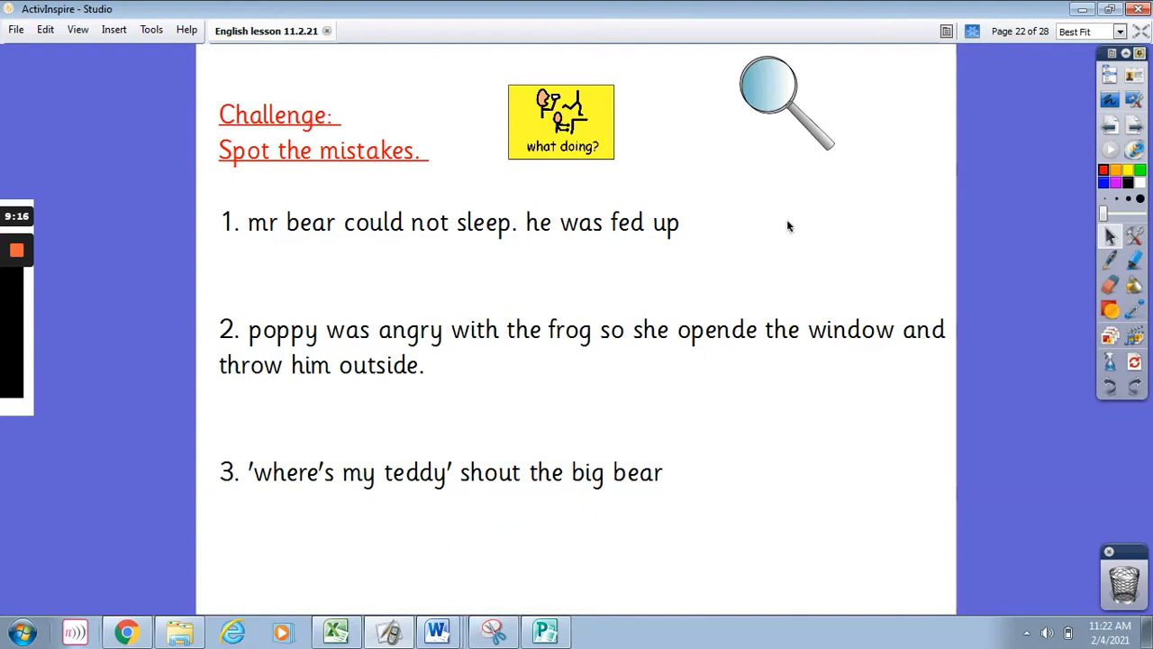
pyautogui.moveTo(730, 227)
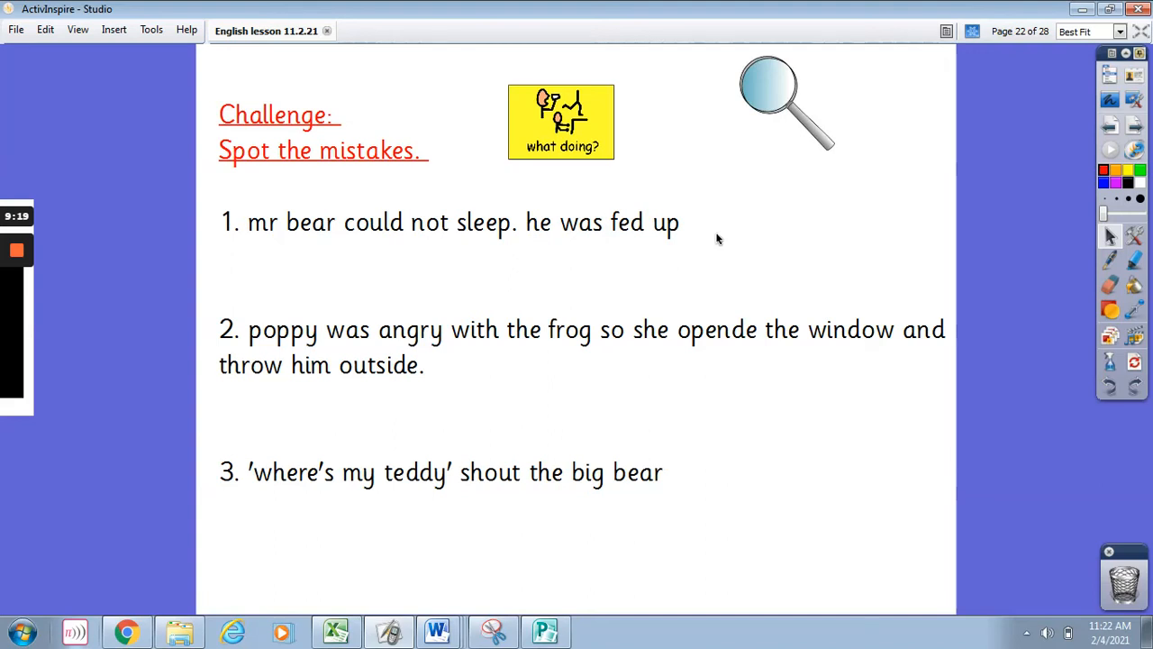
pyautogui.moveTo(537, 380)
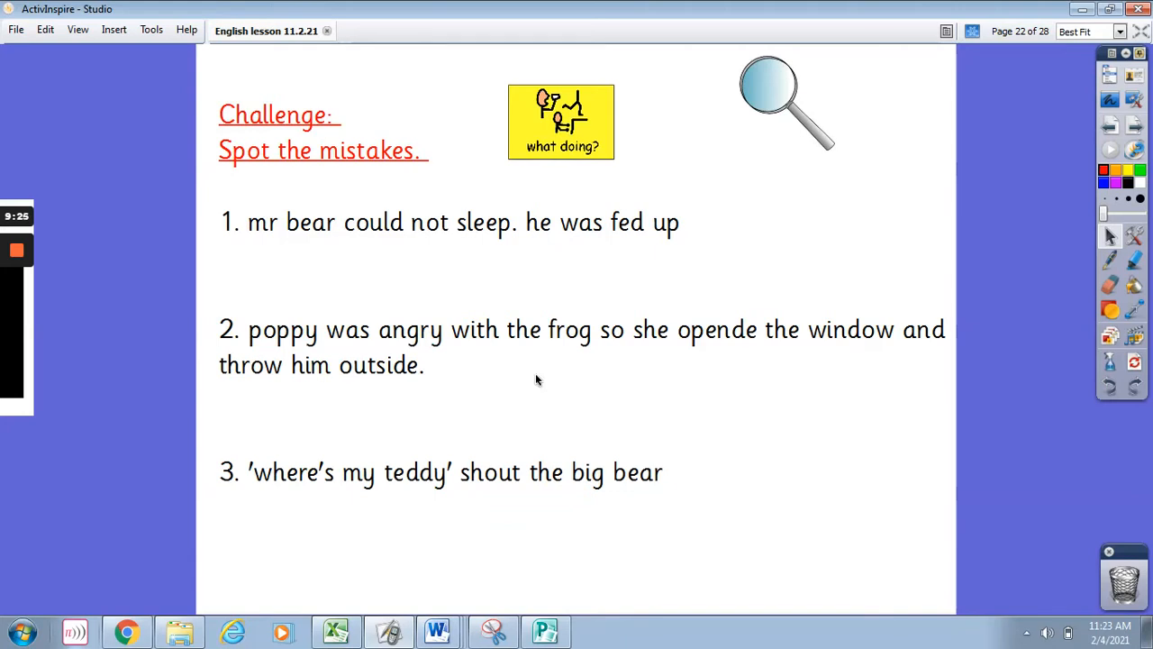
pyautogui.moveTo(700, 465)
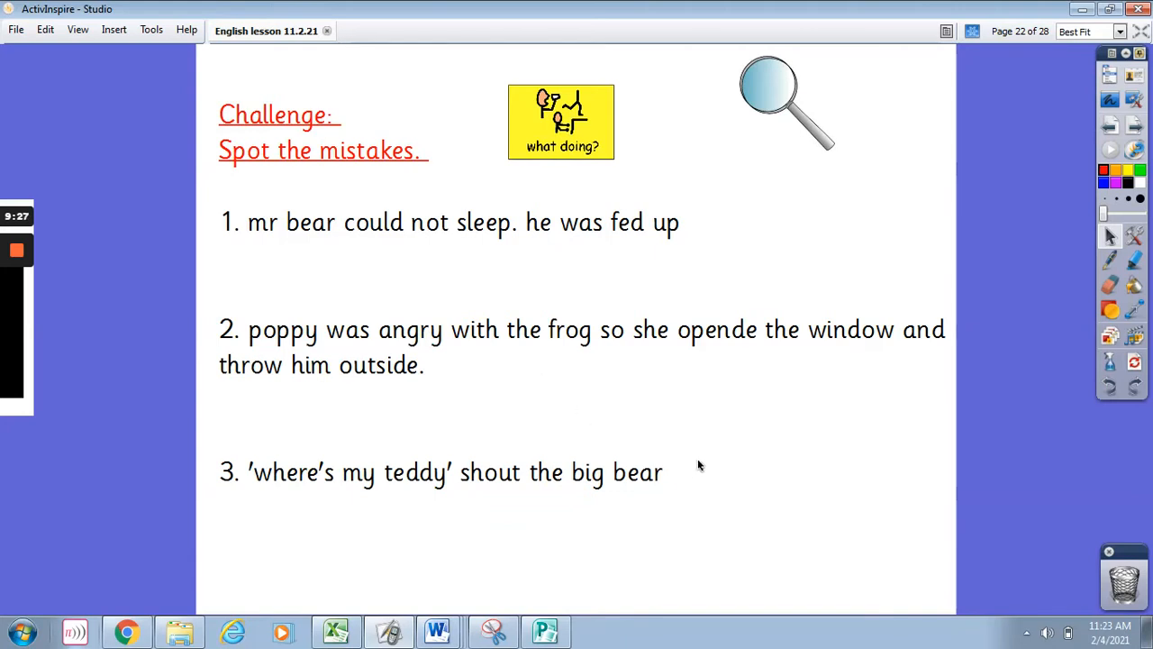
pyautogui.moveTo(692, 480)
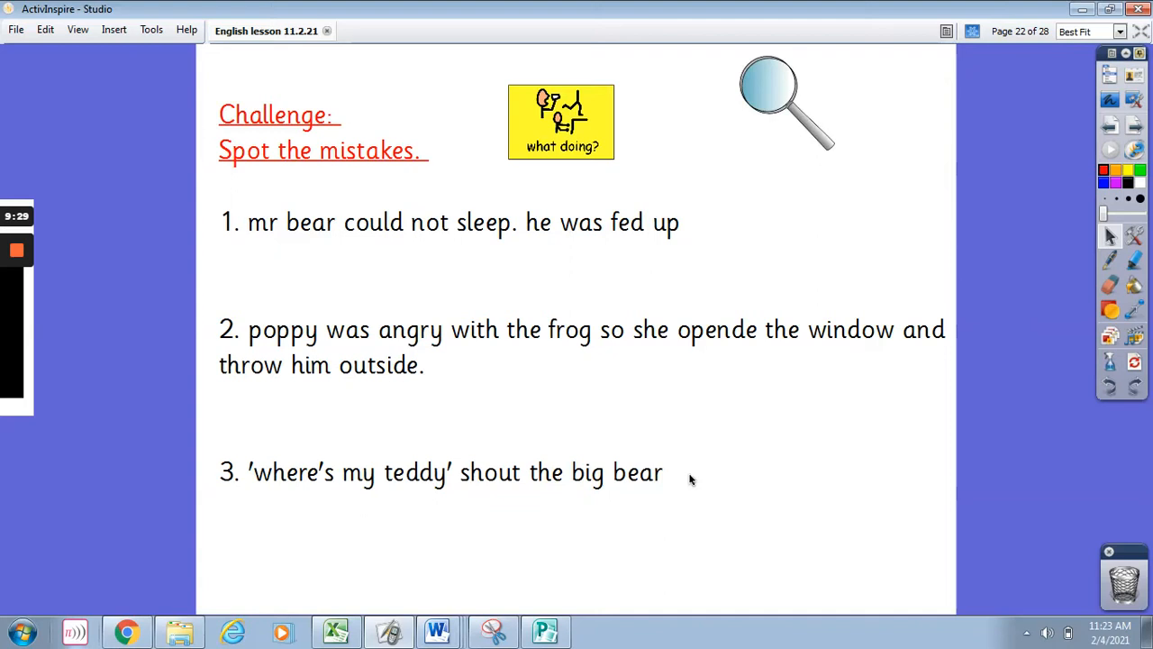
pyautogui.moveTo(818, 418)
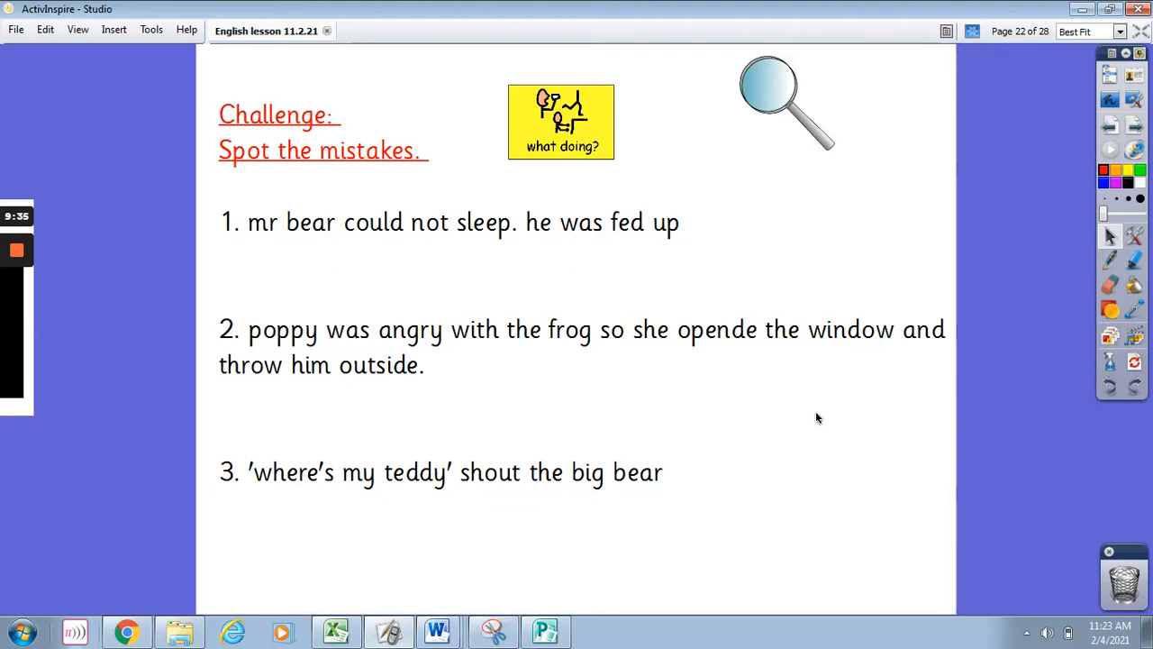
pyautogui.moveTo(1135, 108)
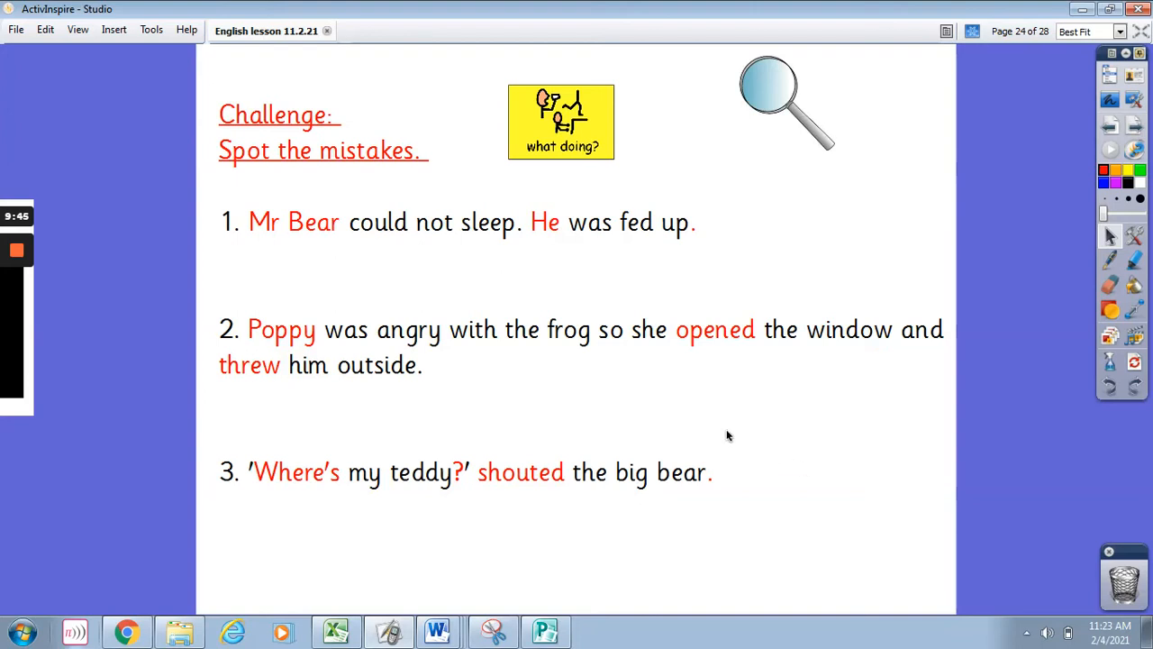
pyautogui.moveTo(559, 388)
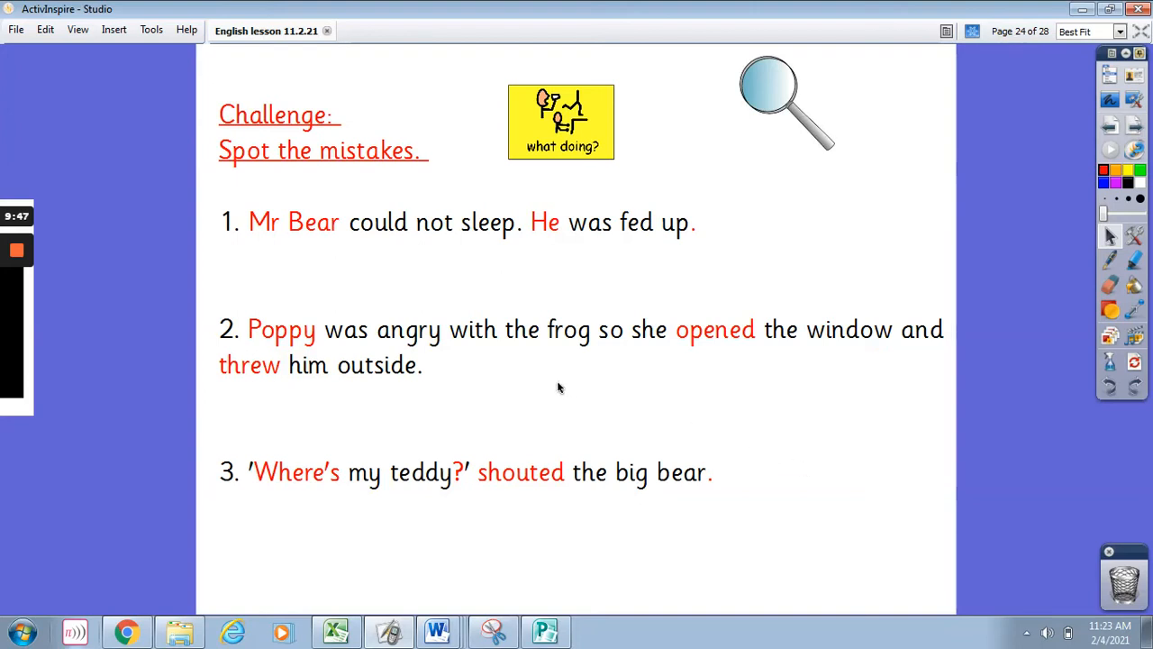
pyautogui.moveTo(280, 251)
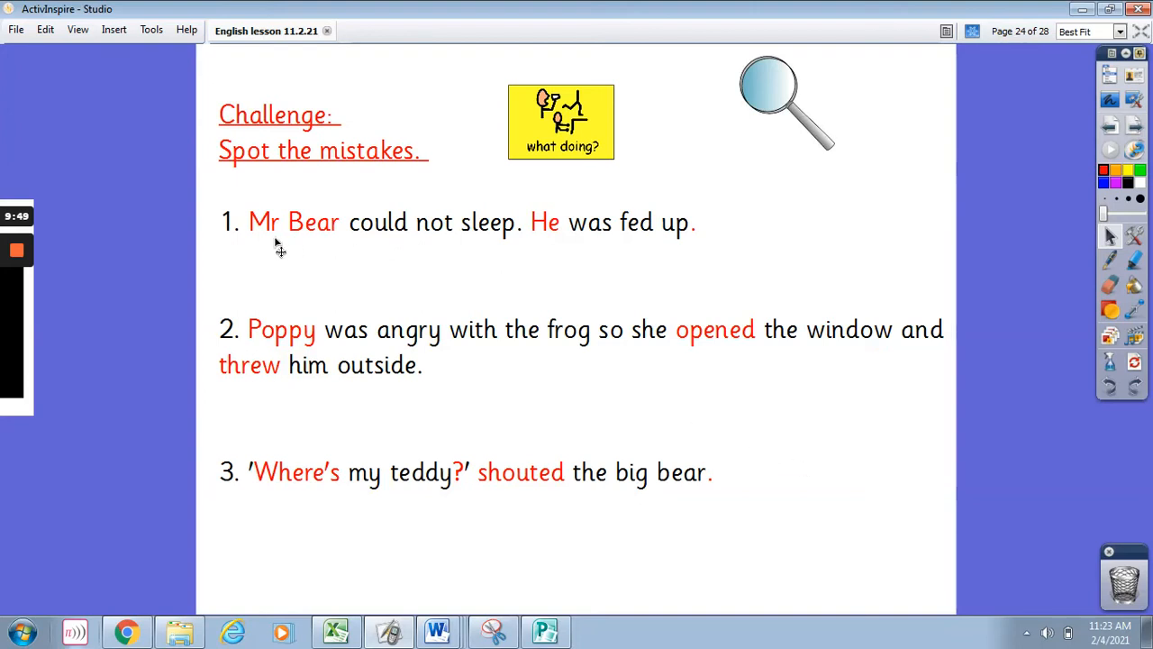
pyautogui.moveTo(296, 249)
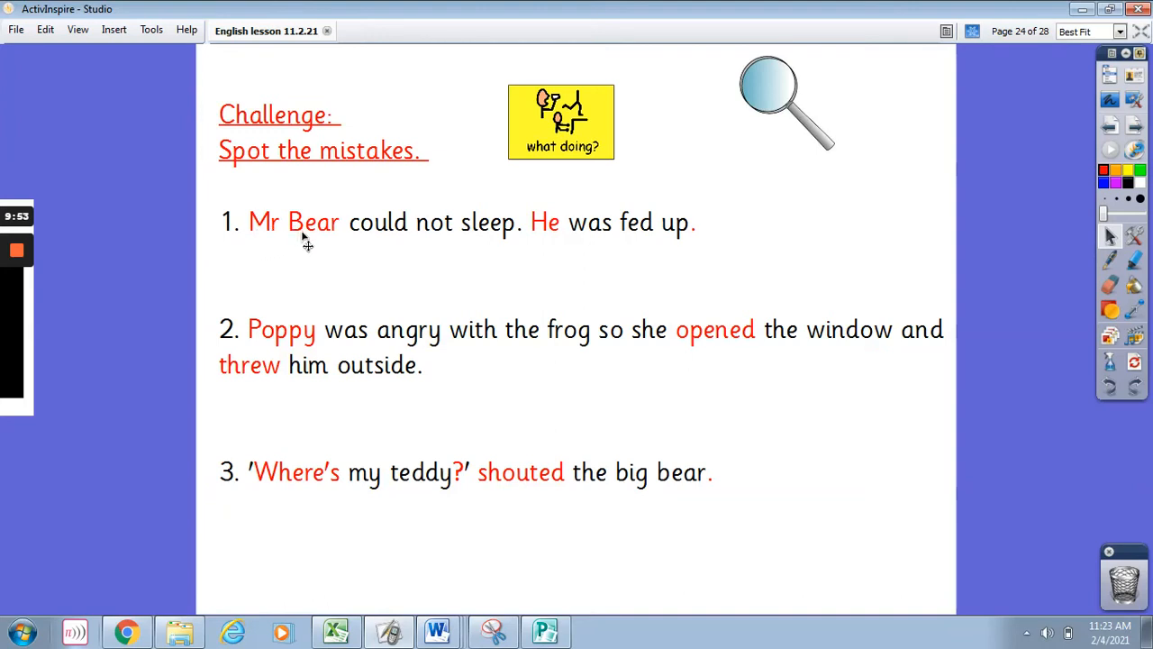
pyautogui.moveTo(553, 249)
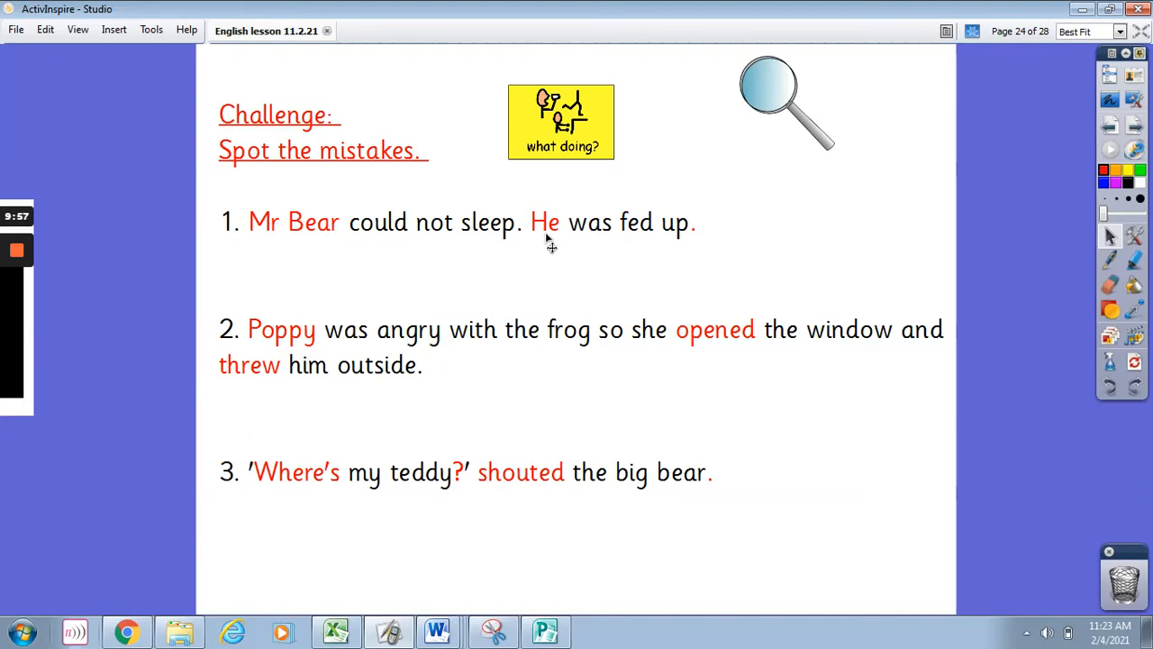
pyautogui.moveTo(253, 318)
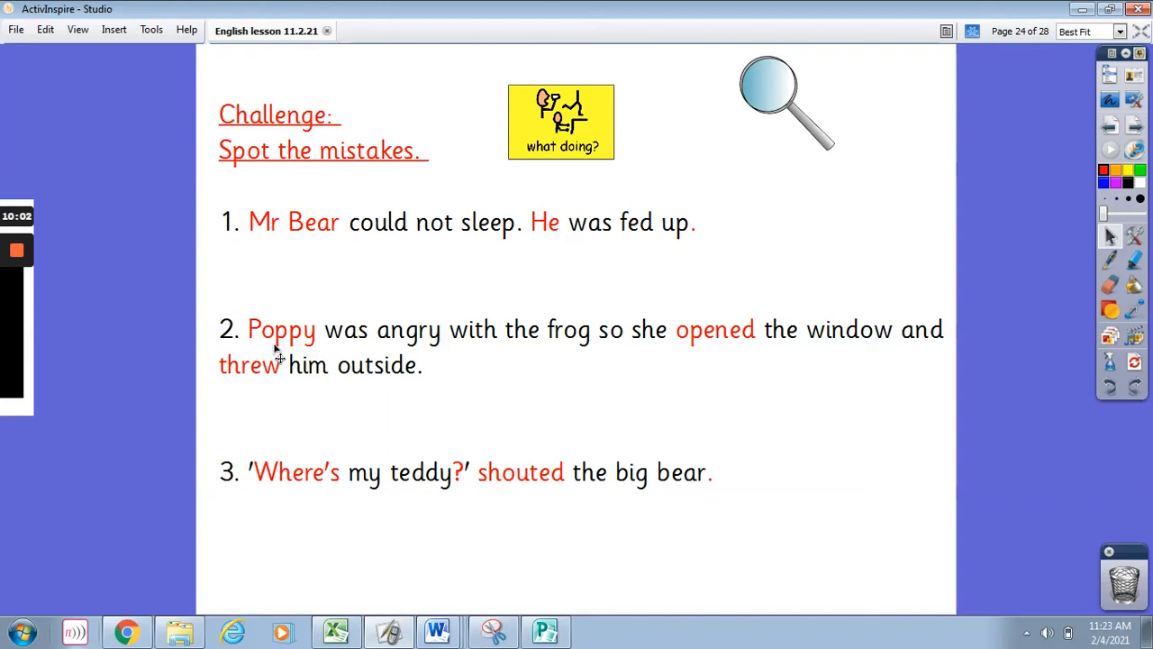
pyautogui.moveTo(629, 392)
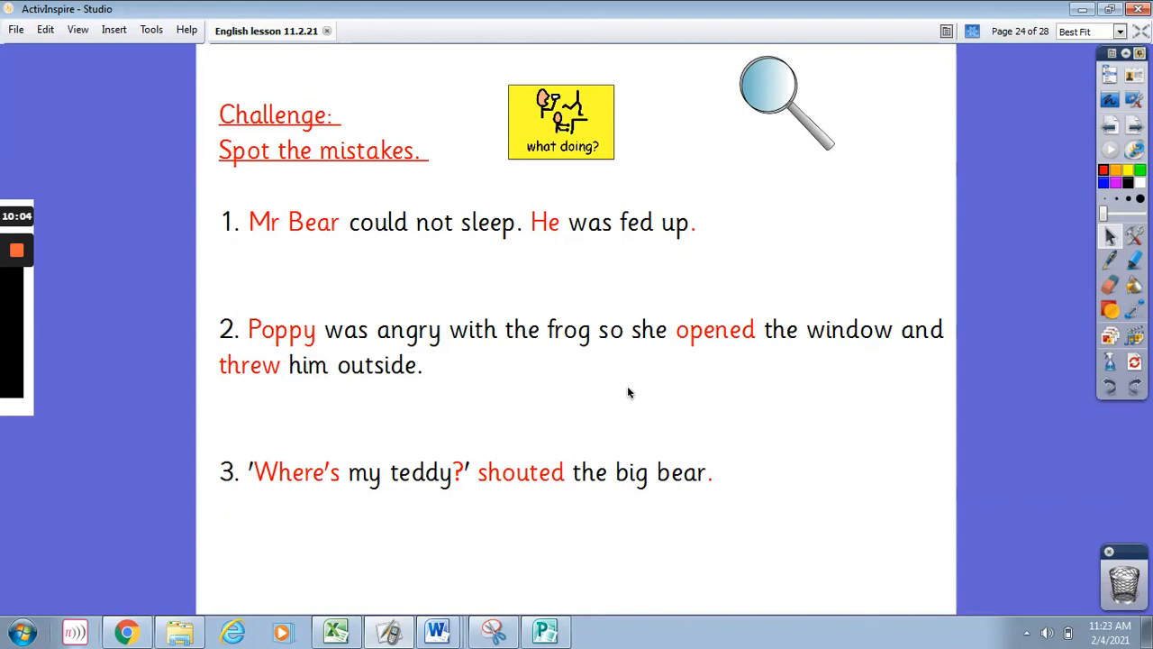
pyautogui.moveTo(749, 351)
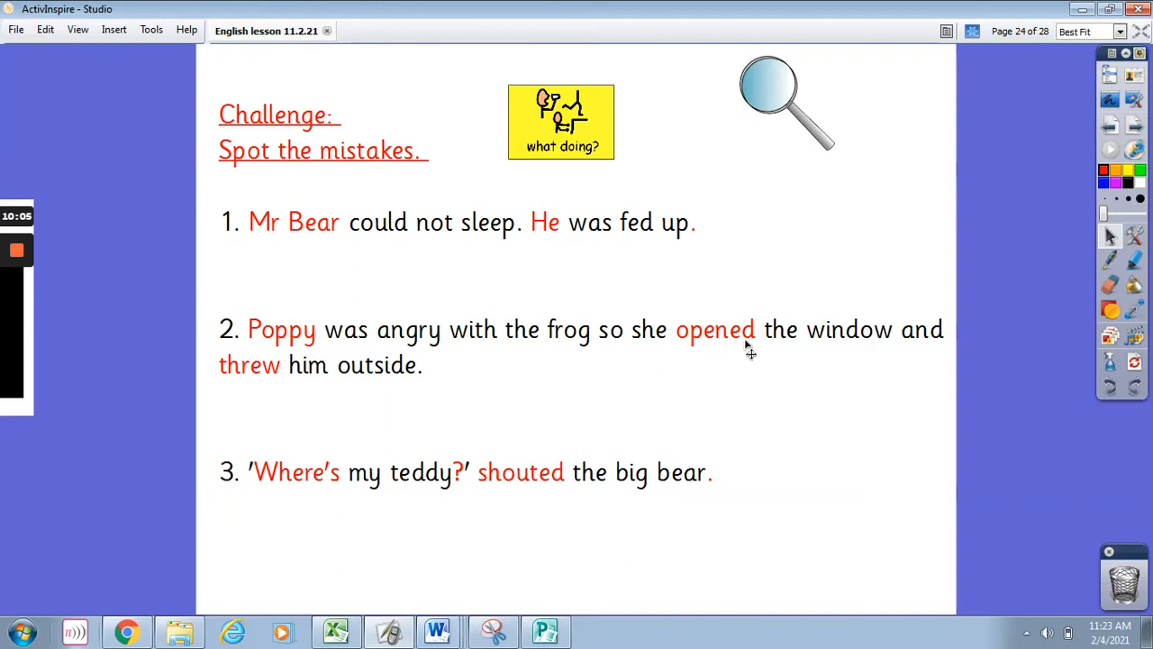
pyautogui.moveTo(753, 351)
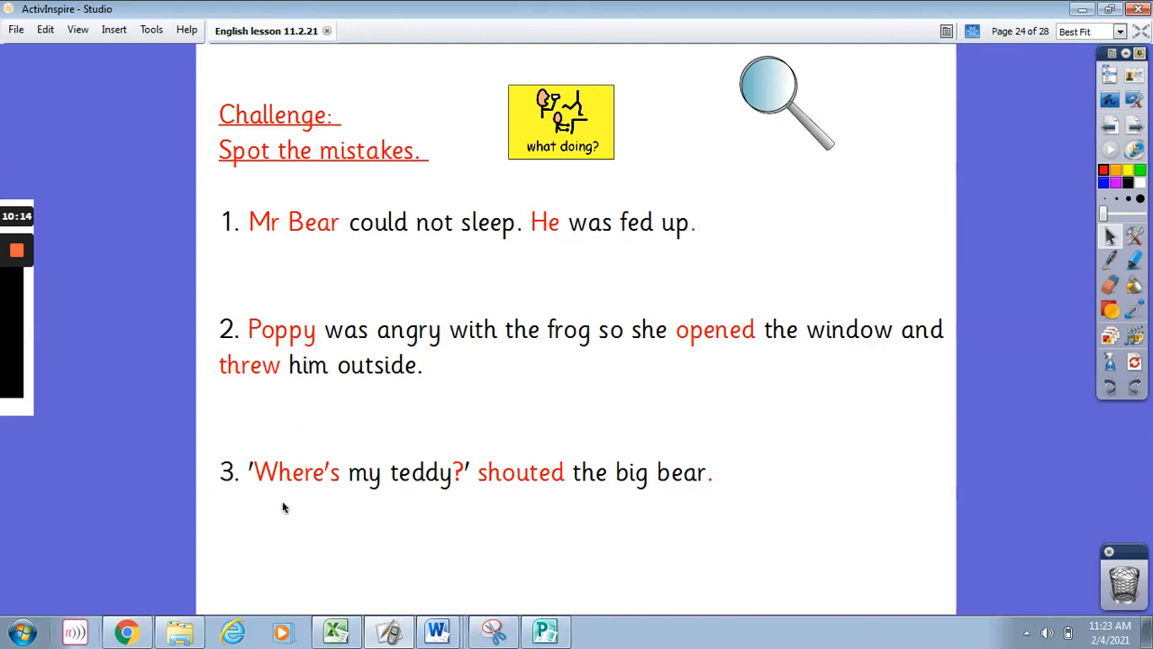
pyautogui.moveTo(299, 497)
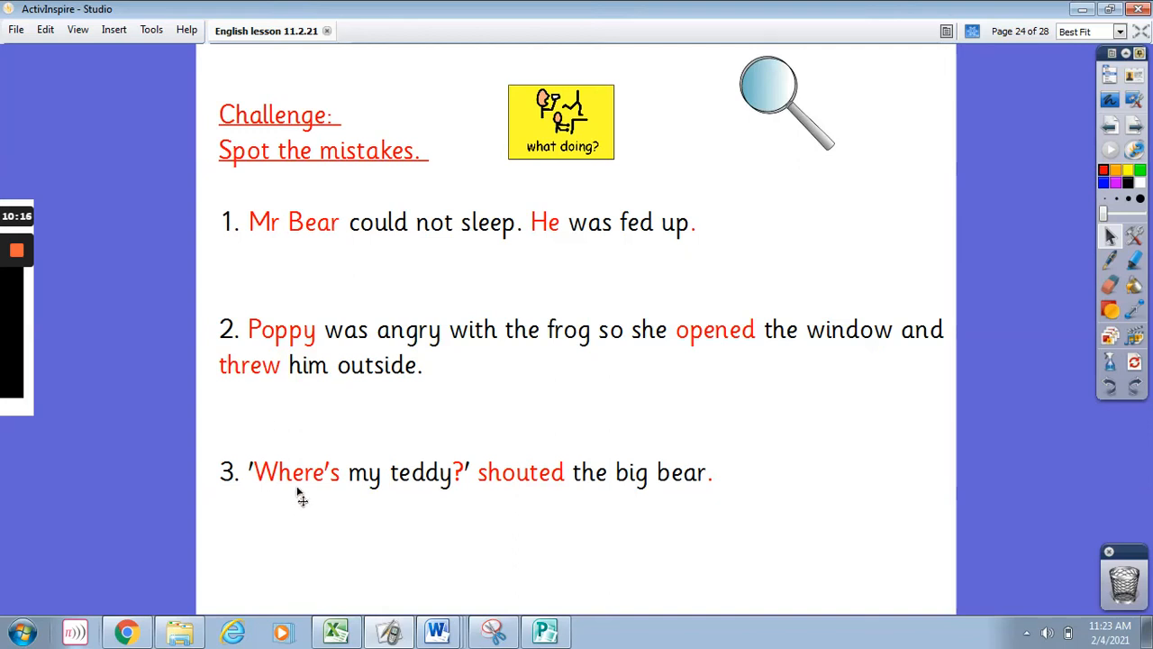
pyautogui.moveTo(270, 497)
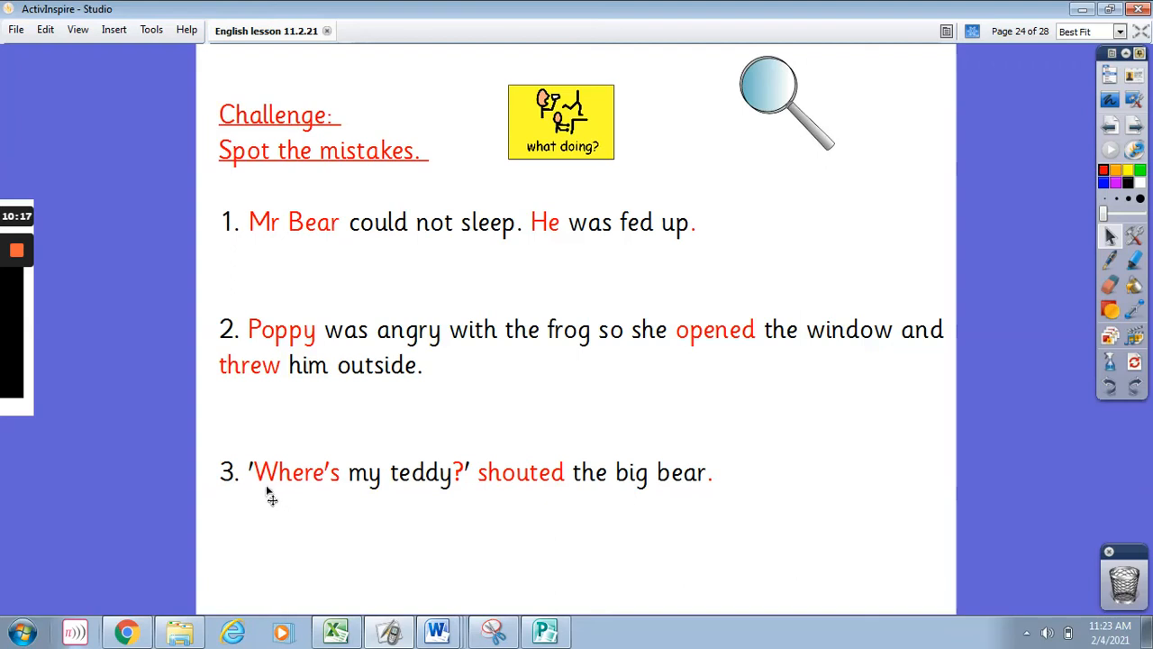
pyautogui.moveTo(281, 487)
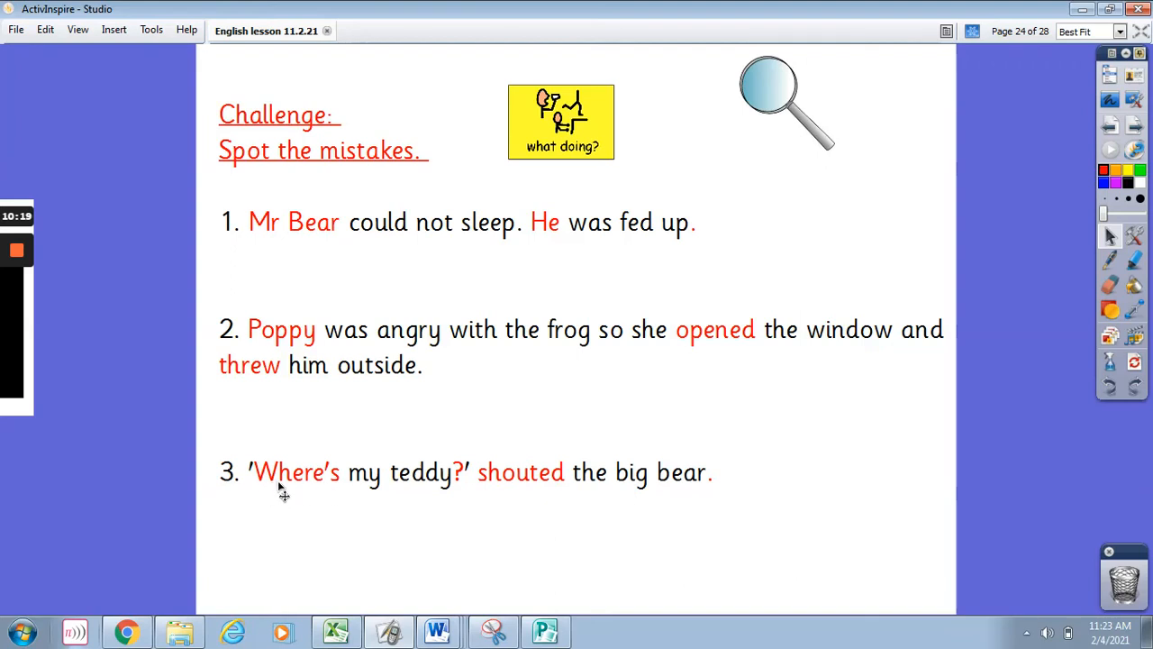
pyautogui.moveTo(469, 490)
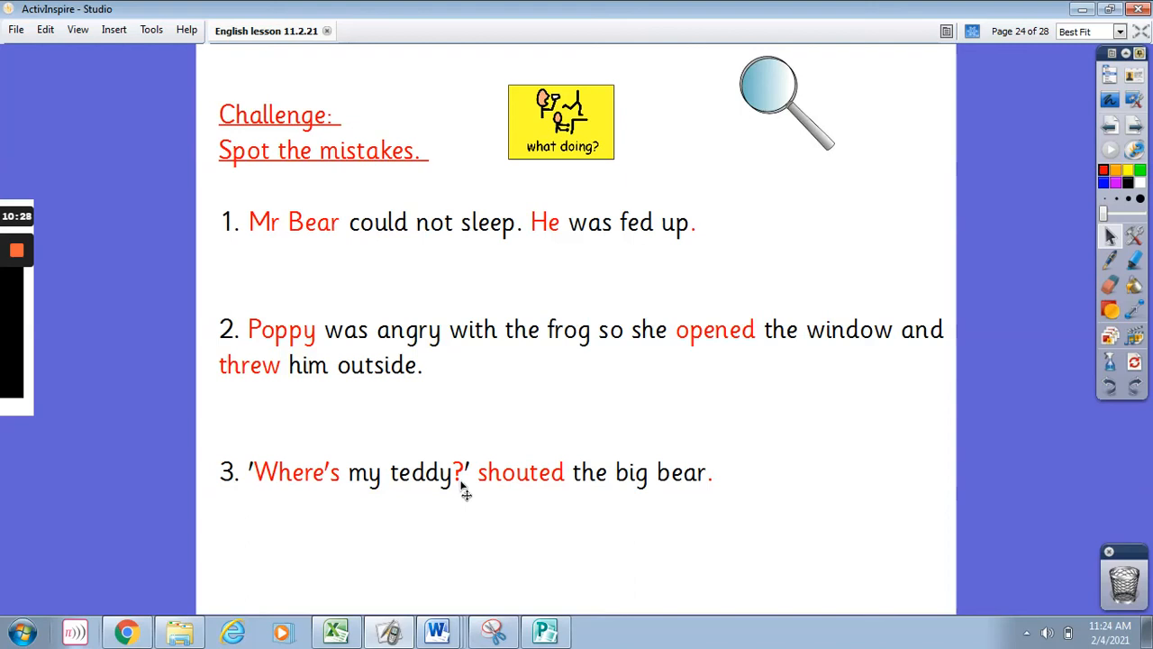
pyautogui.moveTo(568, 494)
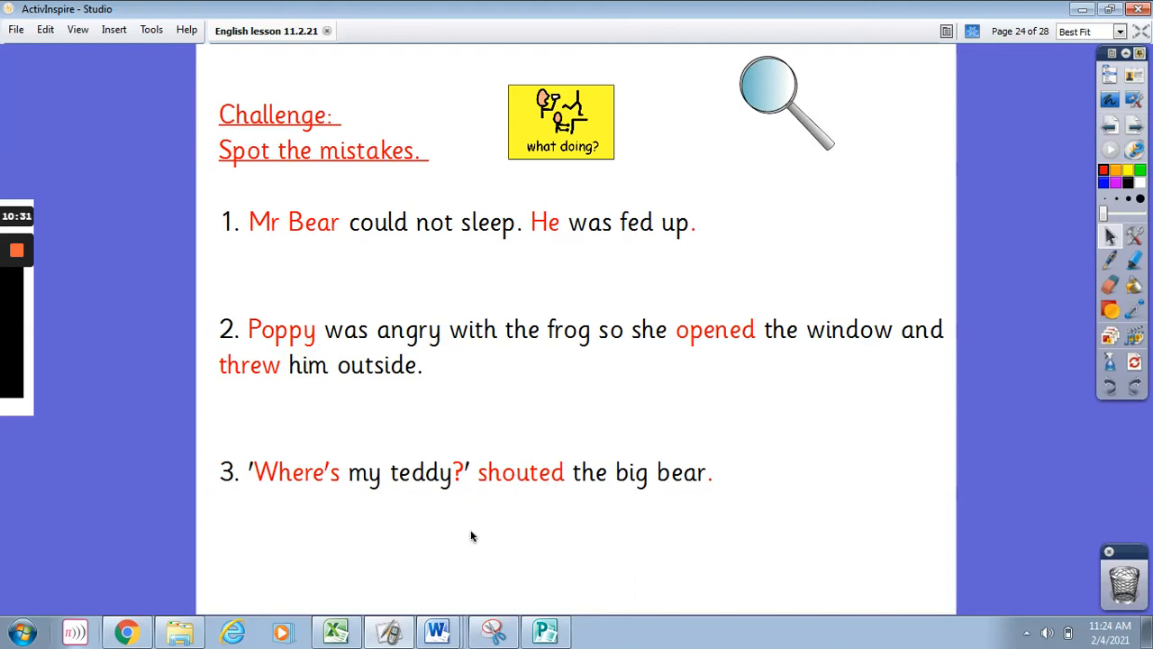
pyautogui.moveTo(865, 328)
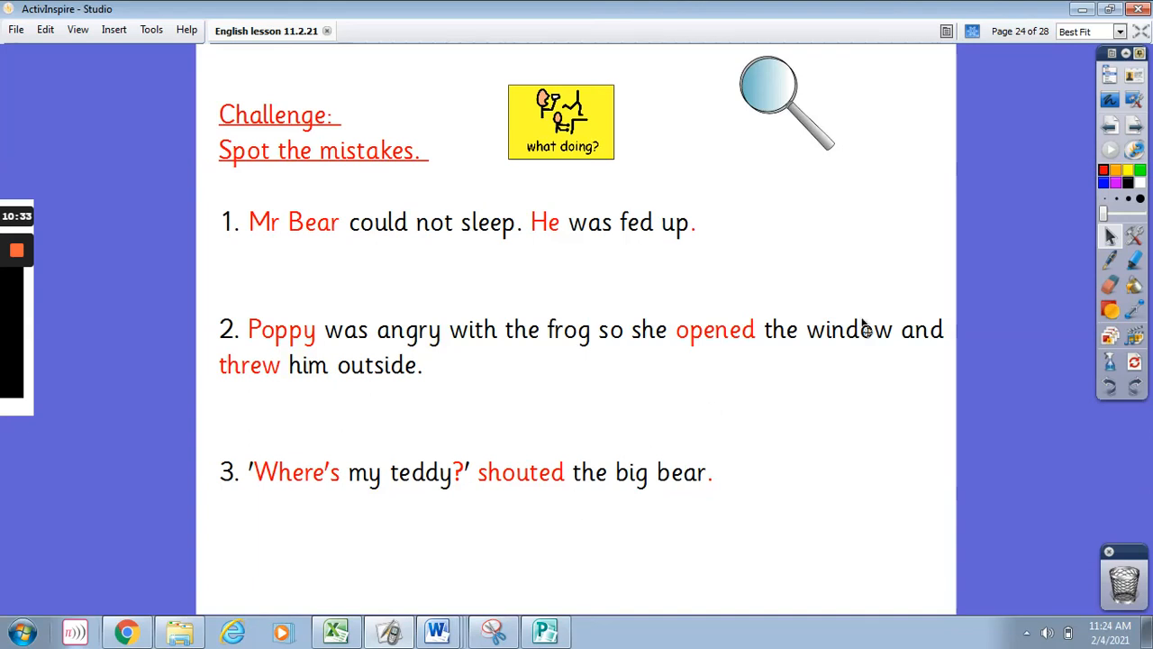